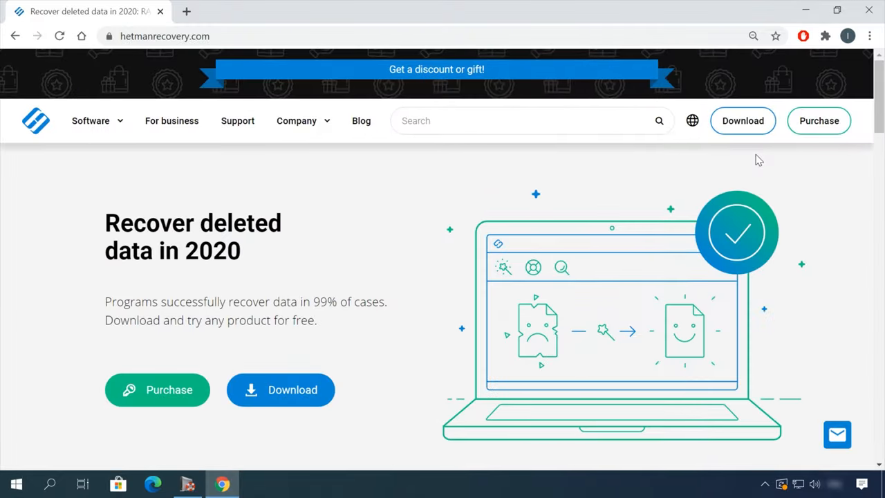
# Step: Go to the hetmanrecovery.com Download page and download Partition Recovery 3.1
pyautogui.scroll(-3)
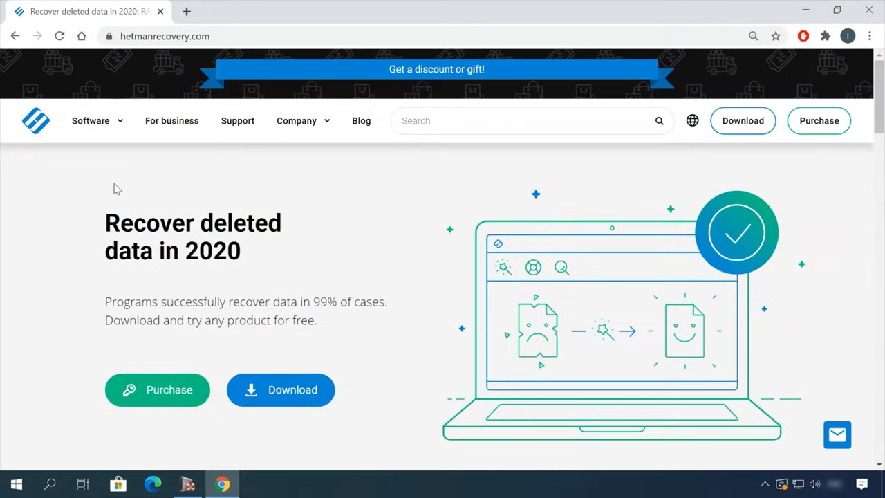
pyautogui.click(743, 120)
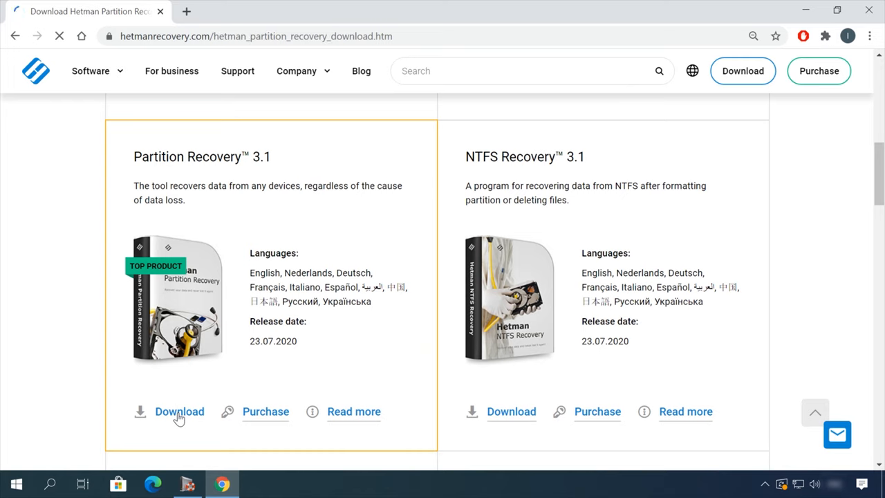
pyautogui.click(180, 412)
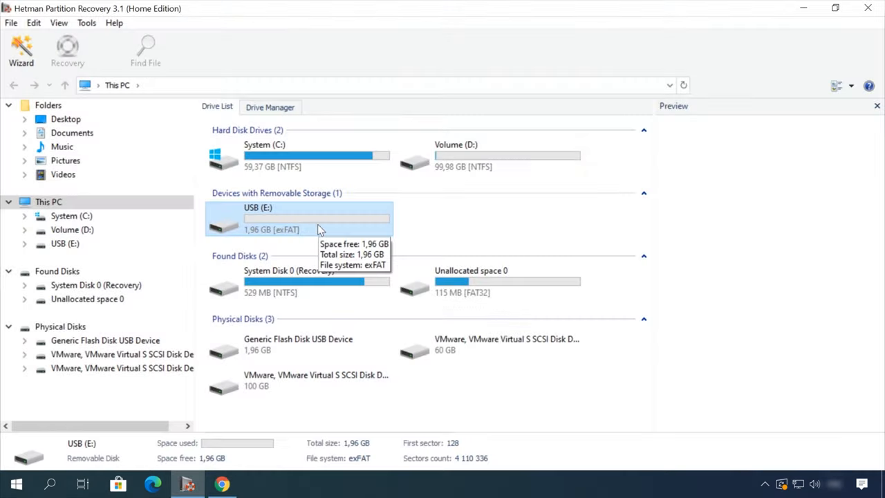
# Step: Browse USB (E:) deleted Doc and Video folders and play the Earth - 2611.mp4 preview
pyautogui.doubleClick(298, 219)
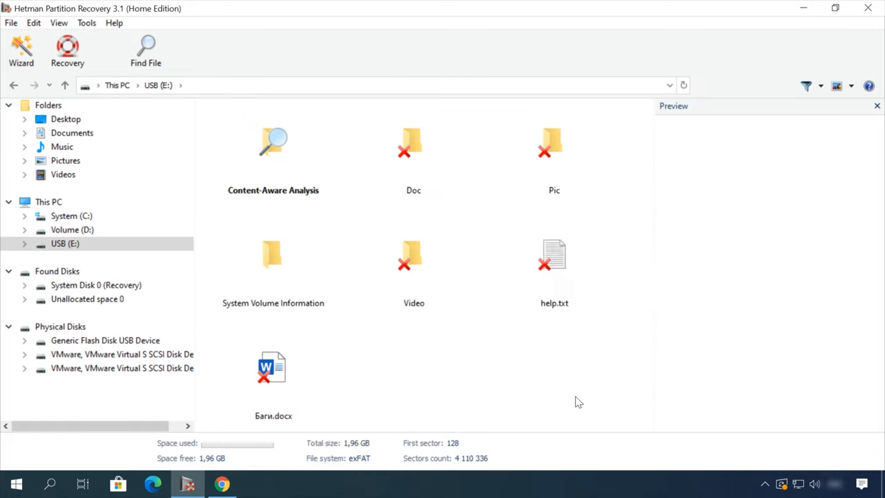
pyautogui.doubleClick(414, 155)
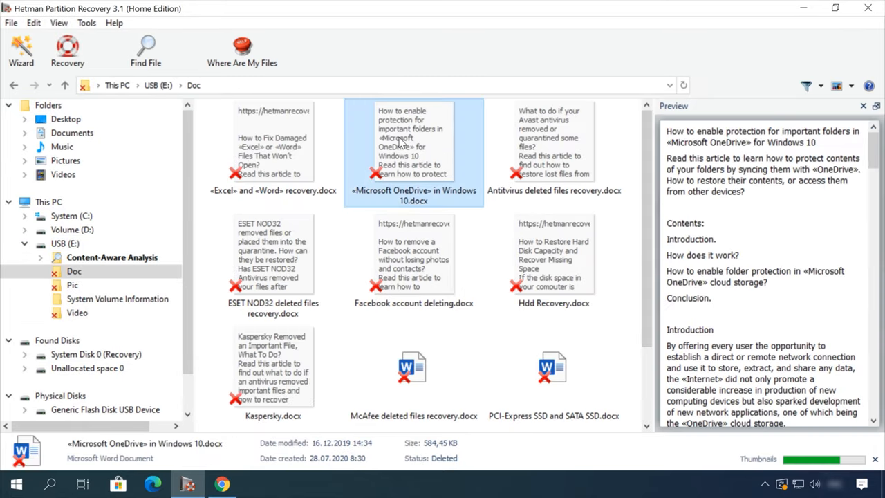
pyautogui.click(77, 313)
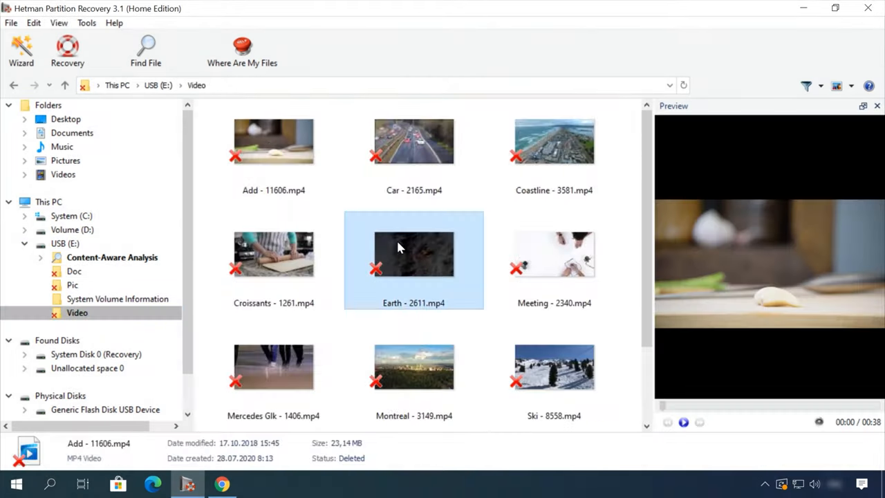
pyautogui.click(413, 254)
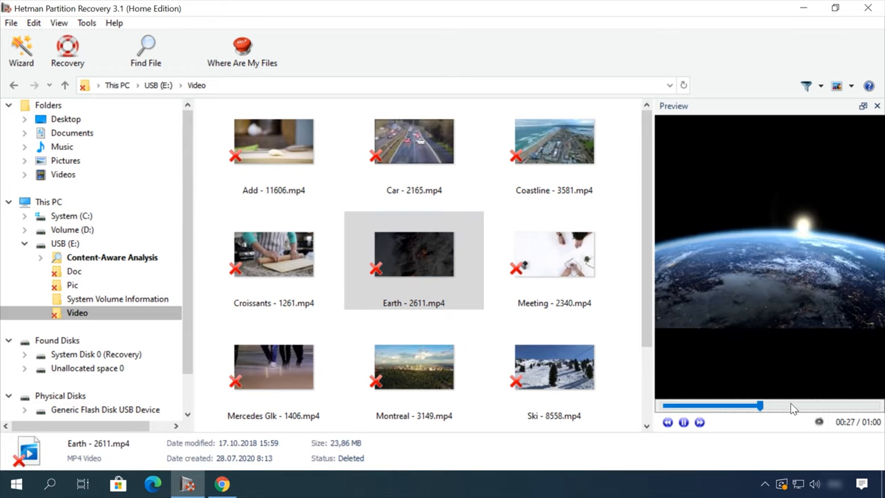
pyautogui.click(413, 254)
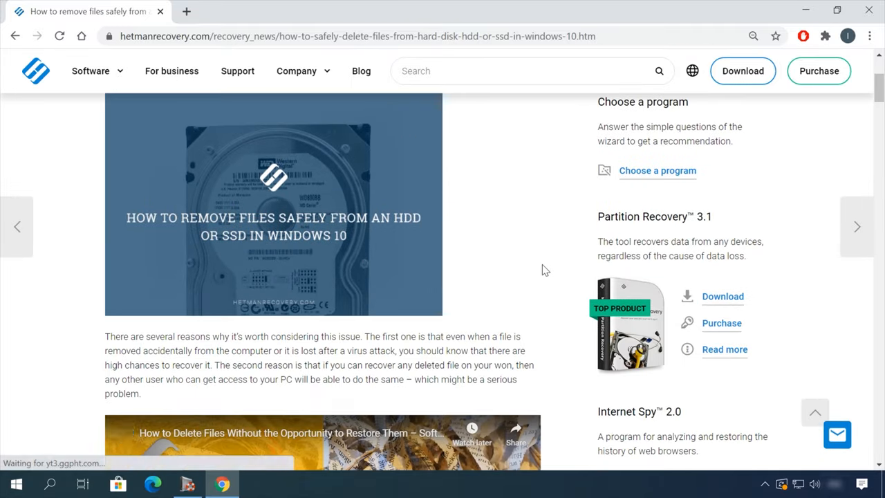
# Step: Scroll the Lenovo Data Center Support results for LSI Storage Authority
pyautogui.scroll(-3)
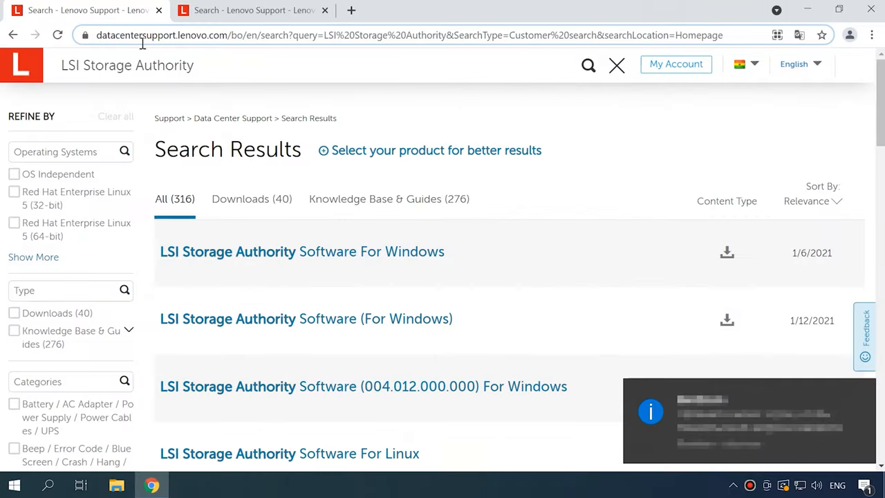
# Step: Filter to Downloads and open the LSI Storage Authority Software For Windows page
pyautogui.click(128, 65)
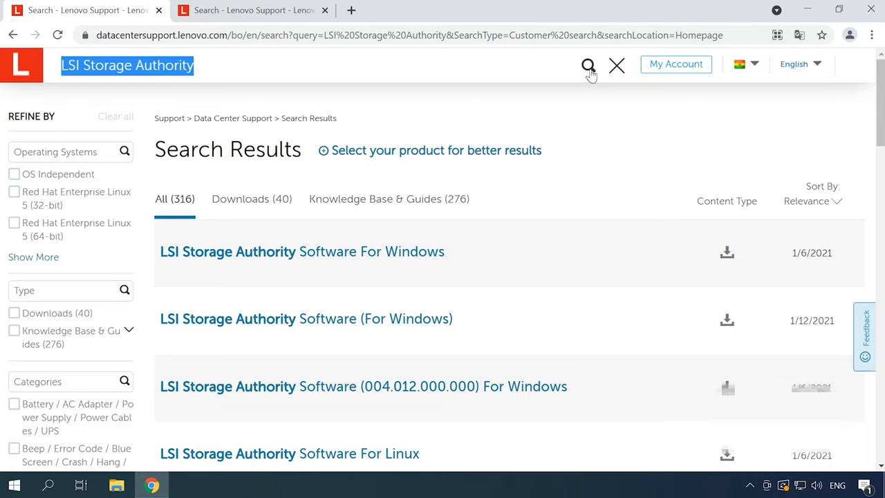
pyautogui.moveTo(379, 259)
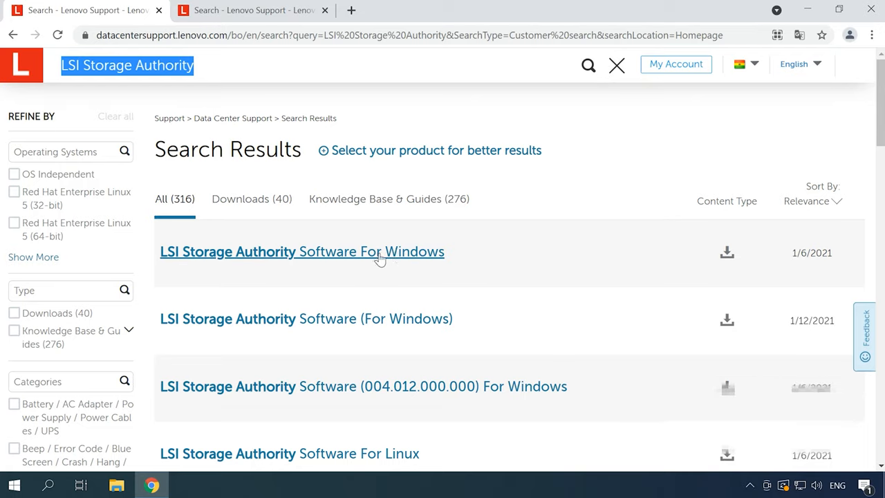
pyautogui.click(251, 199)
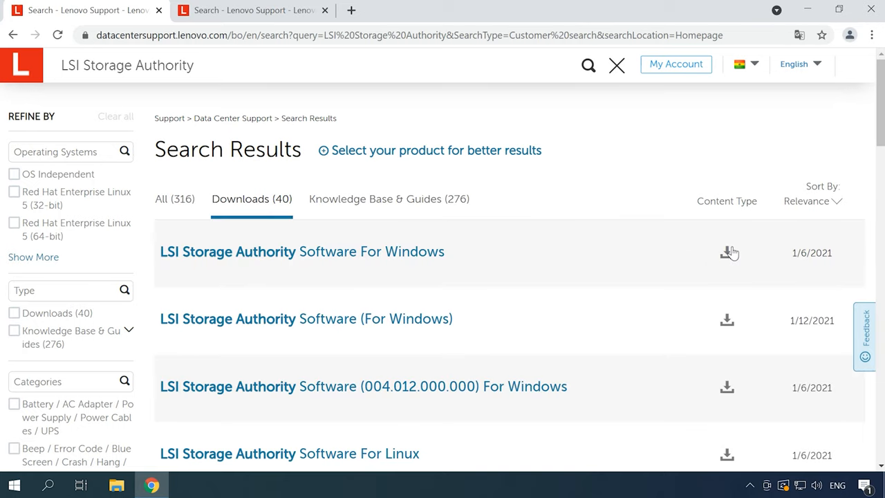
pyautogui.click(301, 251)
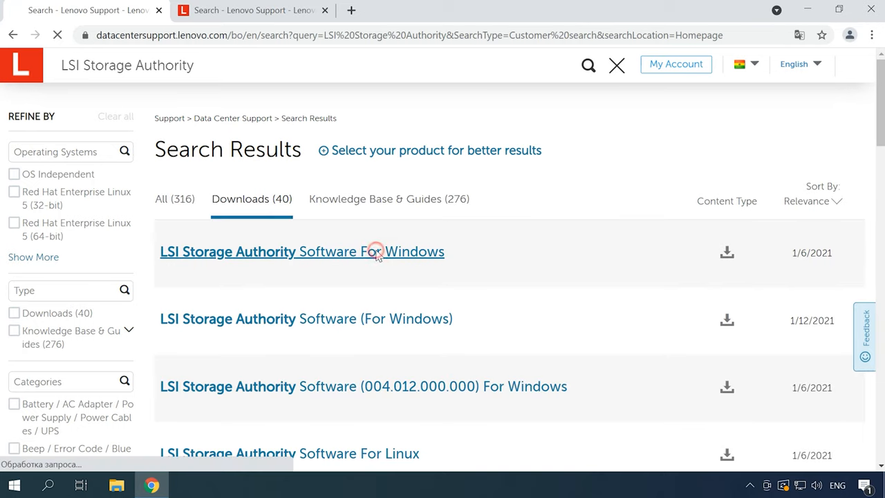
pyautogui.click(301, 252)
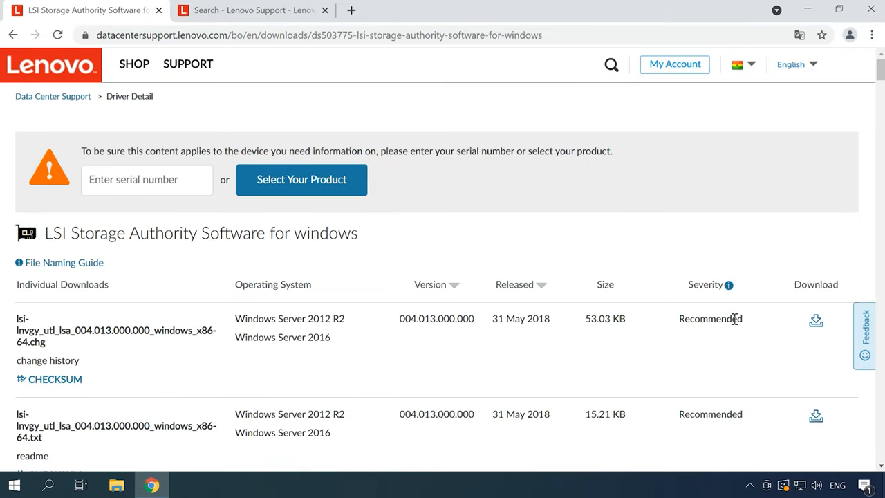
# Step: Download the LSI Storage Authority Windows .zip package
pyautogui.scroll(-3)
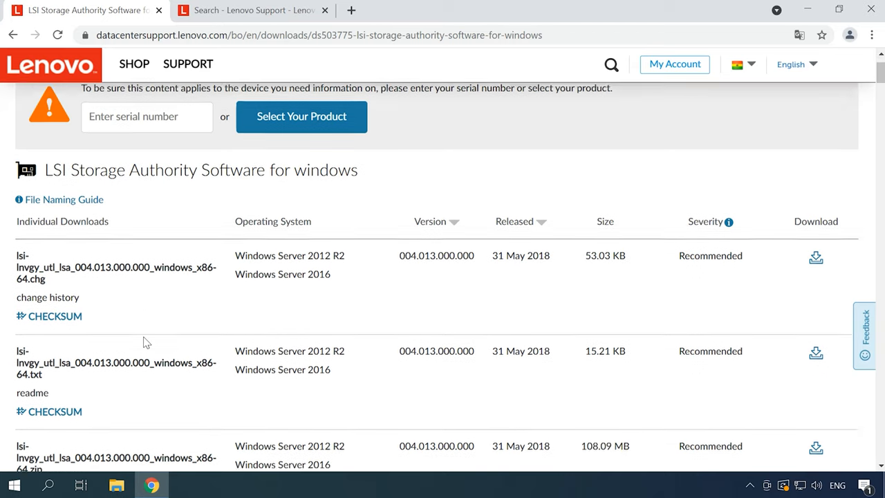
pyautogui.scroll(-3)
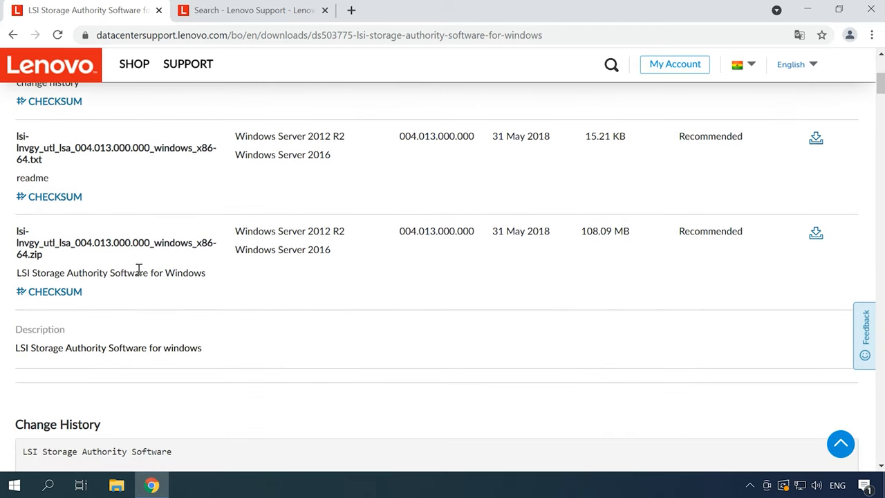
pyautogui.moveTo(816, 235)
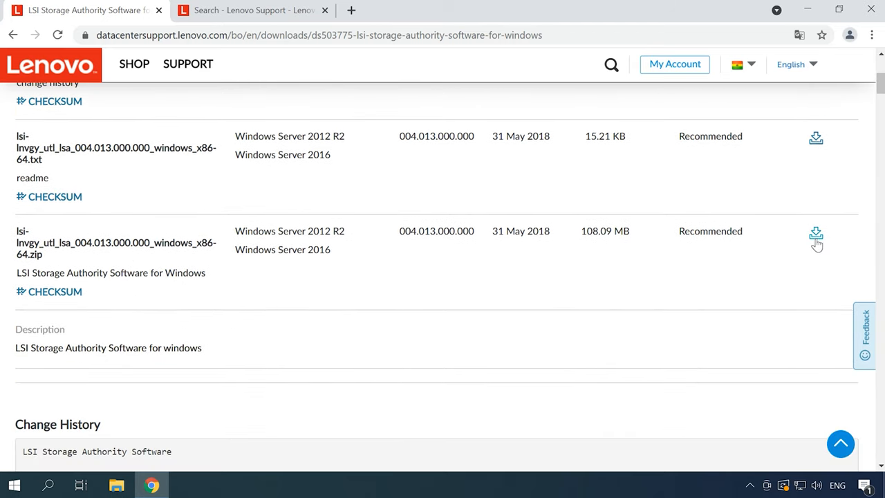
pyautogui.click(816, 235)
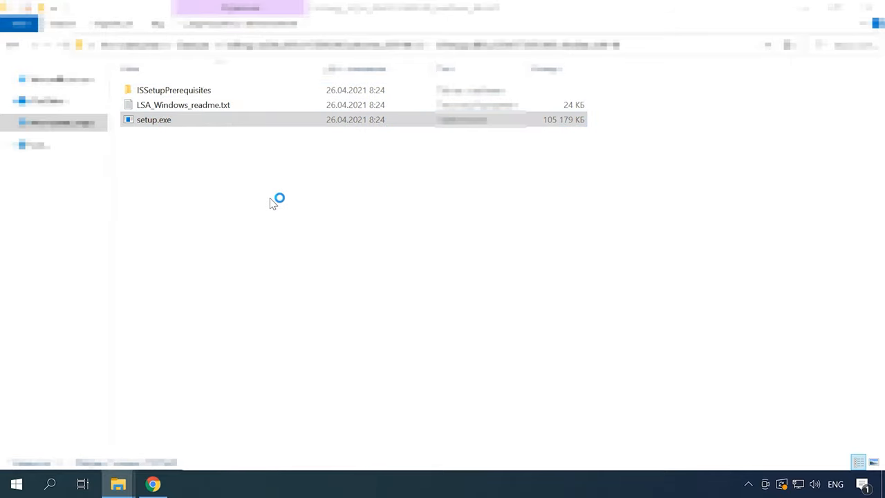
# Step: Run setup.exe and accept the customer information and default destination folder
pyautogui.doubleClick(153, 119)
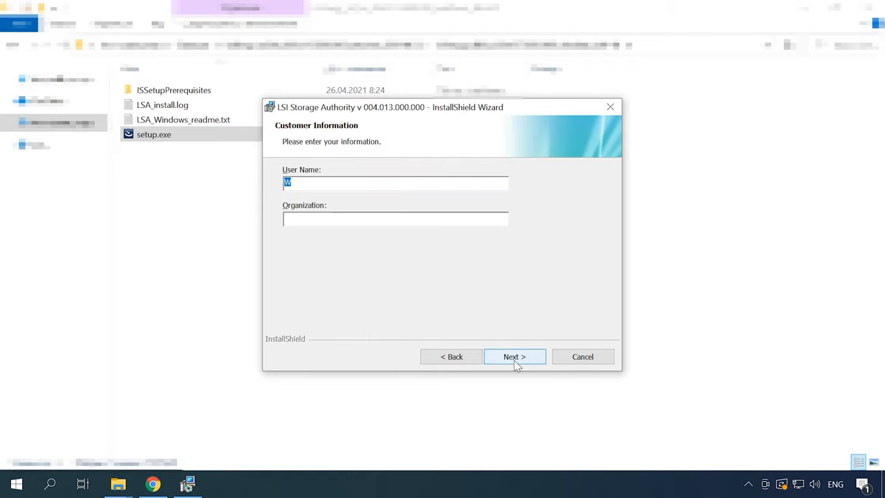
pyautogui.click(515, 357)
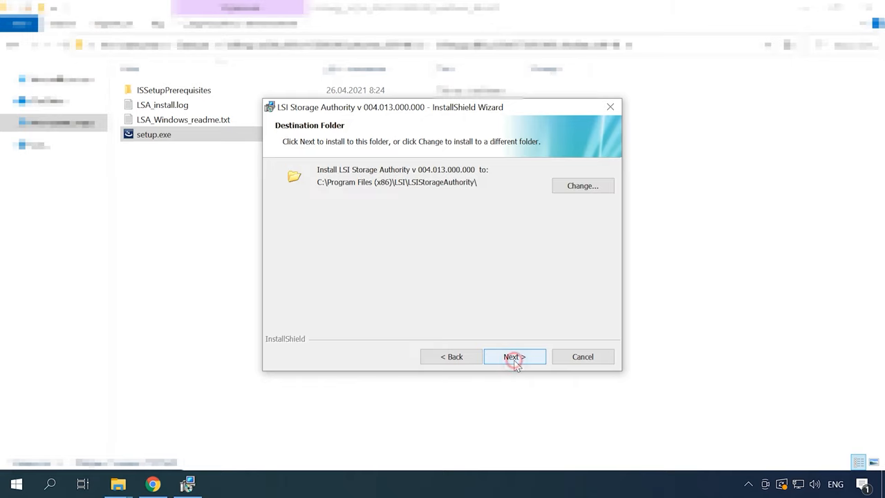
pyautogui.click(514, 357)
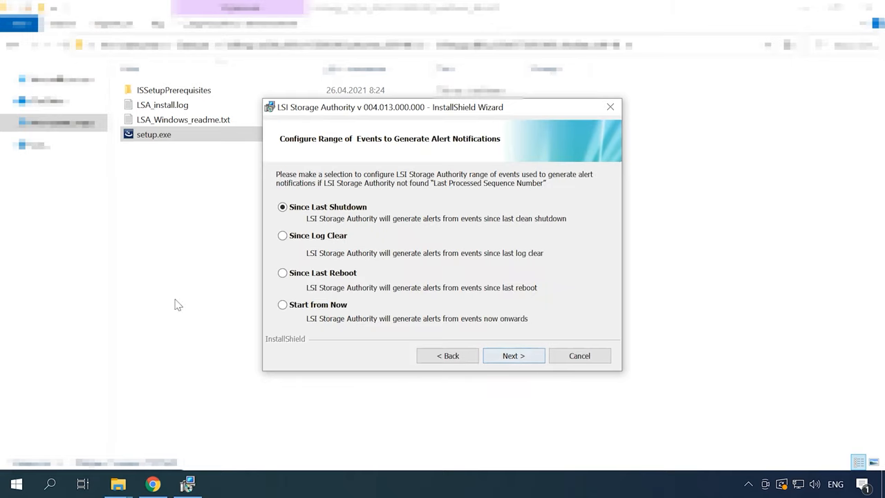
# Step: Set alerts to Start from Now and install with the Gateway setup type
pyautogui.click(282, 305)
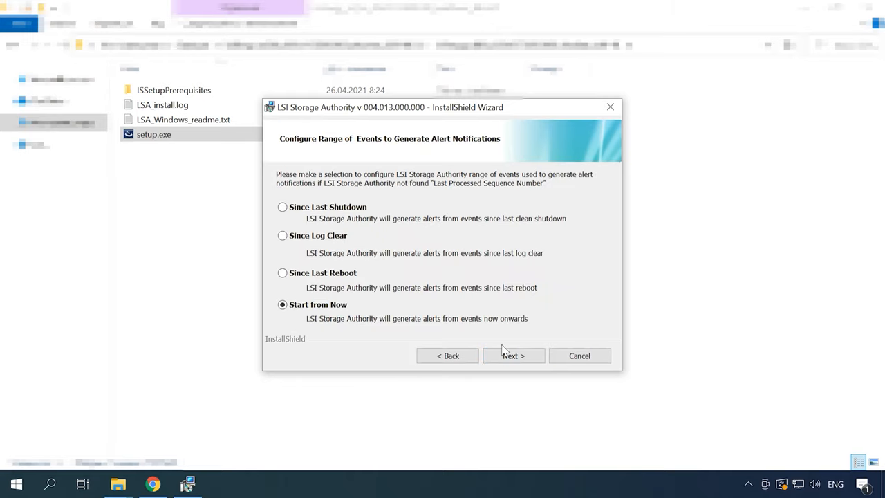
pyautogui.click(513, 355)
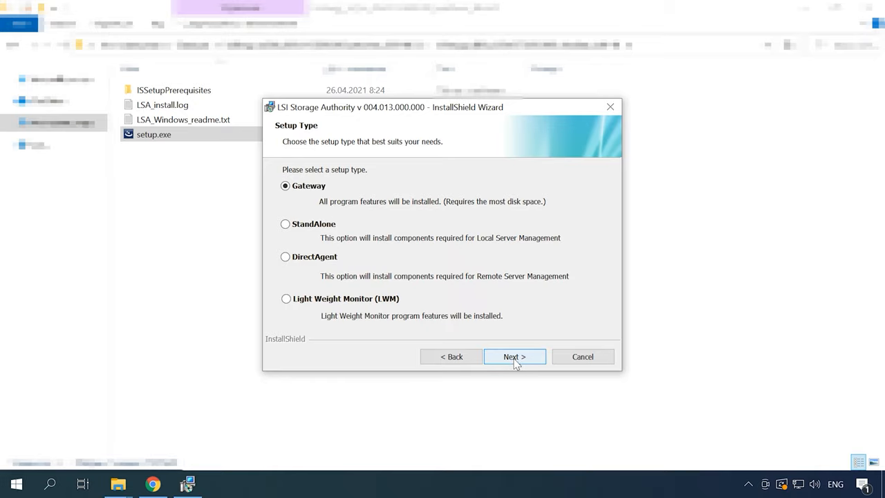
pyautogui.click(515, 356)
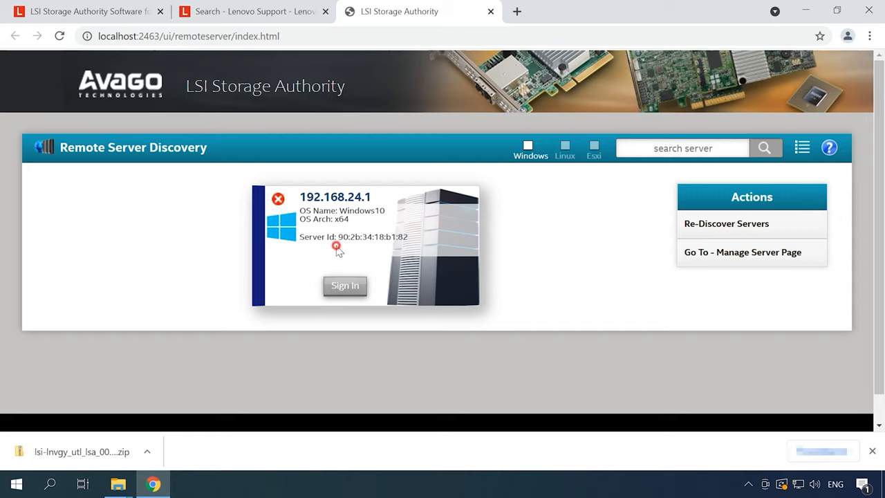
pyautogui.moveTo(344, 285)
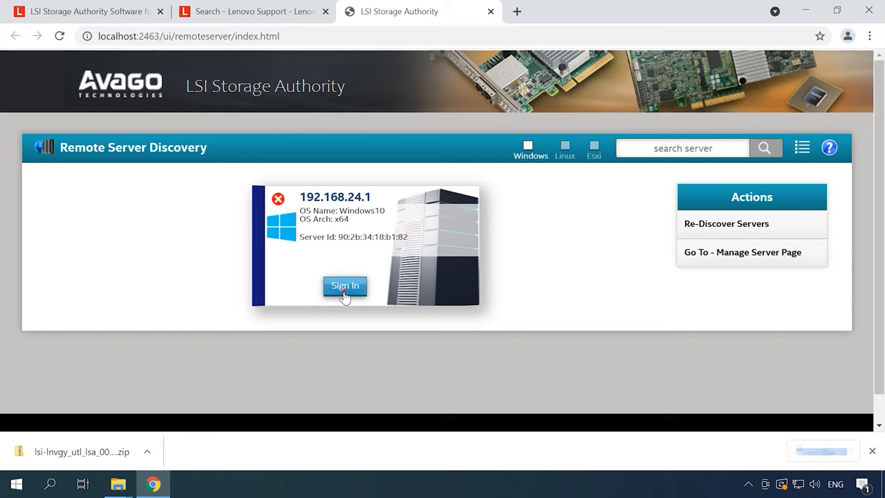
# Step: Sign in to LSI Storage Authority on the local server
pyautogui.click(344, 285)
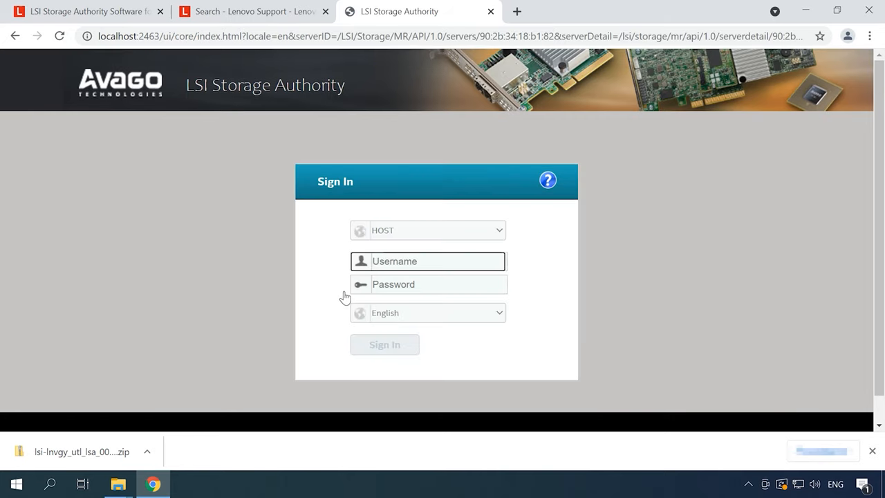
pyautogui.write('W')
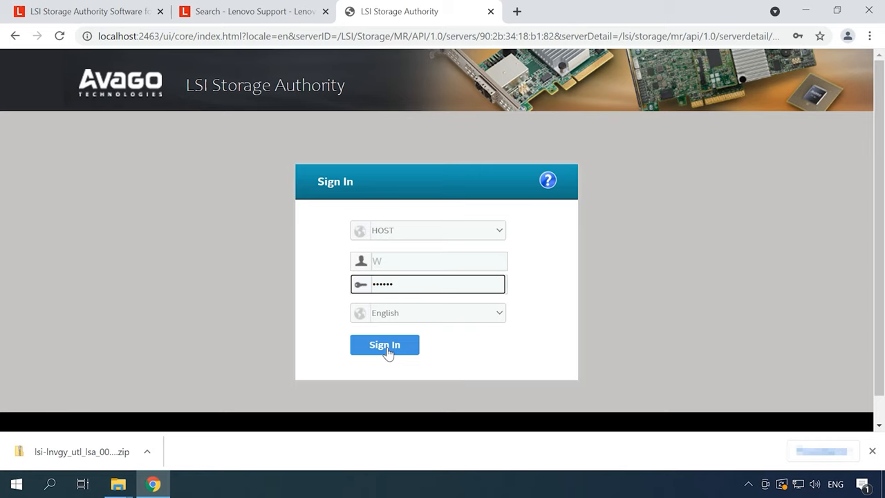
pyautogui.click(385, 344)
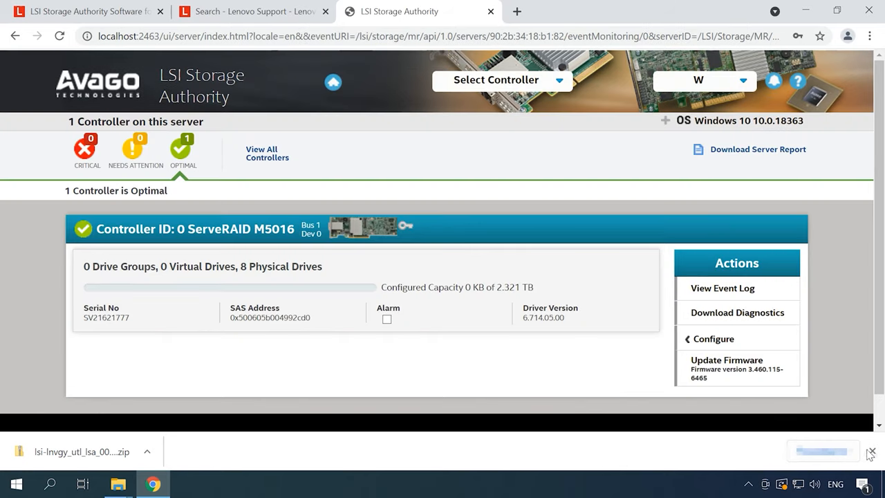
pyautogui.click(871, 451)
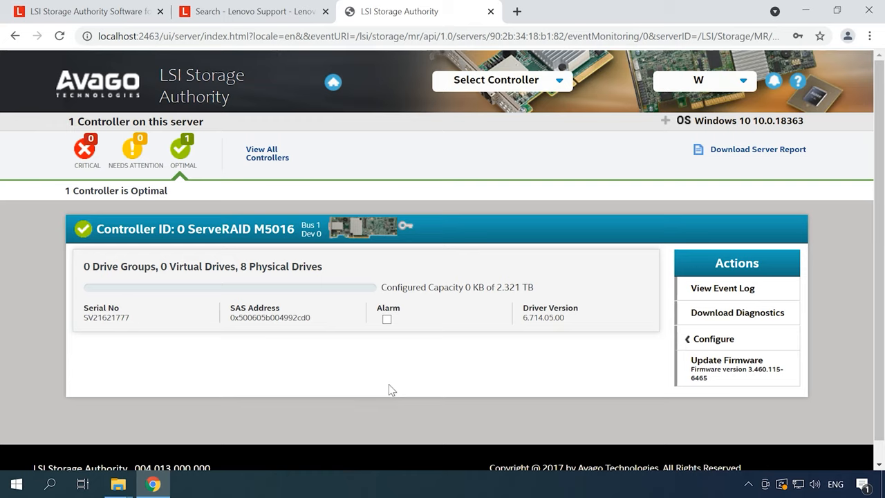
pyautogui.moveTo(396, 384)
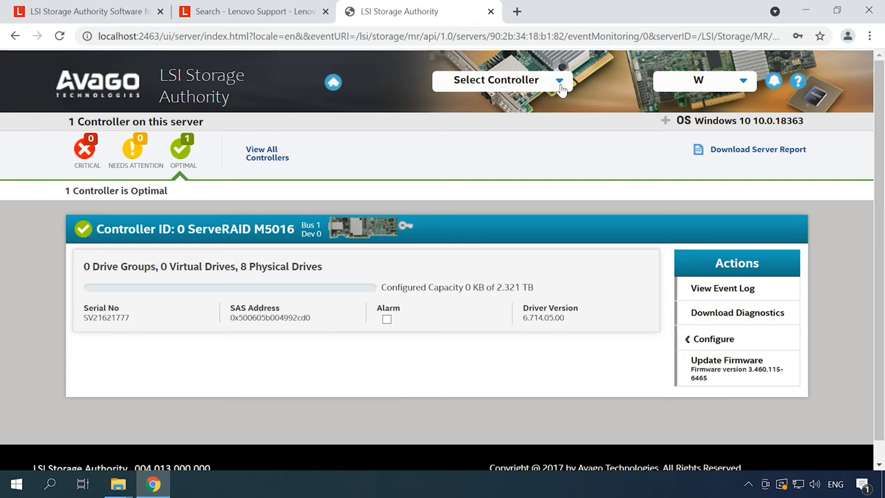
# Step: Open the Controller ID 0 ServeRAID M5016 dashboard
pyautogui.click(495, 79)
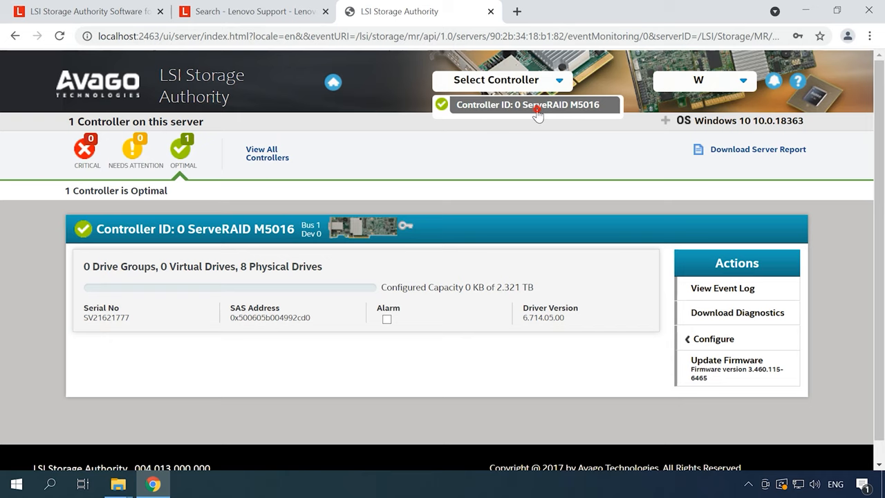
pyautogui.click(527, 105)
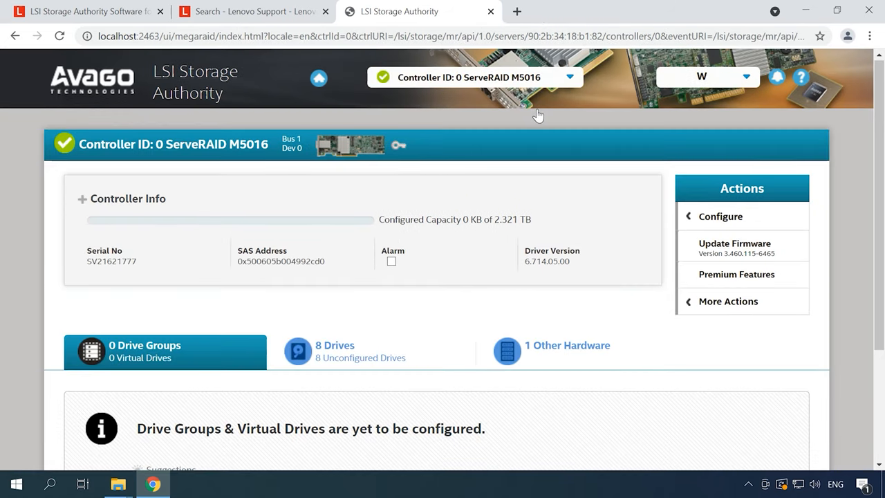
pyautogui.moveTo(569, 122)
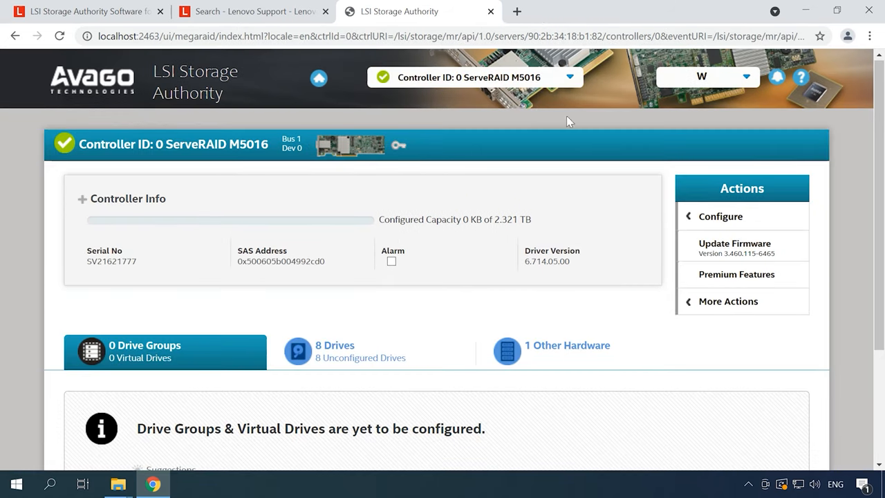
pyautogui.moveTo(721, 215)
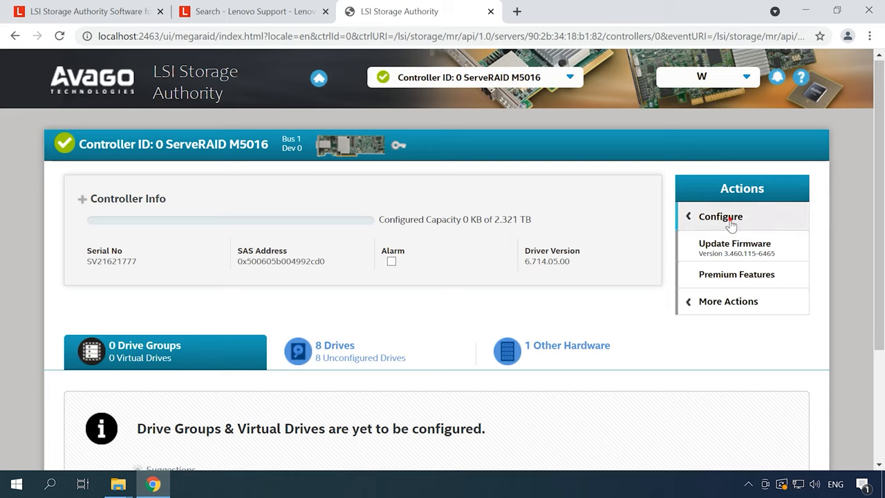
# Step: Clear the controller configuration via Actions > Configure, confirming Yes, Clear configuration
pyautogui.click(721, 215)
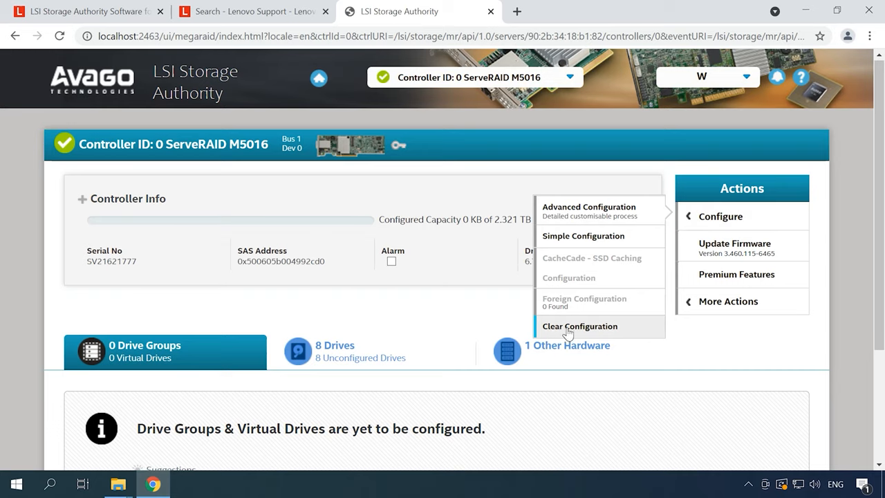
pyautogui.click(580, 326)
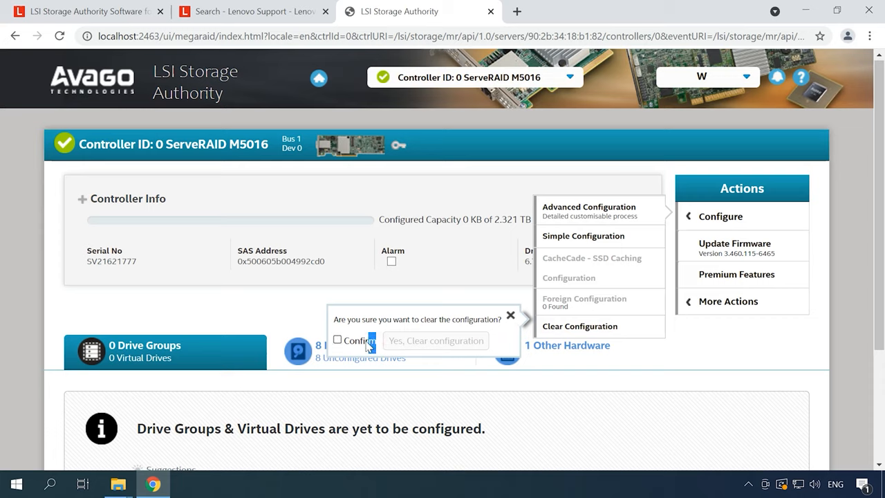
pyautogui.click(338, 340)
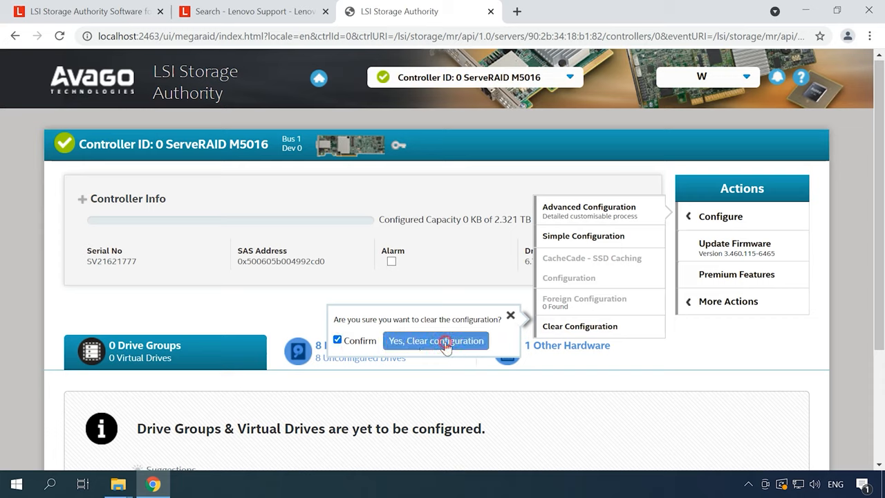
pyautogui.click(436, 340)
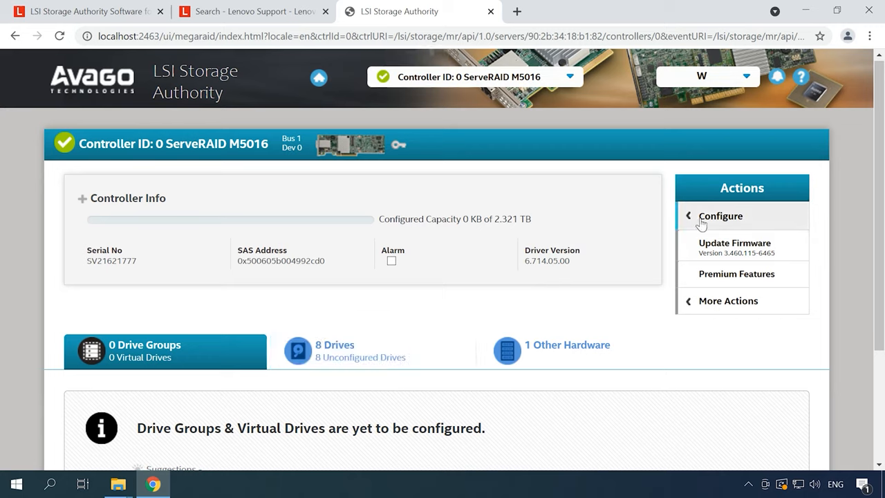
pyautogui.click(720, 216)
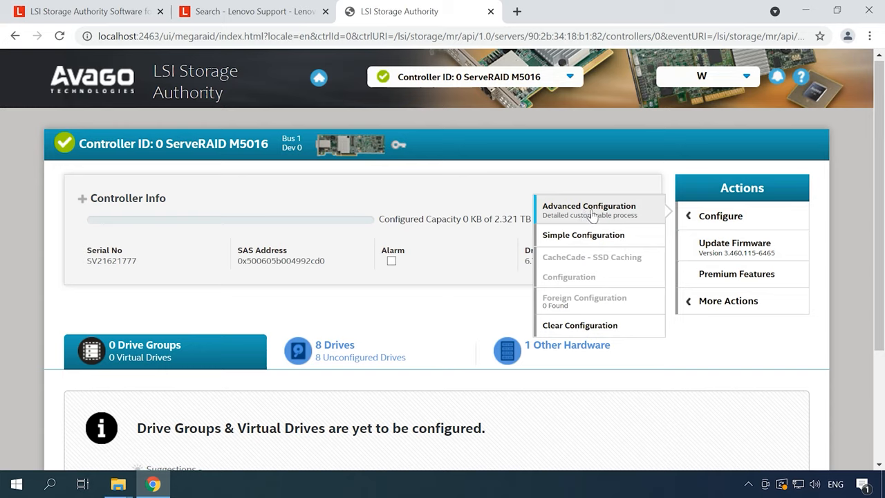
pyautogui.moveTo(586, 216)
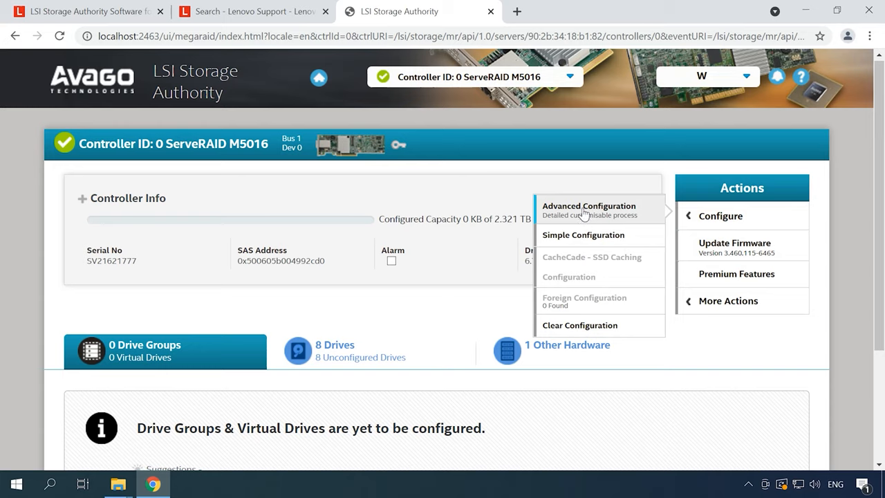
pyautogui.moveTo(565, 236)
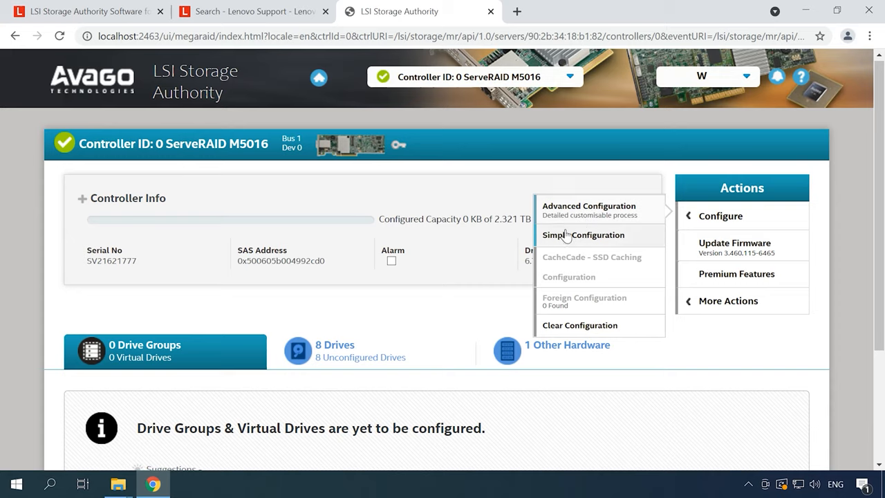
pyautogui.moveTo(603, 240)
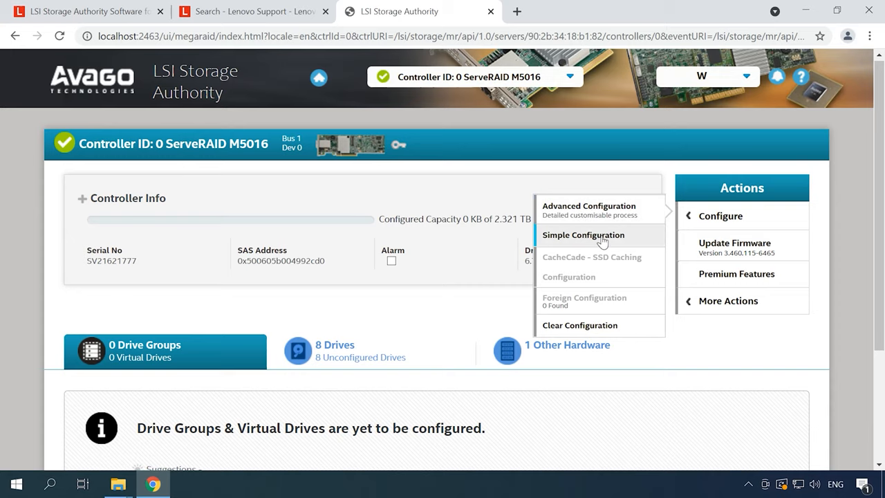
# Step: Start Advanced Configuration and set the new drive group's RAID level to RAID 60
pyautogui.click(583, 235)
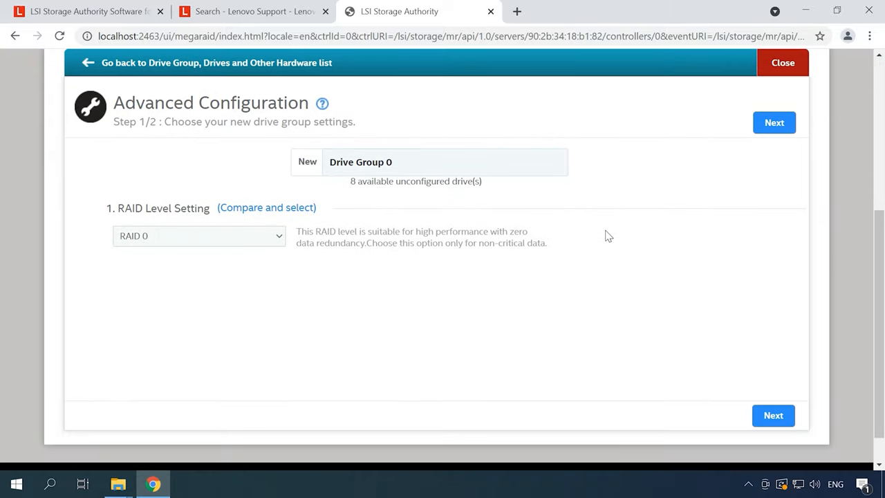
pyautogui.click(199, 235)
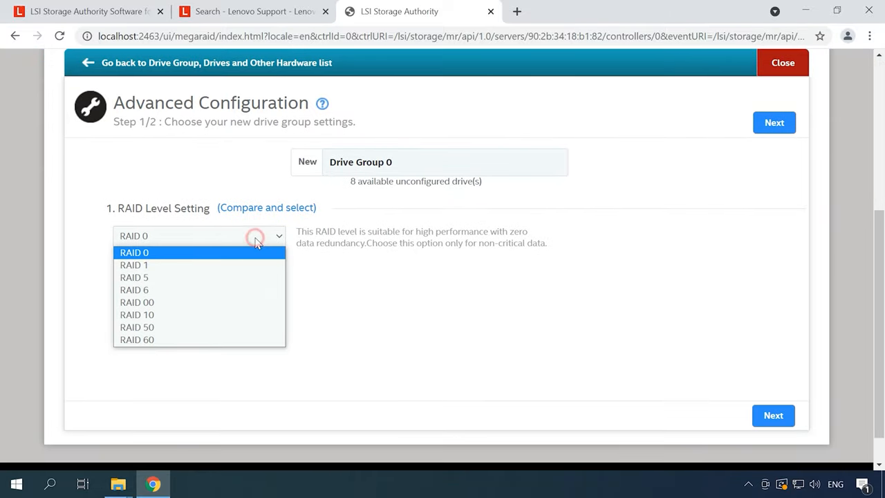
pyautogui.click(136, 326)
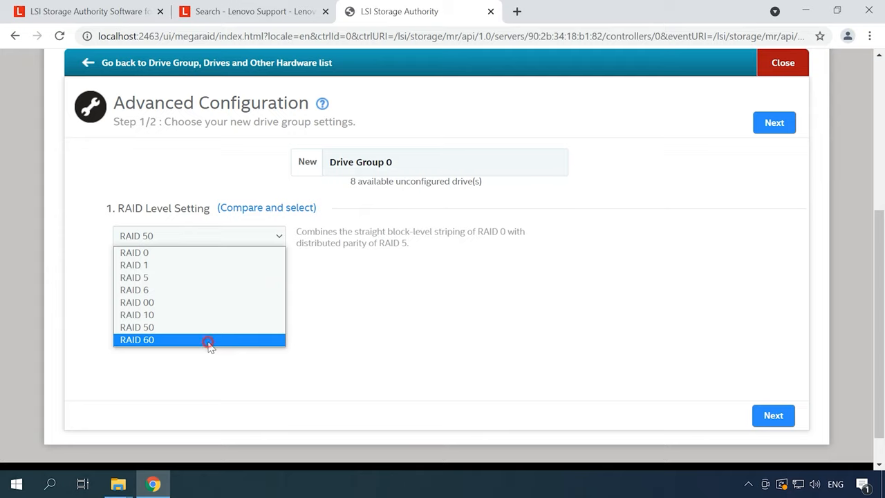
pyautogui.click(136, 340)
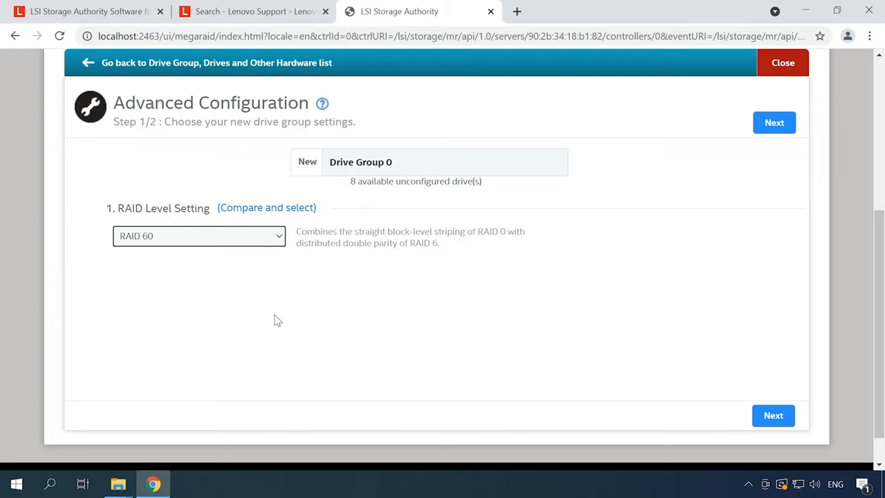
pyautogui.moveTo(773, 415)
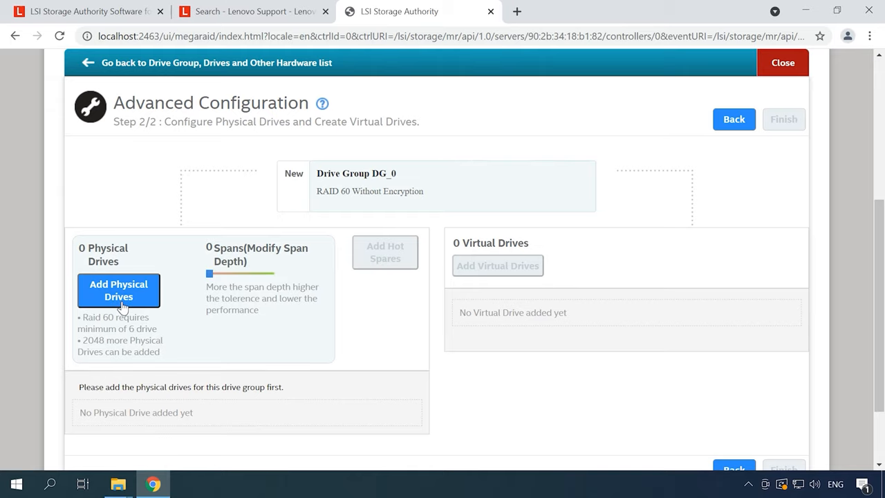
# Step: Add all 8 unconfigured physical drives to the RAID 60 group, forming 2 spans
pyautogui.click(119, 290)
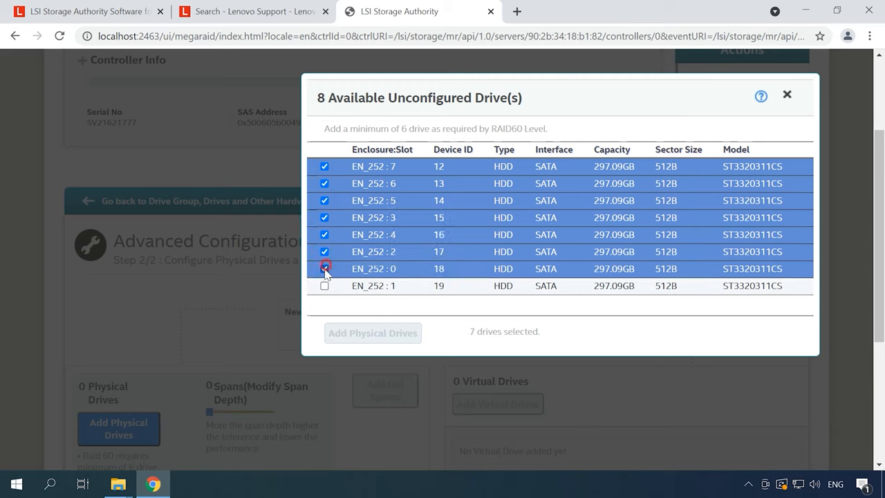
pyautogui.click(324, 285)
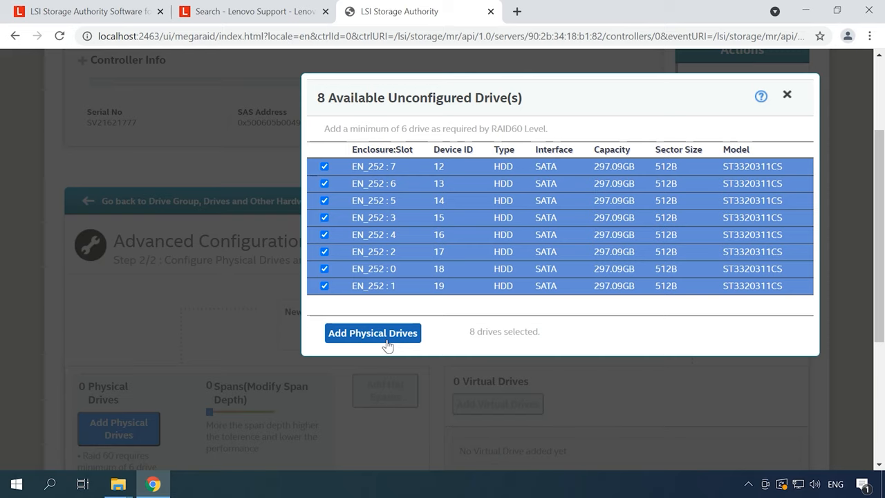
pyautogui.click(373, 332)
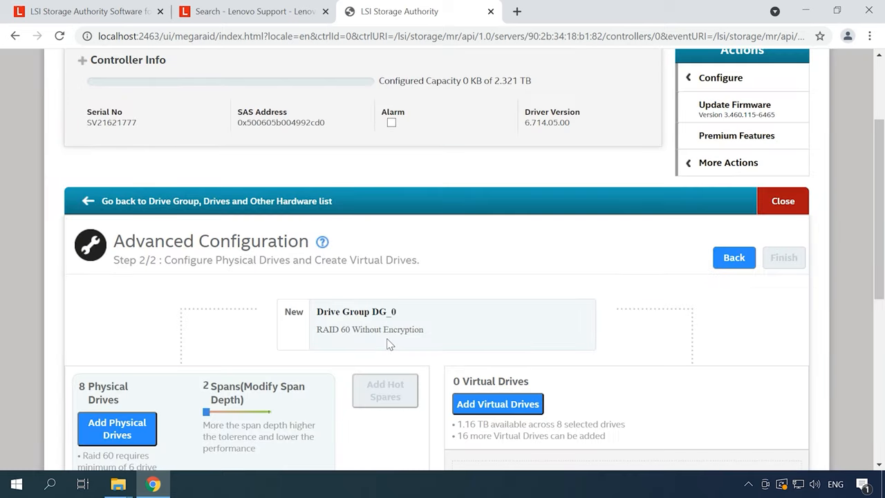
pyautogui.scroll(-3)
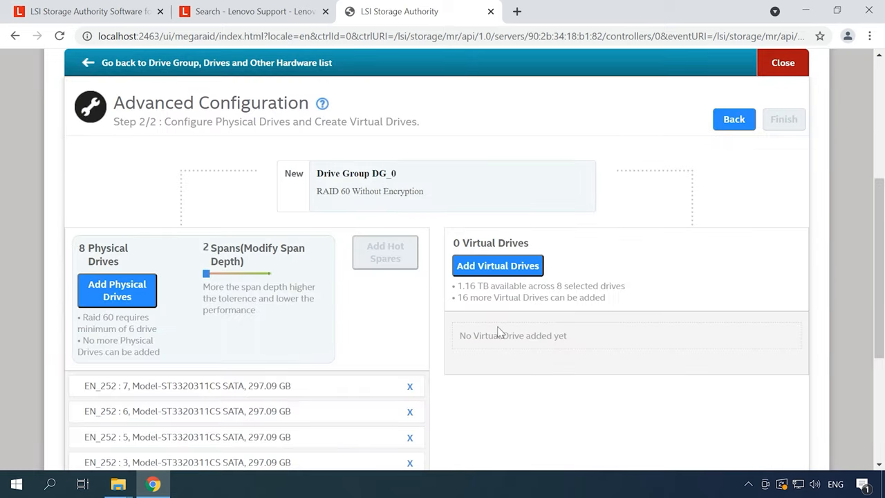
pyautogui.scroll(-3)
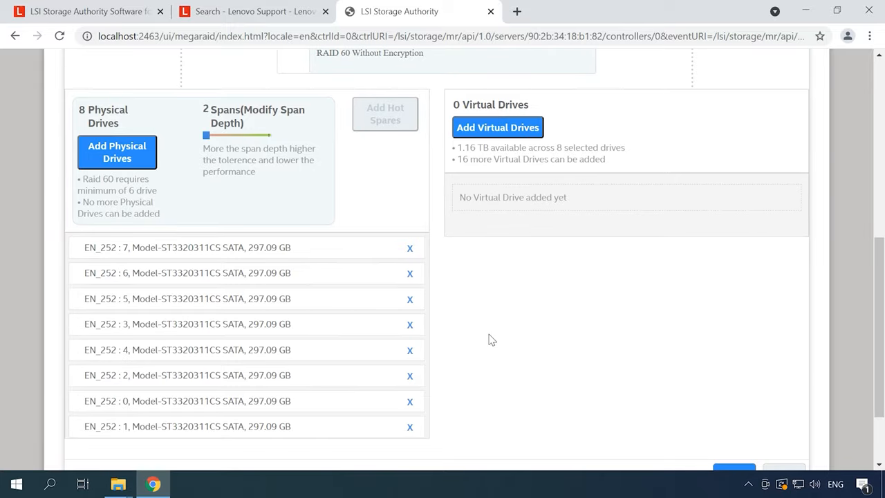
pyautogui.moveTo(508, 139)
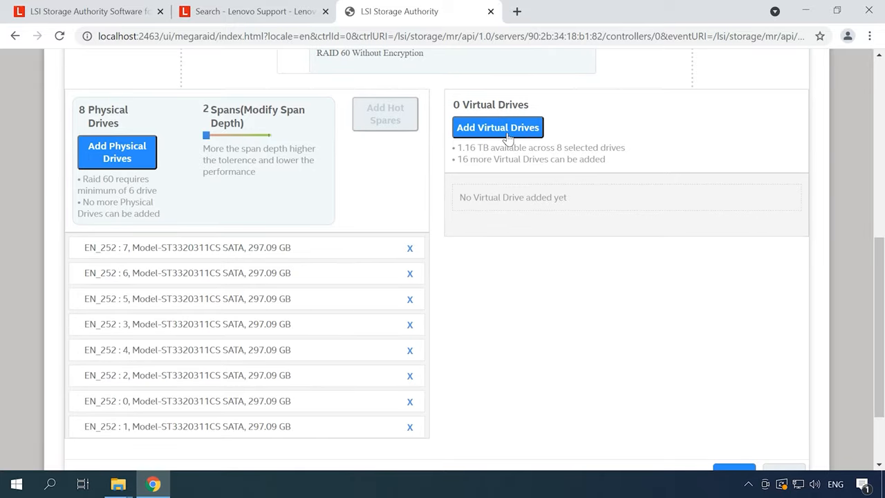
# Step: Define one 1.16 TB virtual drive named VDName with Fast Initialization
pyautogui.click(498, 127)
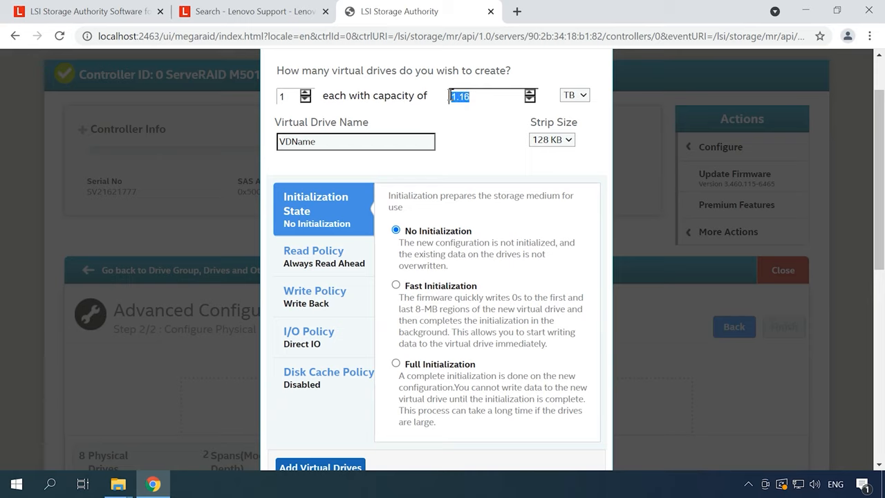
pyautogui.click(355, 142)
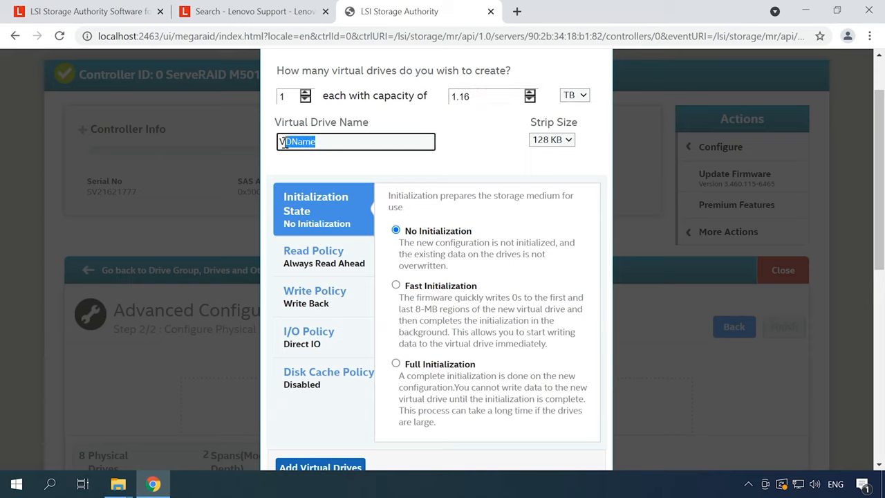
pyautogui.click(551, 138)
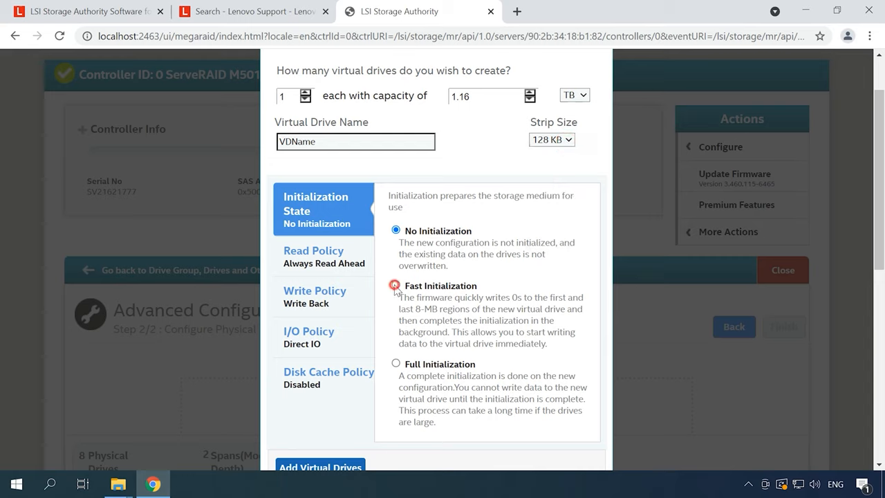
pyautogui.click(395, 284)
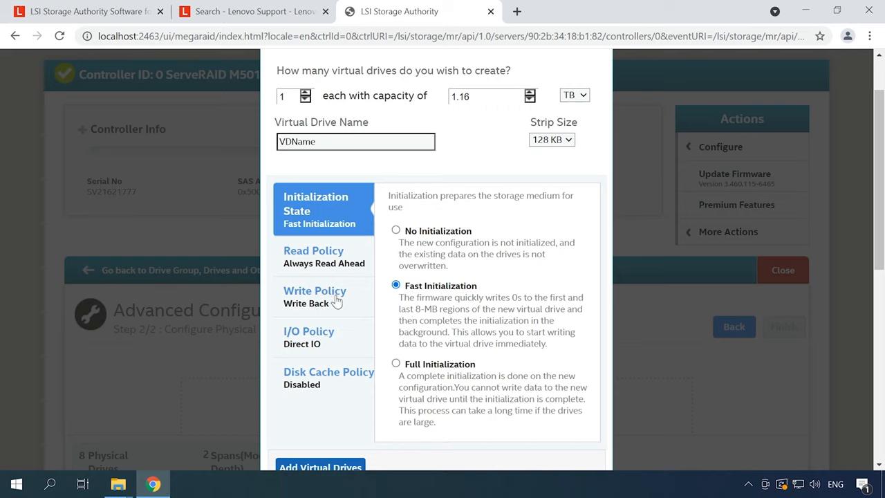
# Step: Review read, write, I/O and disk cache policies, then add the virtual drive
pyautogui.click(313, 252)
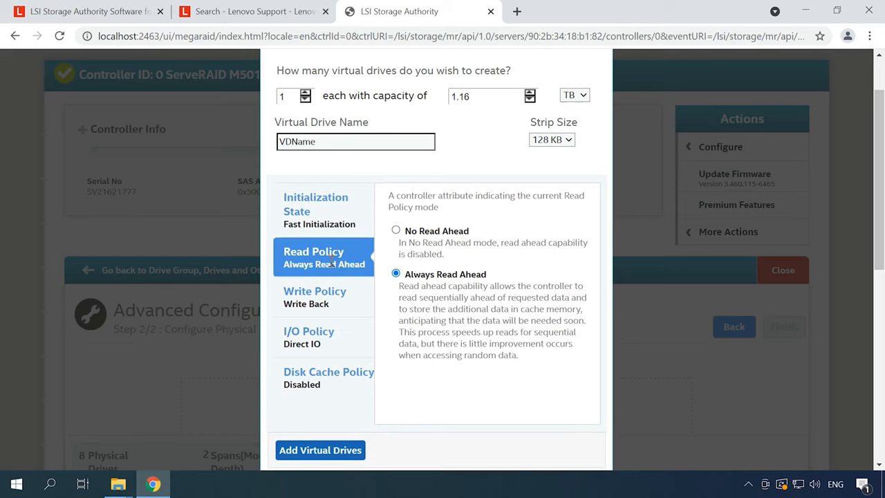
pyautogui.click(316, 298)
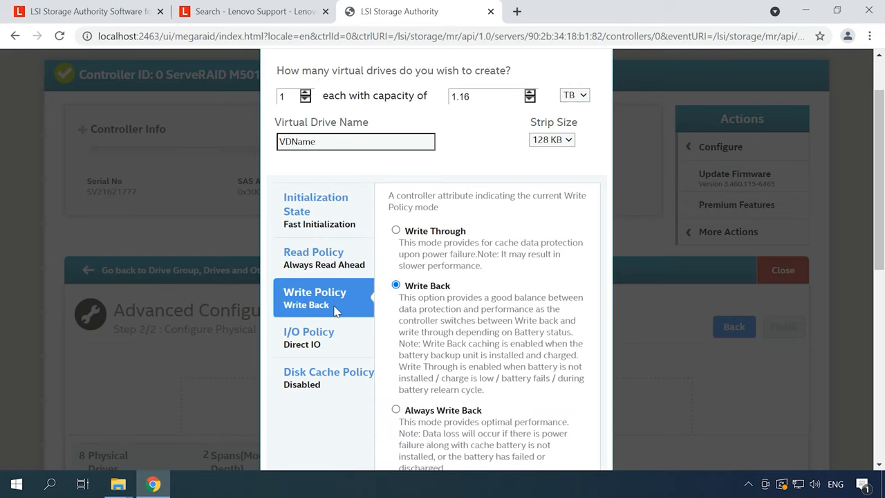
pyautogui.click(310, 338)
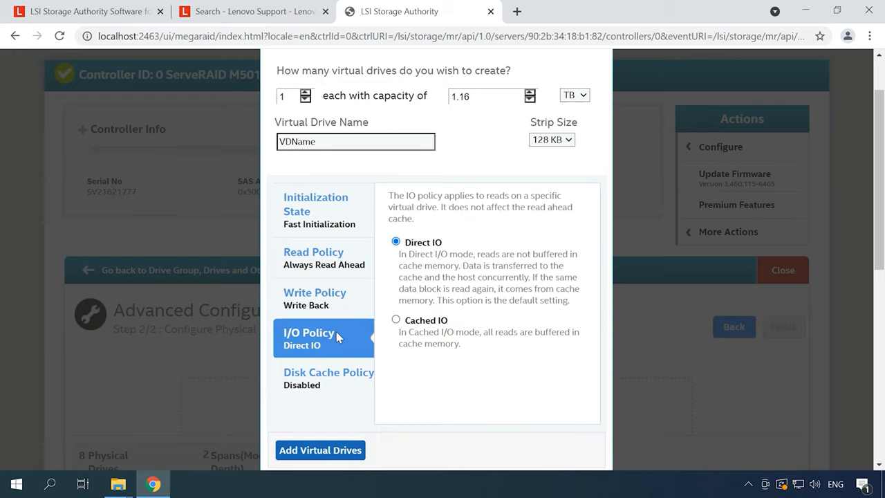
pyautogui.moveTo(329, 376)
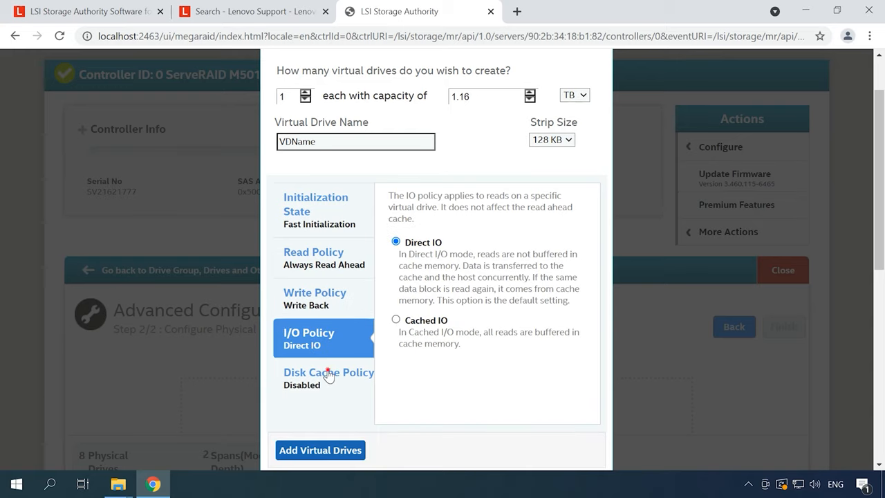
pyautogui.click(329, 379)
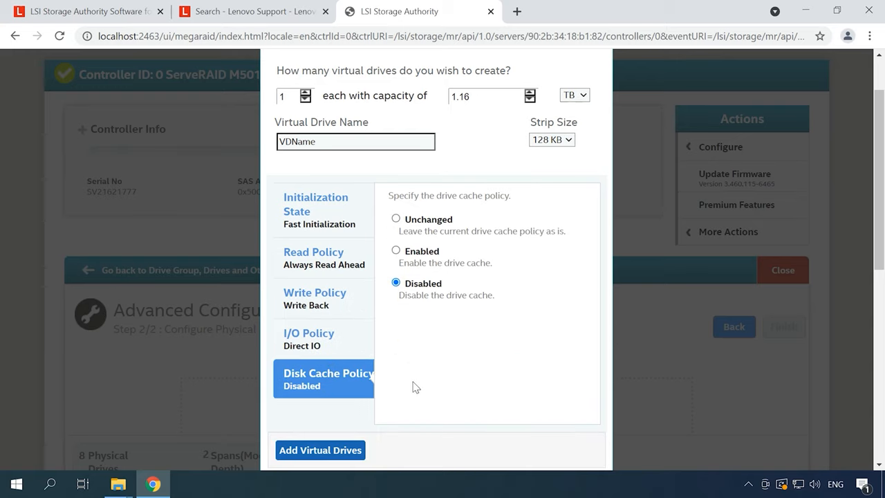
pyautogui.moveTo(328, 459)
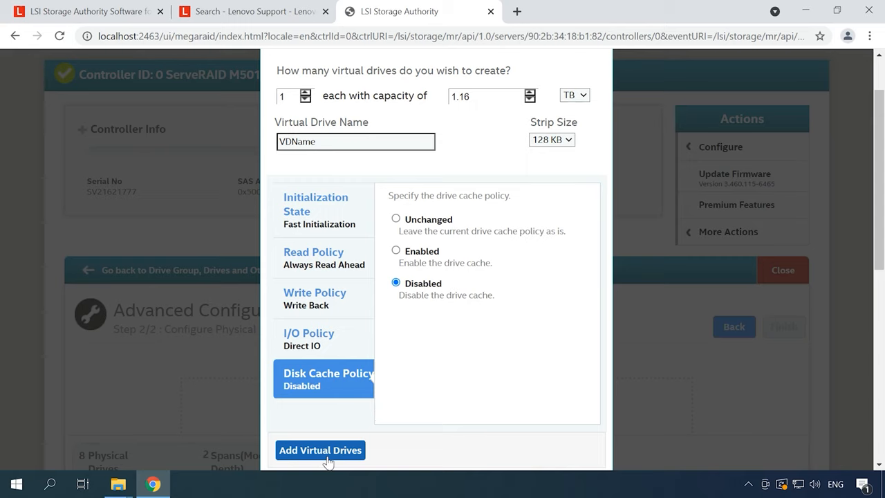
pyautogui.click(320, 451)
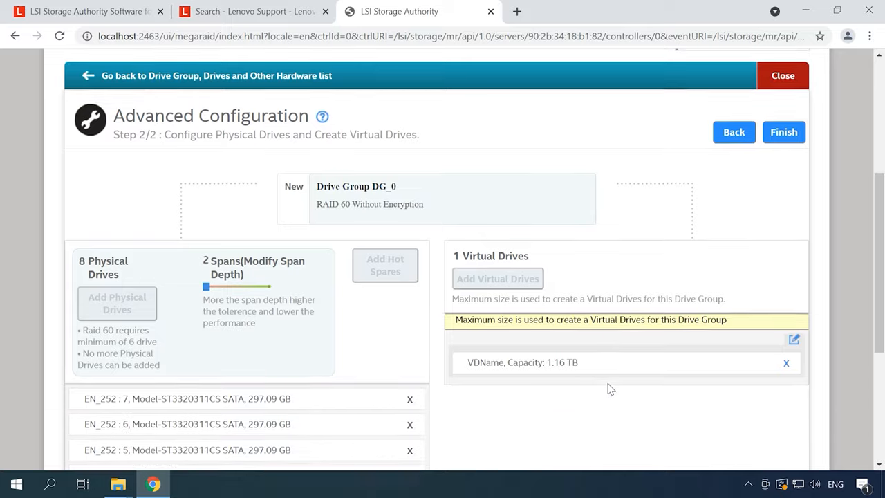
# Step: Finish Advanced Configuration to create Drive Group 0 as RAID 60 across eight drives
pyautogui.scroll(-3)
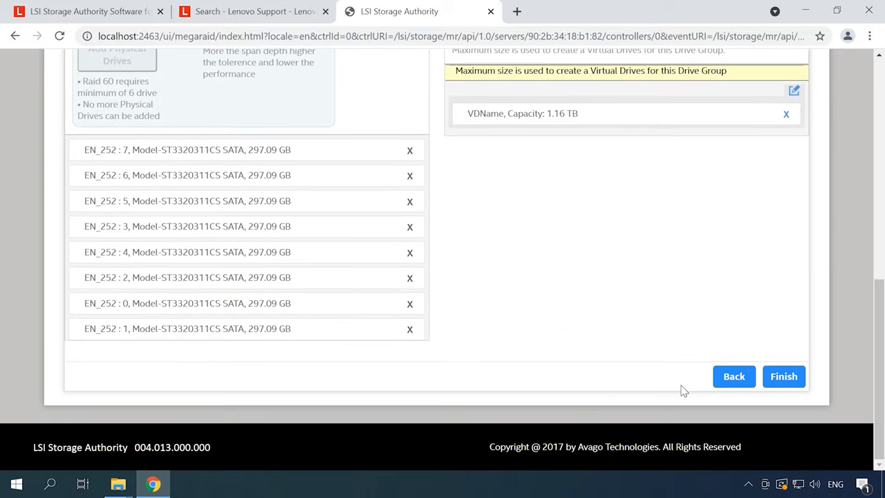
pyautogui.click(783, 376)
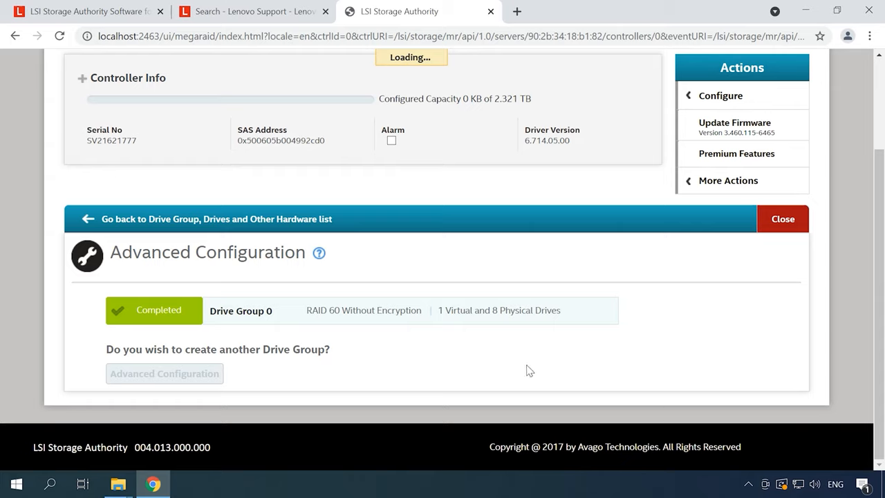
pyautogui.moveTo(533, 371)
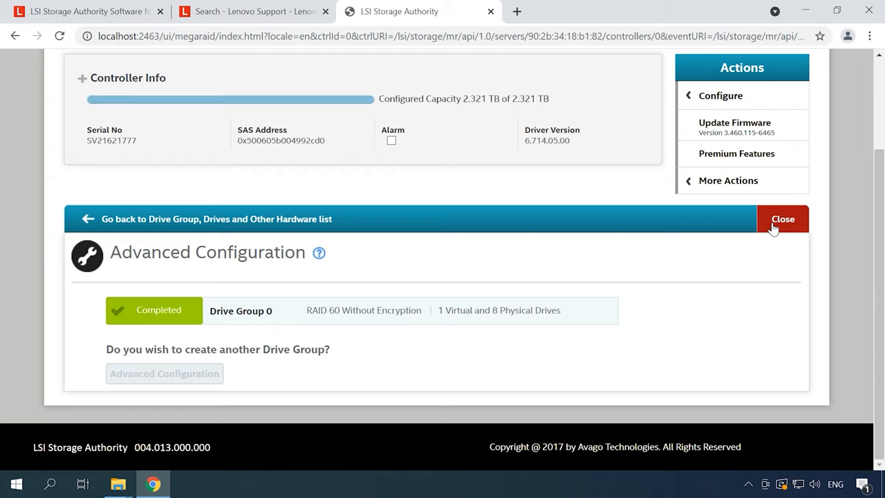
# Step: Close the wizard and review DG_0's virtual drive, eight physical drives and span layout
pyautogui.click(782, 218)
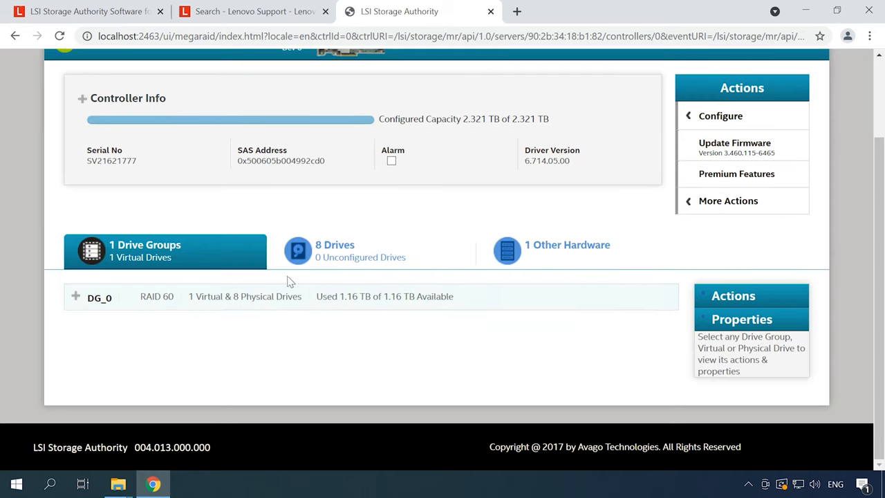
pyautogui.moveTo(293, 307)
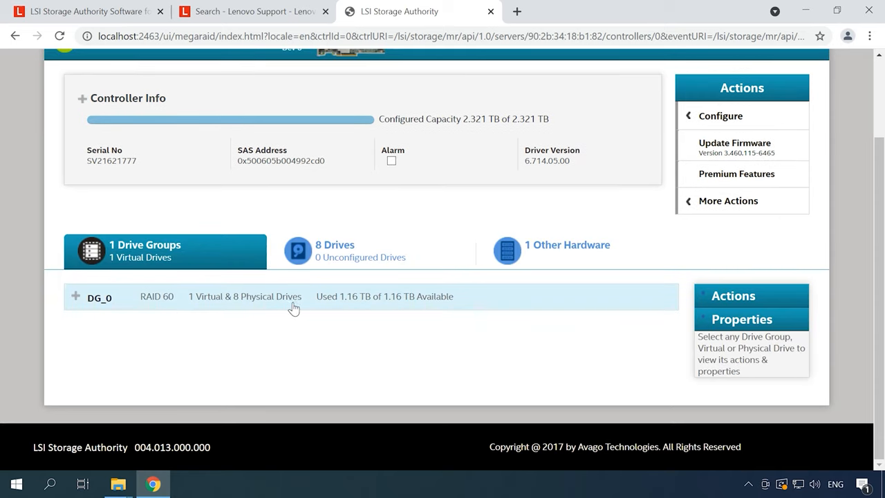
pyautogui.click(76, 296)
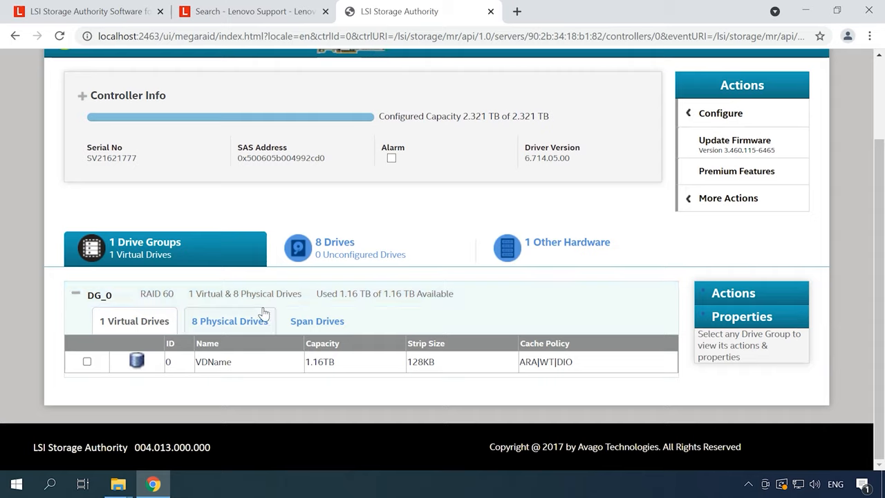
pyautogui.moveTo(356, 337)
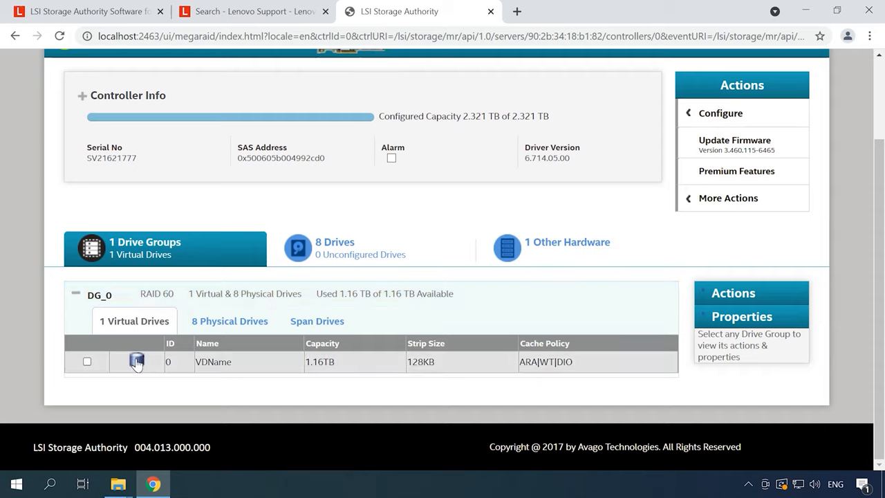
pyautogui.click(230, 321)
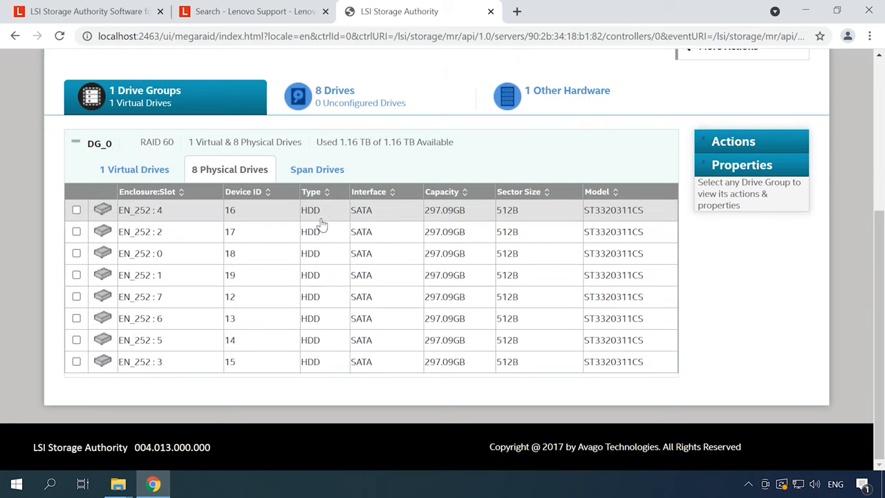
pyautogui.click(317, 168)
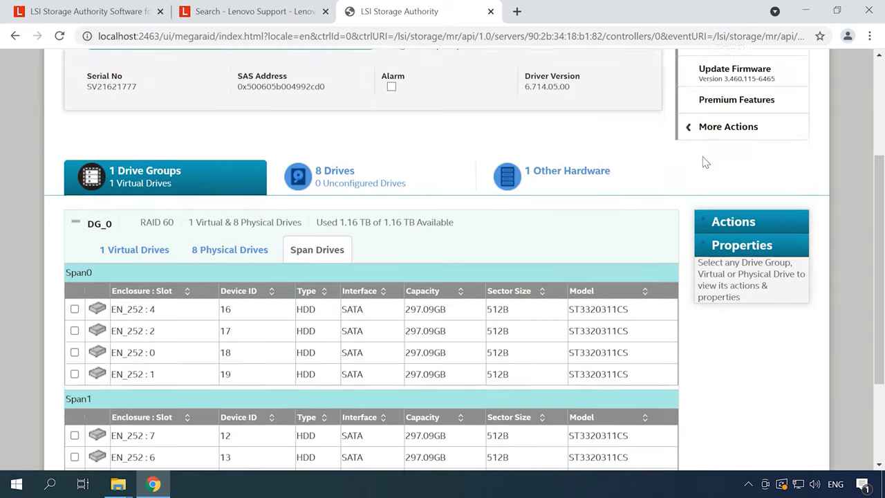
pyautogui.click(727, 125)
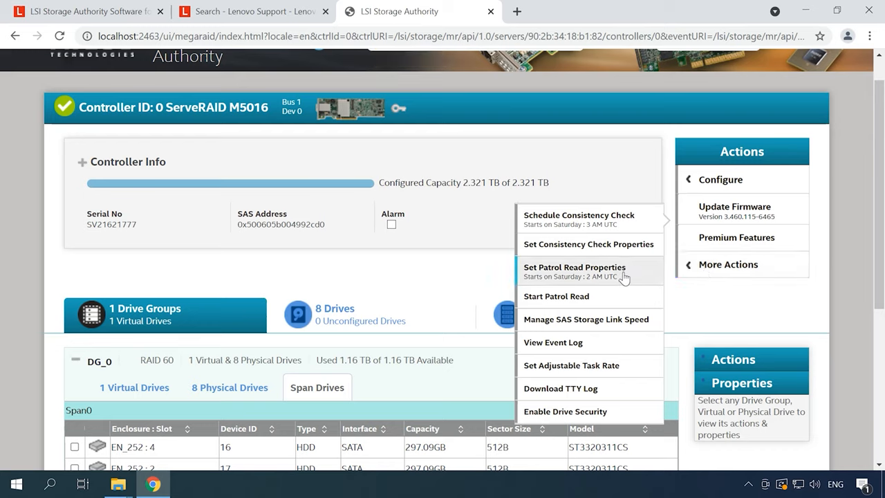
pyautogui.moveTo(614, 370)
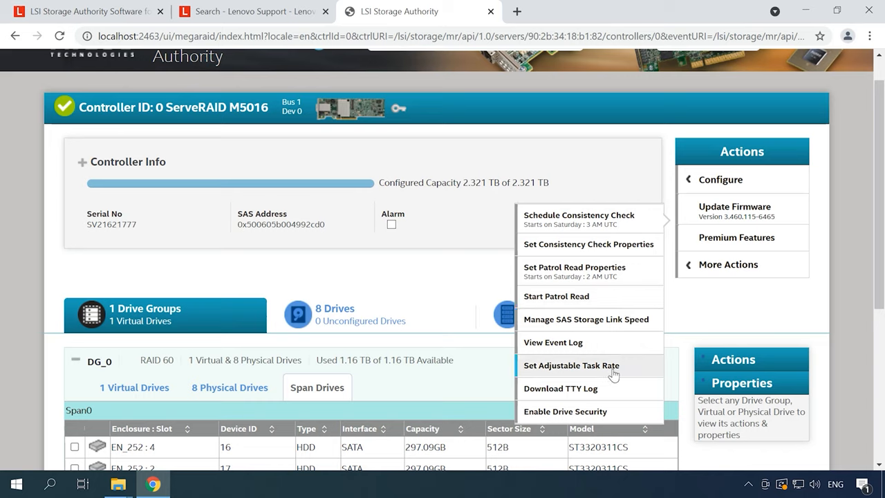
pyautogui.moveTo(614, 417)
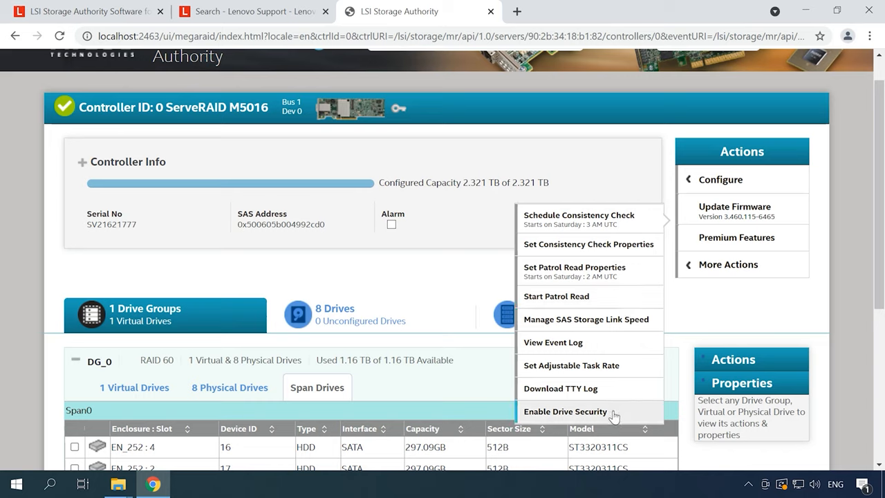
pyautogui.click(251, 11)
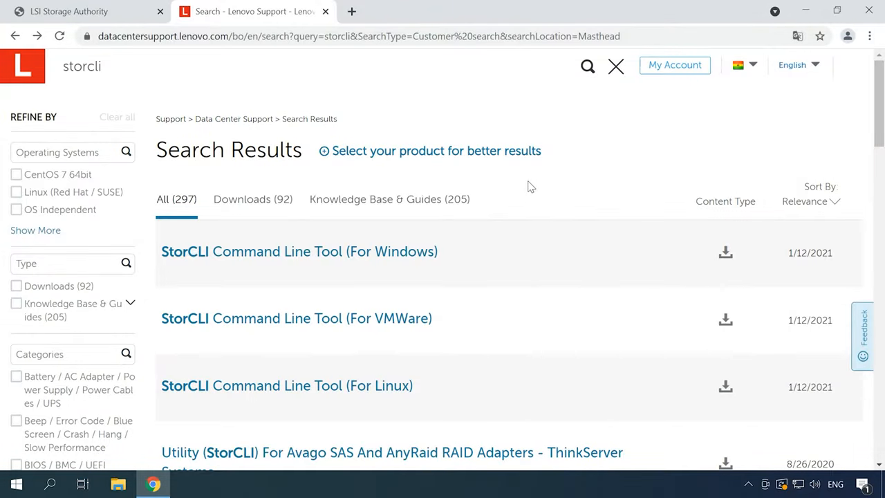
pyautogui.moveTo(178, 50)
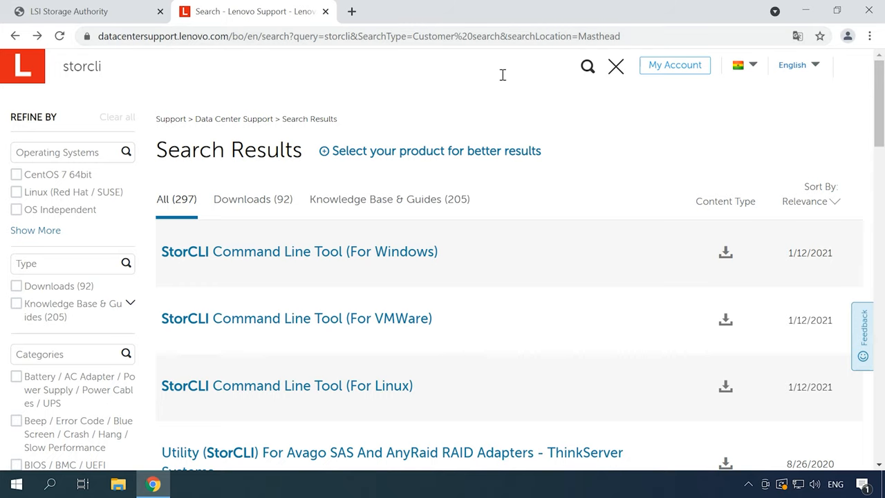
# Step: Filter storcli results to Downloads and get the StorCLI Command Line Tool for Windows
pyautogui.click(81, 67)
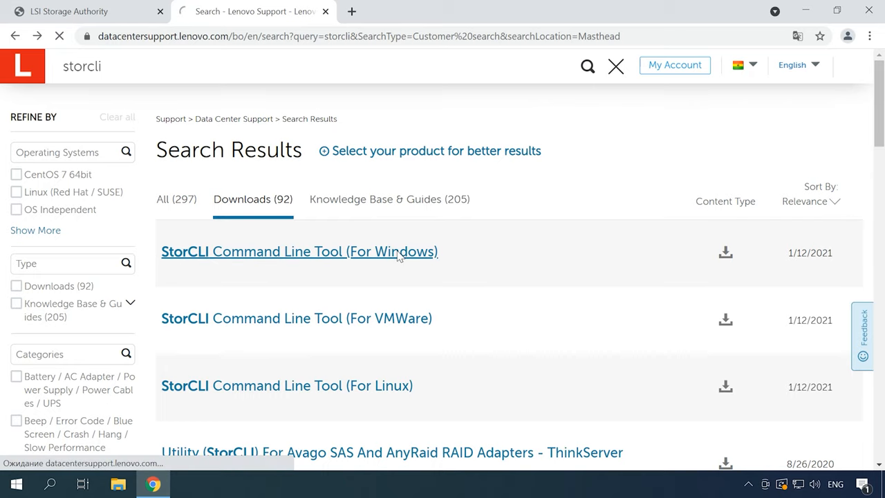
pyautogui.click(298, 252)
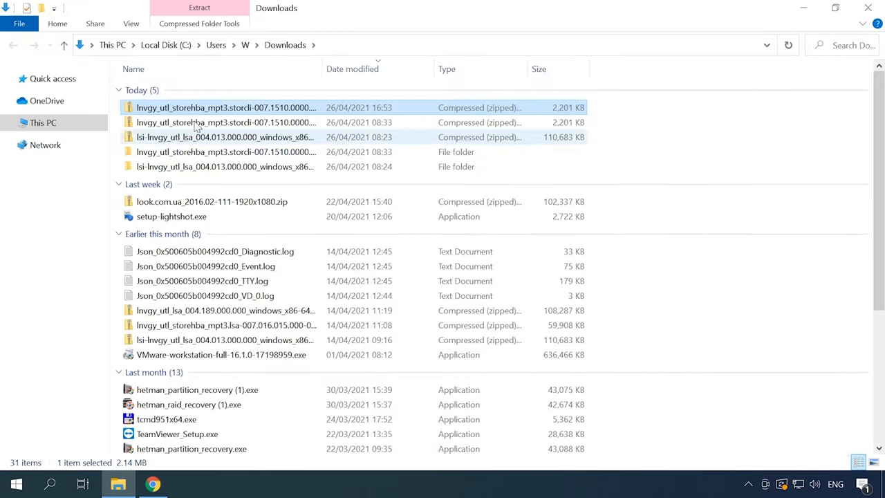
# Step: Extract the StorCLI zip in Downloads and enter the folder holding storcli64.exe
pyautogui.rightClick(224, 107)
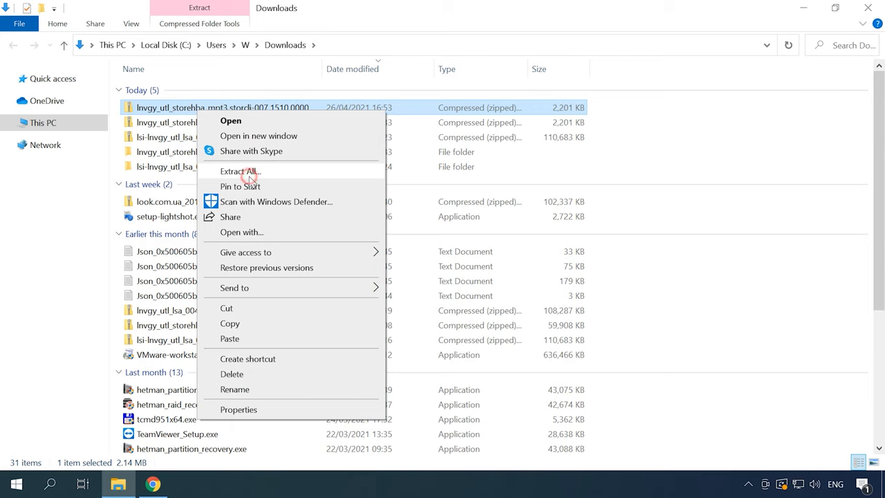
pyautogui.click(239, 171)
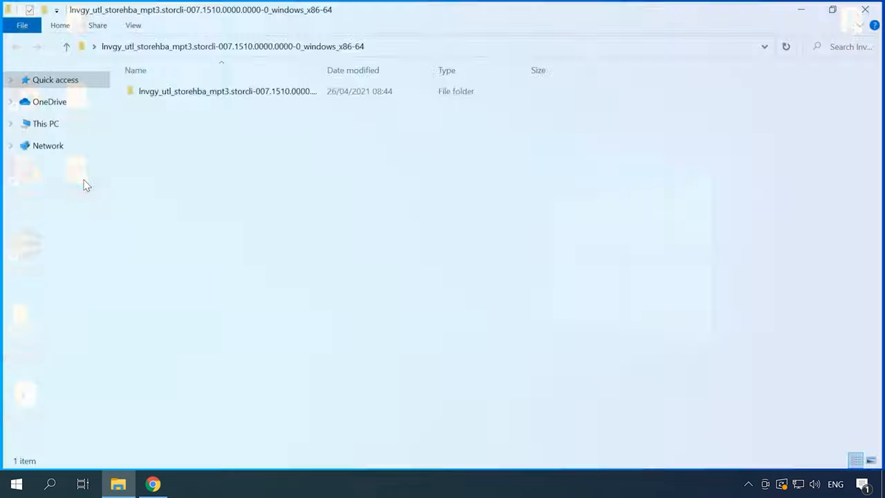
pyautogui.doubleClick(227, 91)
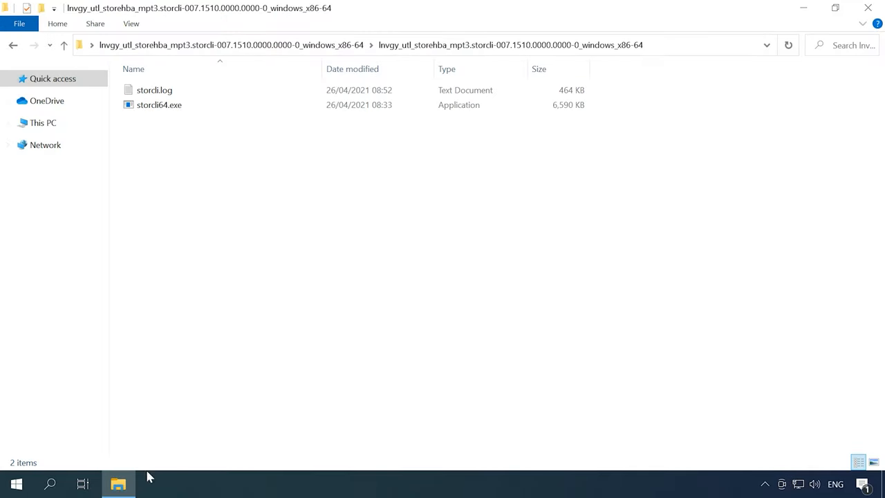
# Step: Launch an administrator Command Prompt and cd into the extracted StorCLI folder path
pyautogui.click(50, 484)
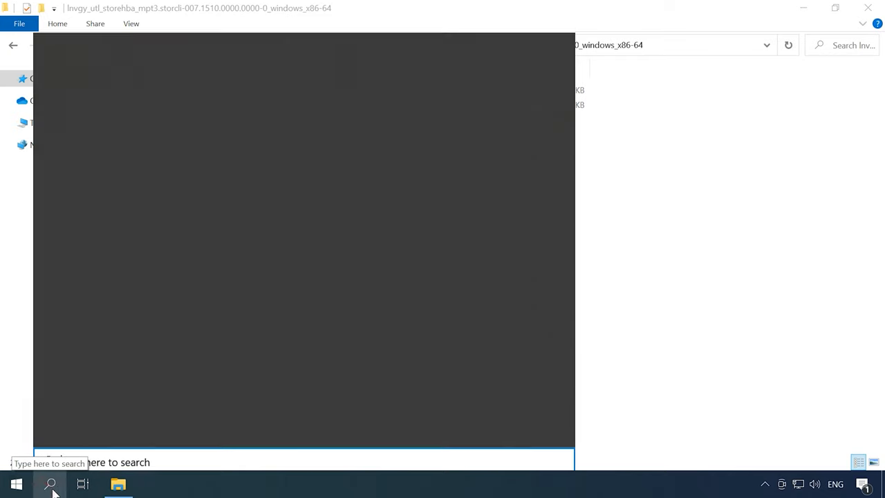
pyautogui.click(50, 484)
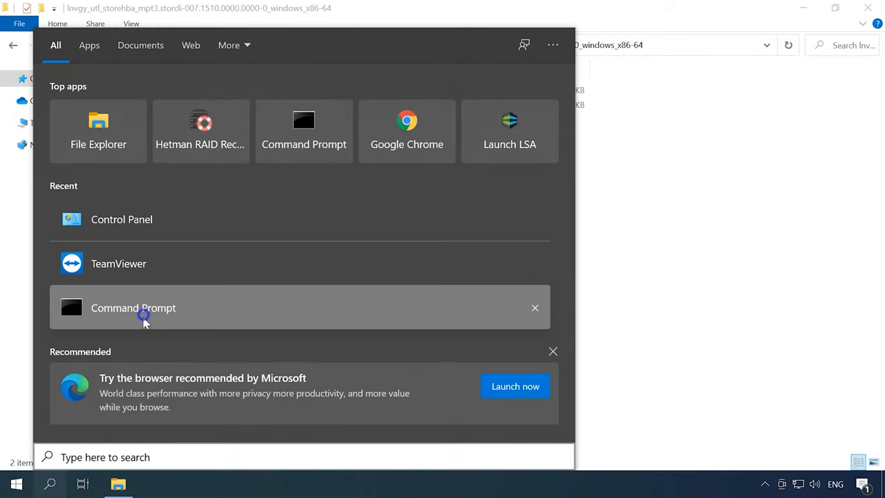
pyautogui.click(304, 456)
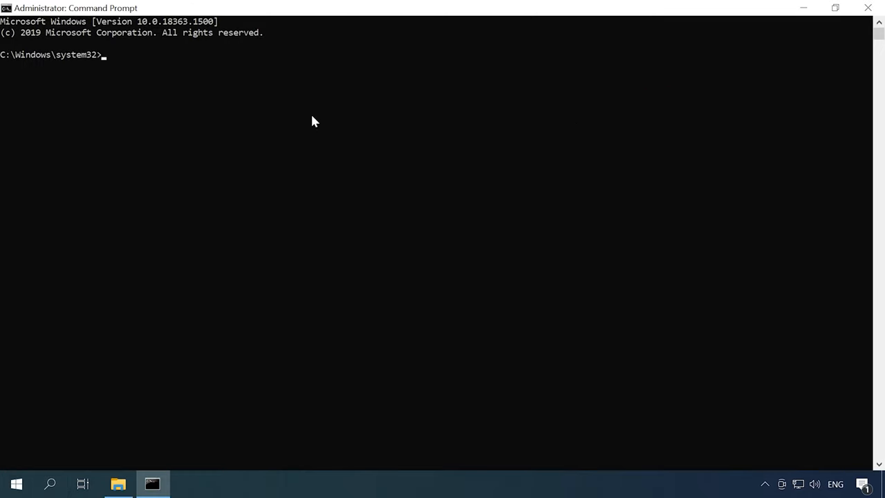
pyautogui.write('cd')
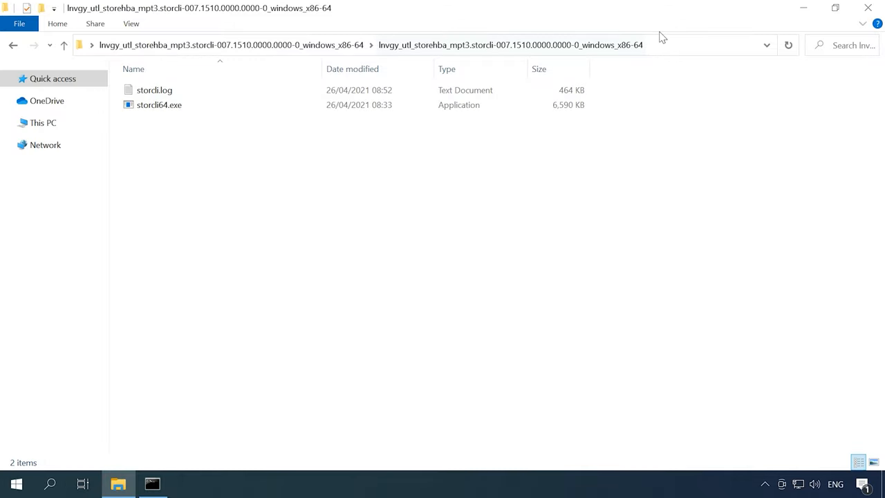
pyautogui.rightClick(661, 46)
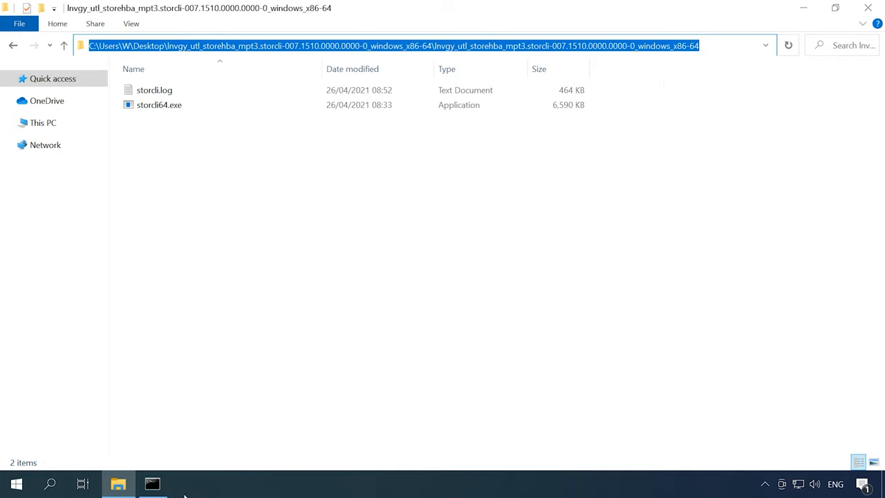
pyautogui.click(152, 484)
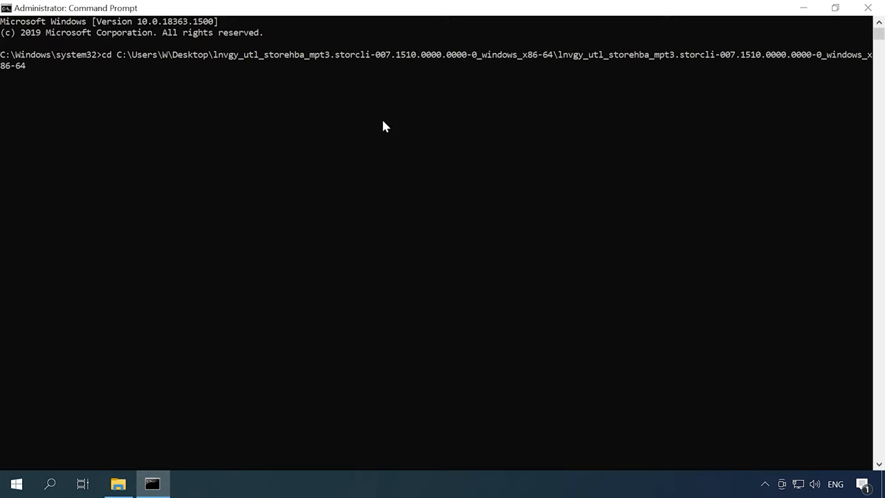
pyautogui.press('Enter')
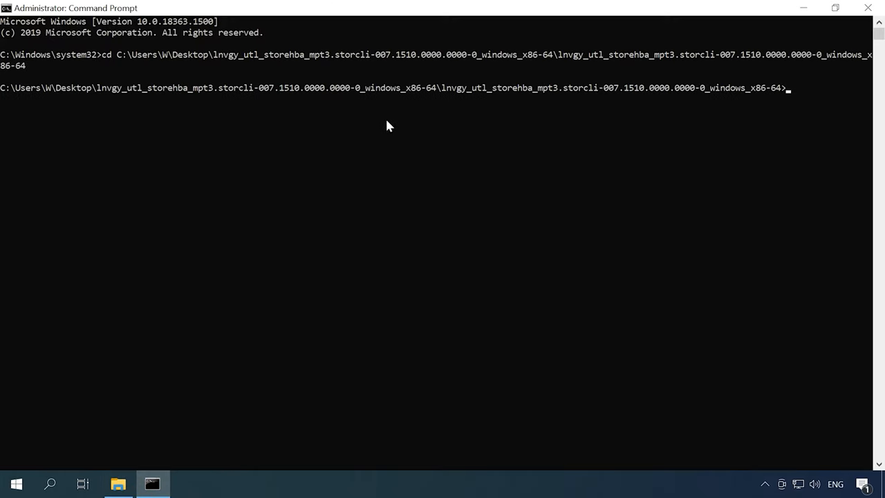
# Step: Run storcli64.exe -help to list StorCLI's available commands
pyautogui.write('st')
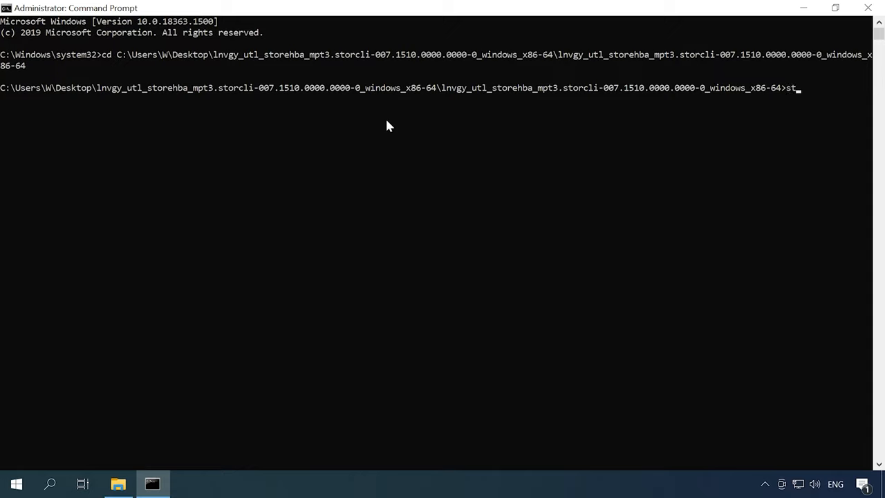
pyautogui.write('orcli')
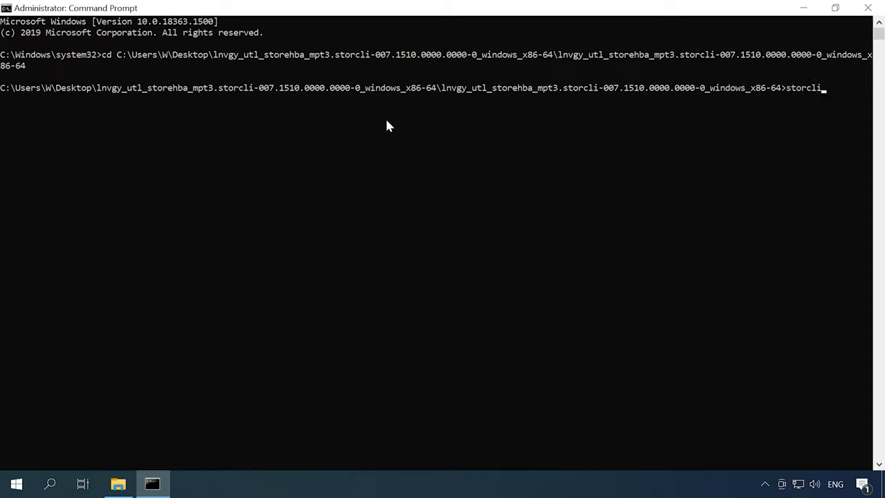
pyautogui.write('64.exe')
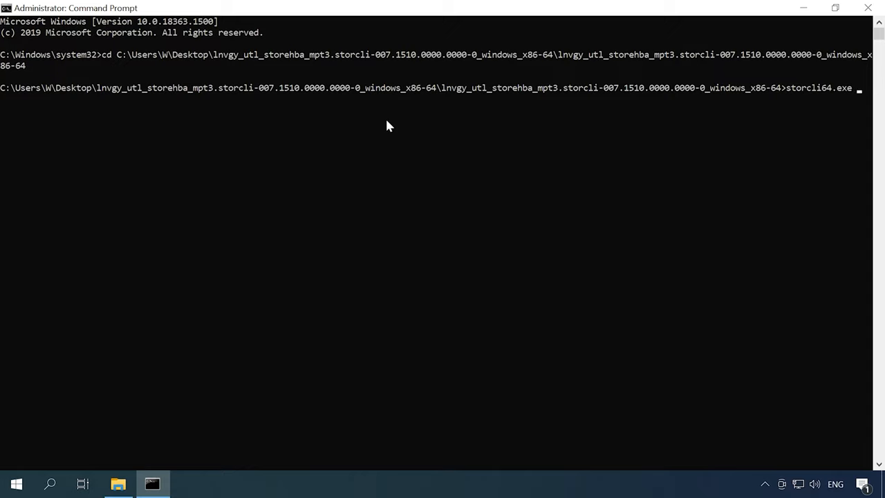
pyautogui.write('-help')
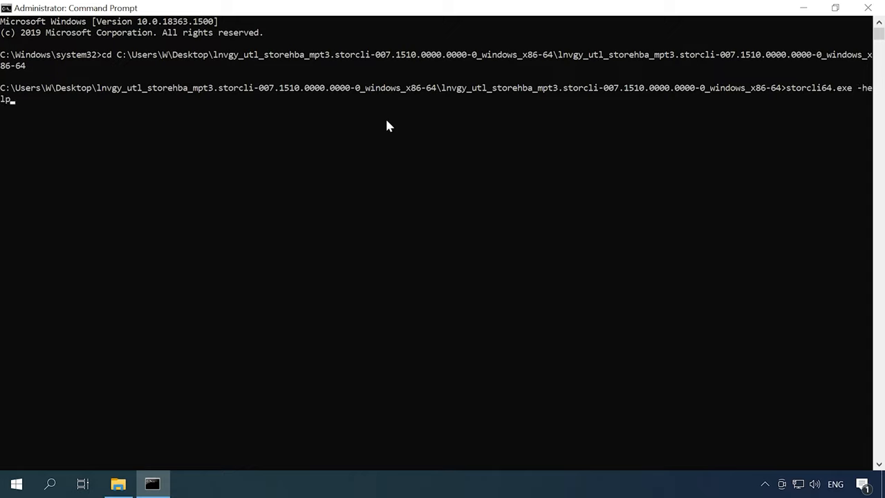
pyautogui.press('enter')
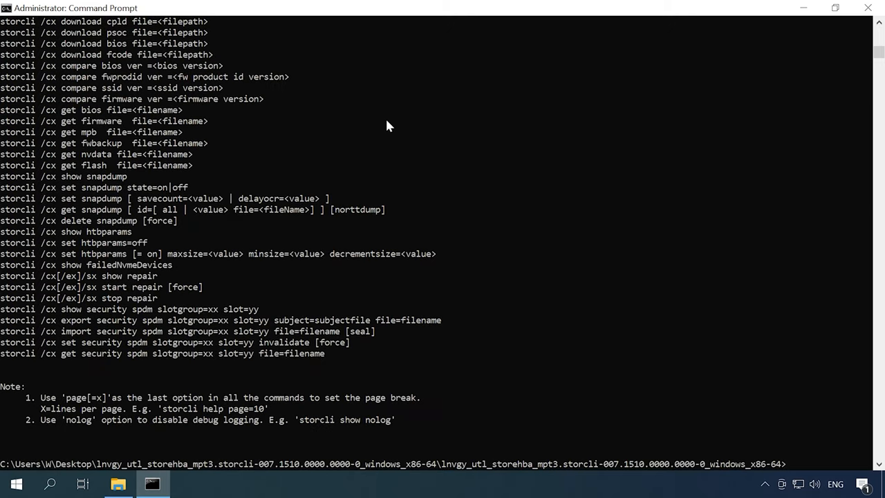
# Step: Run storcli64.exe show for the ServeRAID M5016 system overview: 8 drives, 1 DG, 1 VD
pyautogui.write('storcli64.exe')
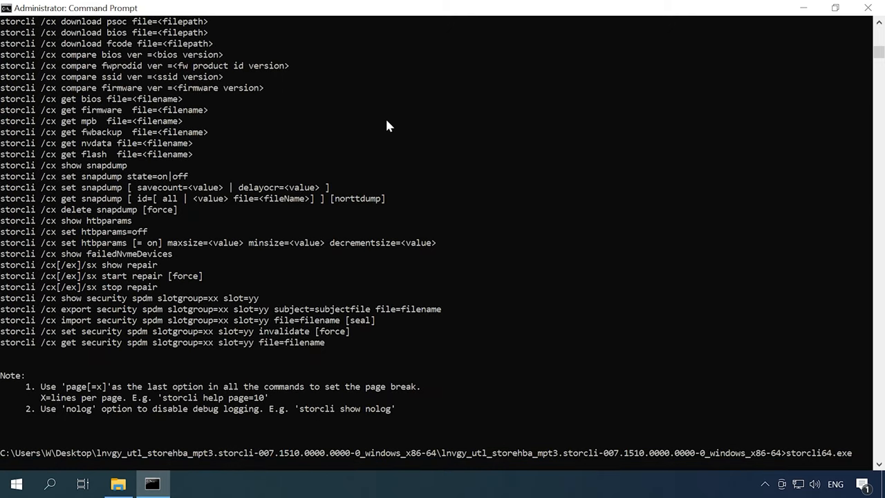
pyautogui.write('sh')
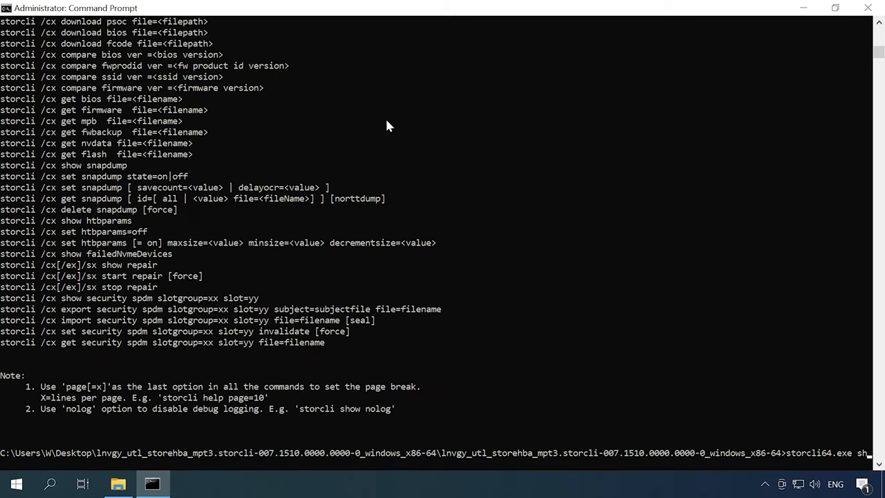
pyautogui.write('ow')
pyautogui.write('storcli64.exe ')
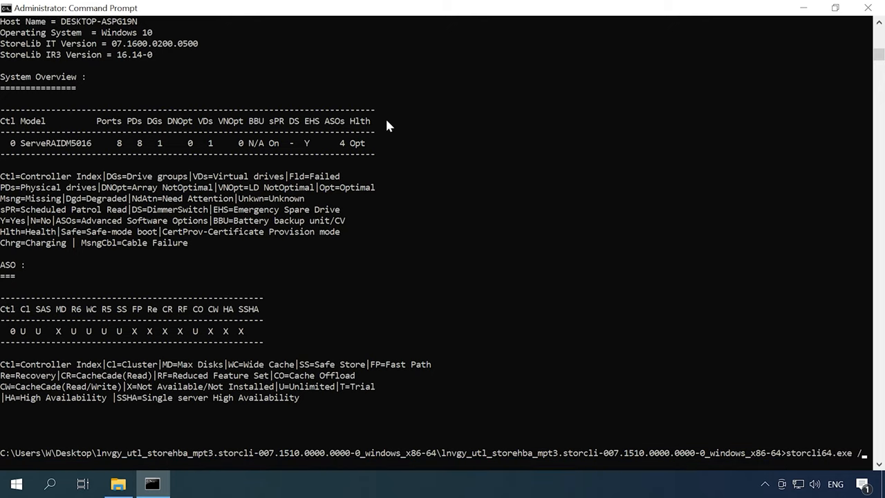
# Step: List all physical drives with /c0 /eall /sall show, all eight online in drive group 0
pyautogui.write('/c0')
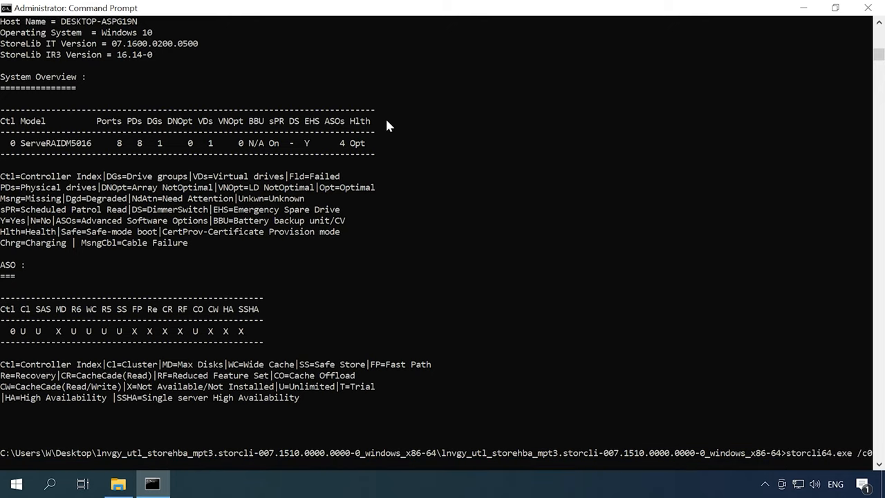
pyautogui.write('/e')
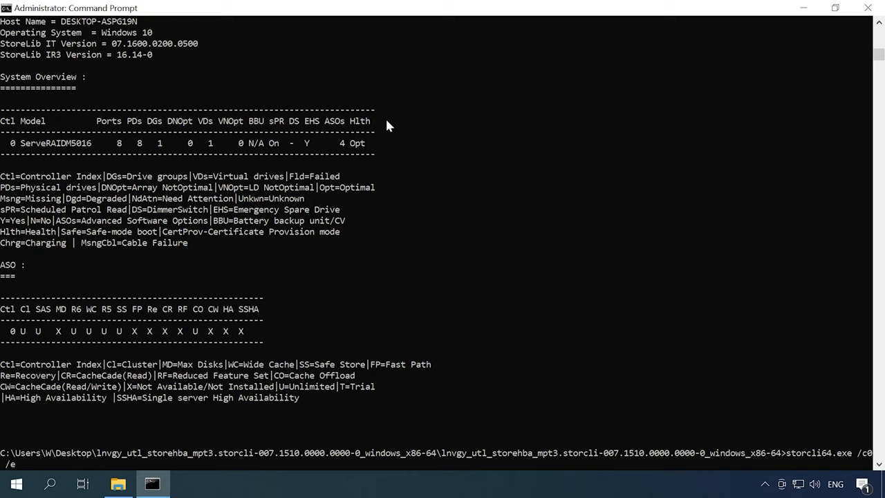
pyautogui.write('all /s')
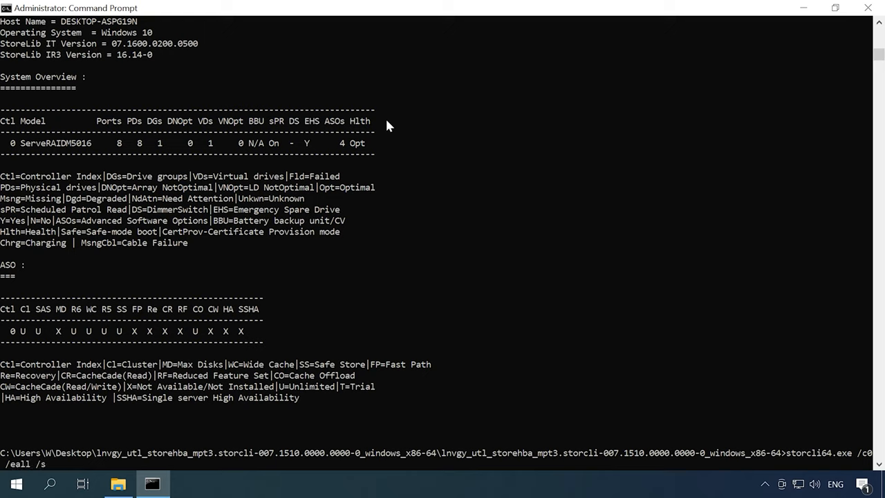
pyautogui.write('al')
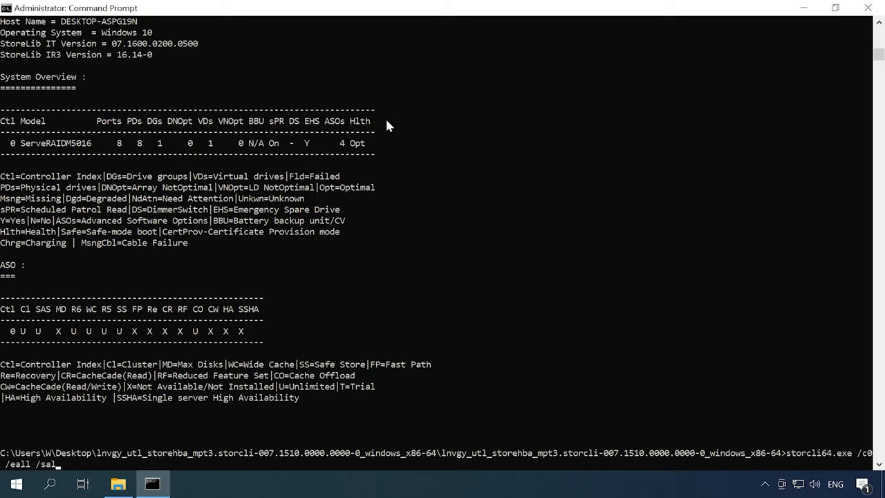
pyautogui.write('show')
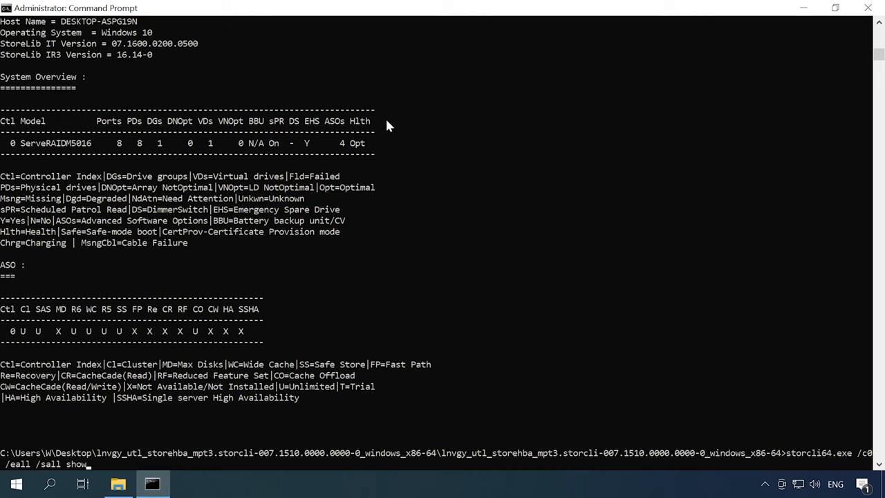
pyautogui.press('enter')
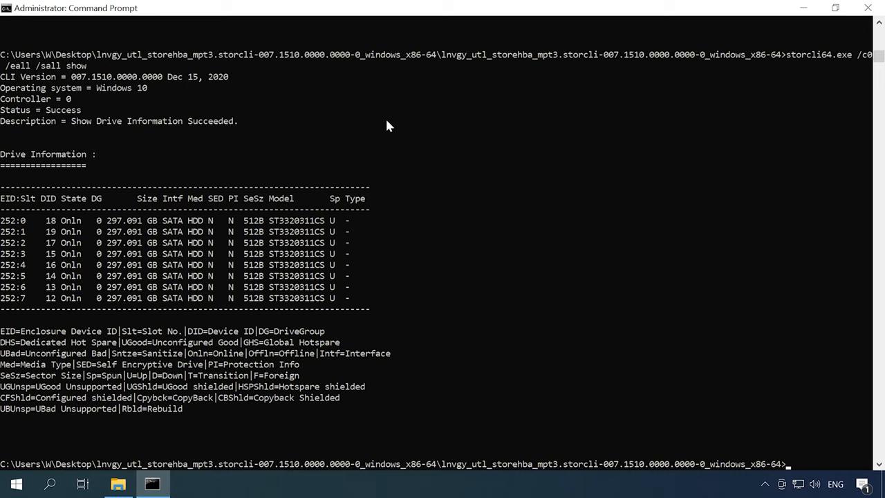
# Step: Show the RAID60 virtual drive and its detailed properties with /c0 /vall show and show all
pyautogui.write('storcli64.exe /c0 /vall sh')
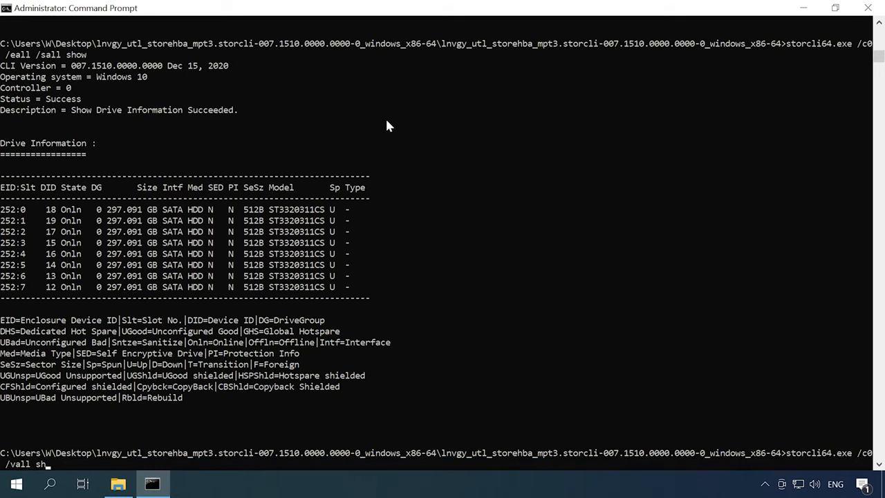
pyautogui.press('enter')
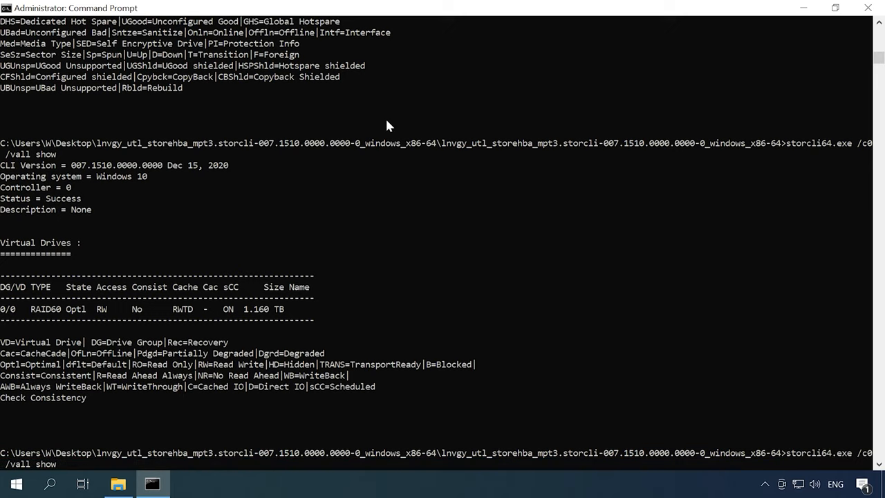
pyautogui.write('all')
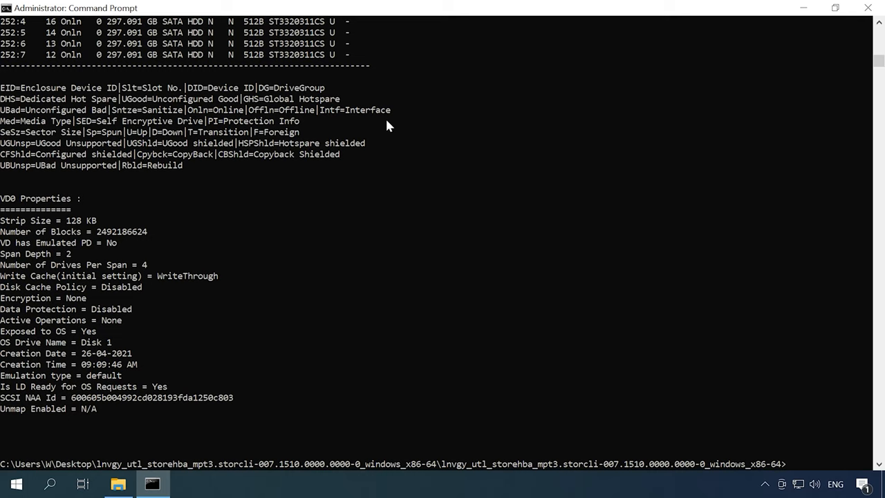
# Step: Force-delete virtual drive VD0 with storcli64.exe /c0 /v0 del force
pyautogui.write('storcli64.exe /c0 /')
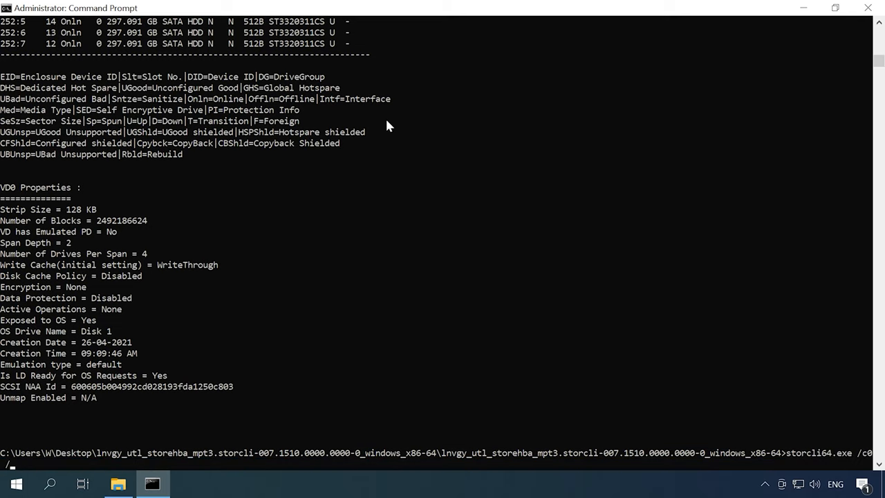
pyautogui.write('v')
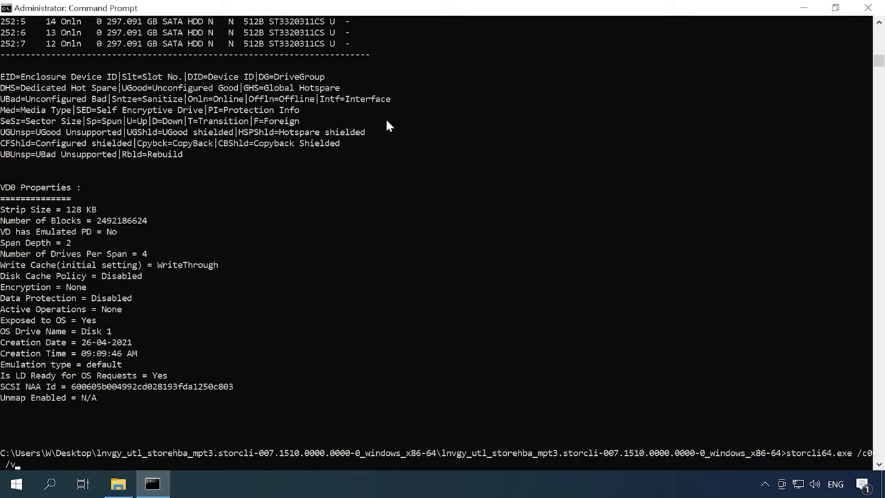
pyautogui.write('60 d')
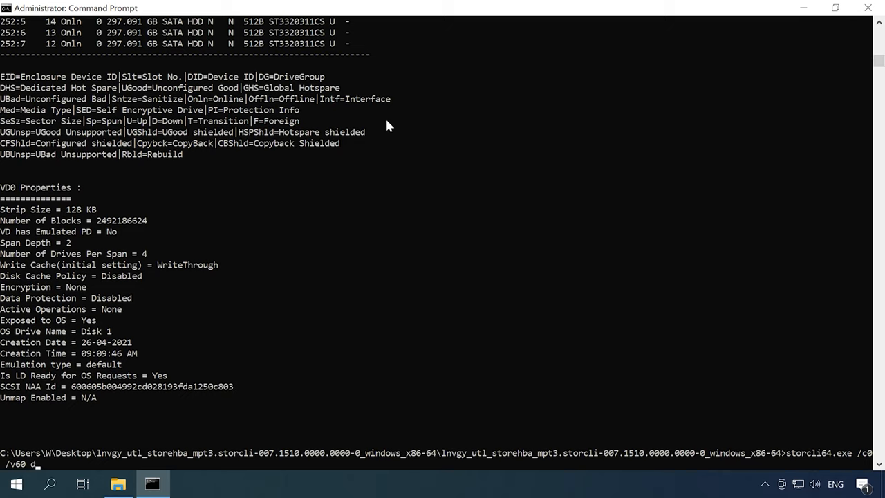
pyautogui.write('el fo')
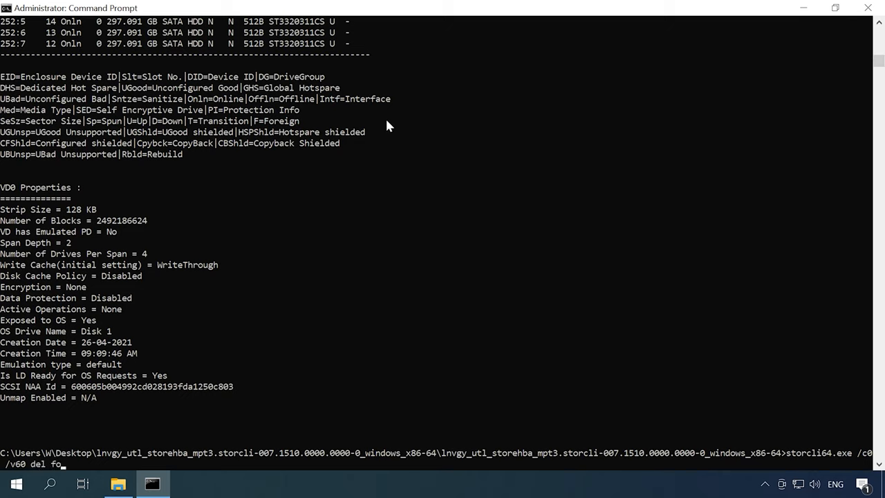
pyautogui.write('rce')
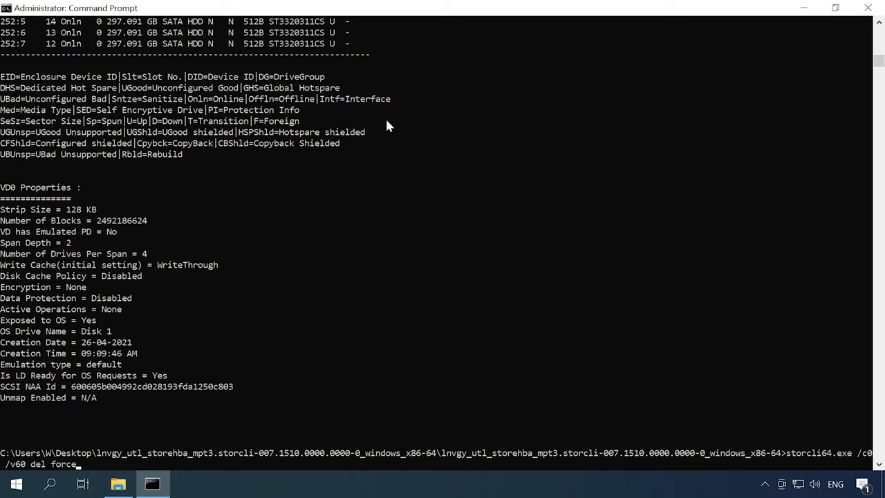
pyautogui.press('enter')
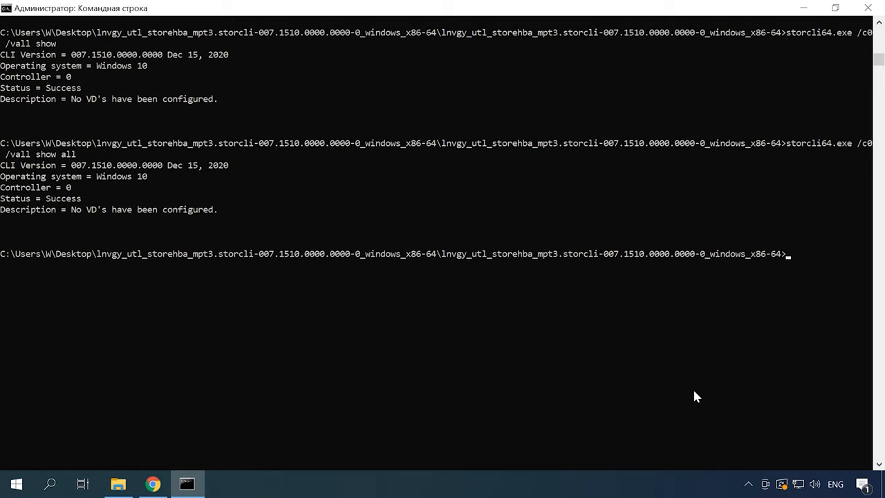
# Step: Compose the add vd command for RAID 60 with size=all and name=RAID60
pyautogui.write('storcli64.exe /c0 add vd')
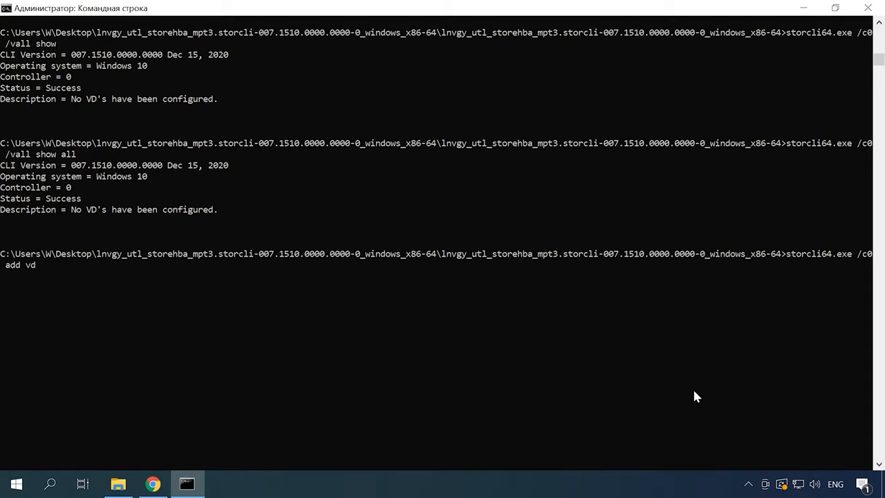
pyautogui.write('r60 Si')
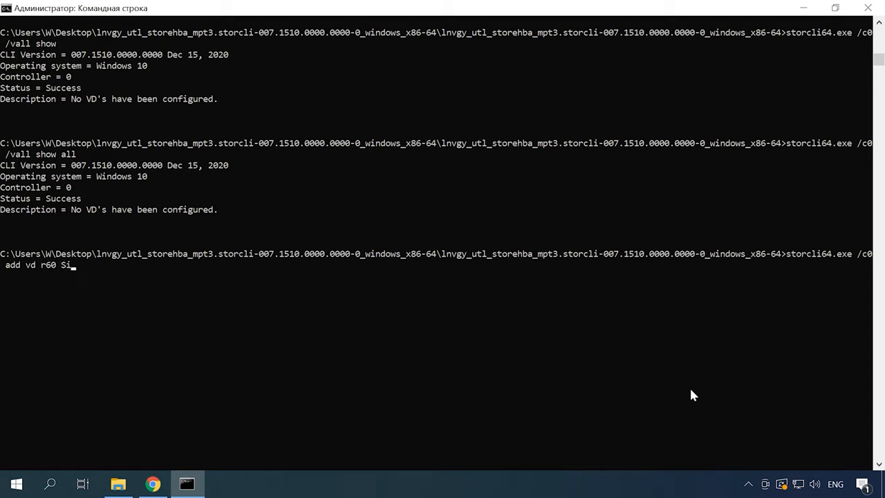
pyautogui.write('ze=')
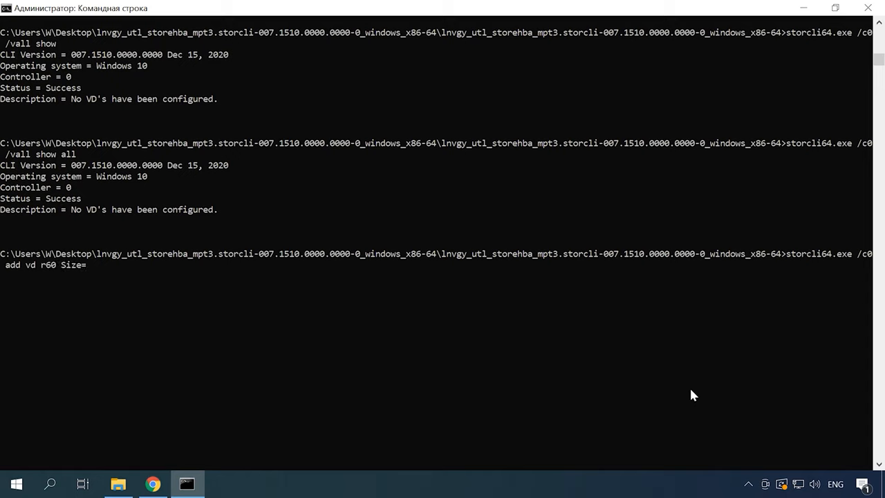
pyautogui.write('all')
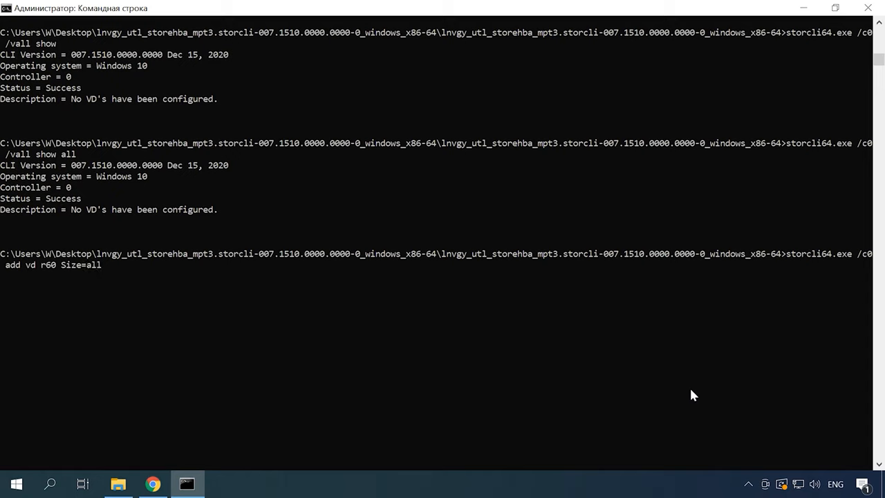
pyautogui.write('name=')
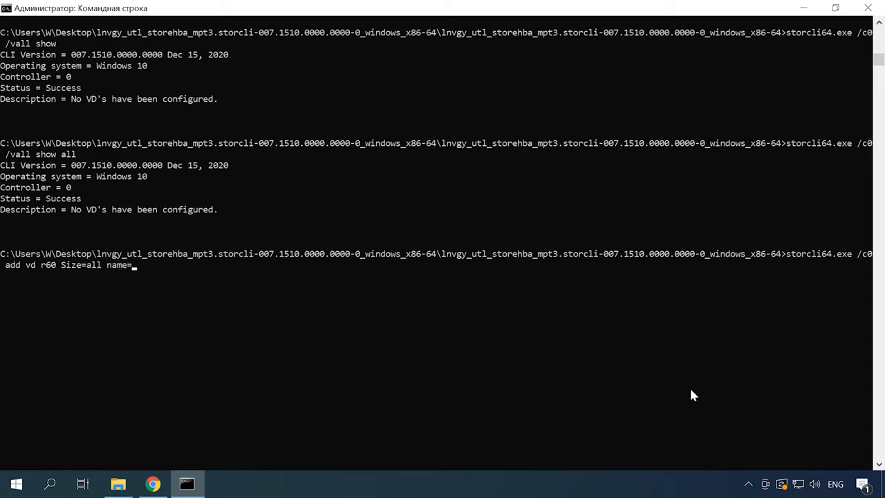
pyautogui.write('RA')
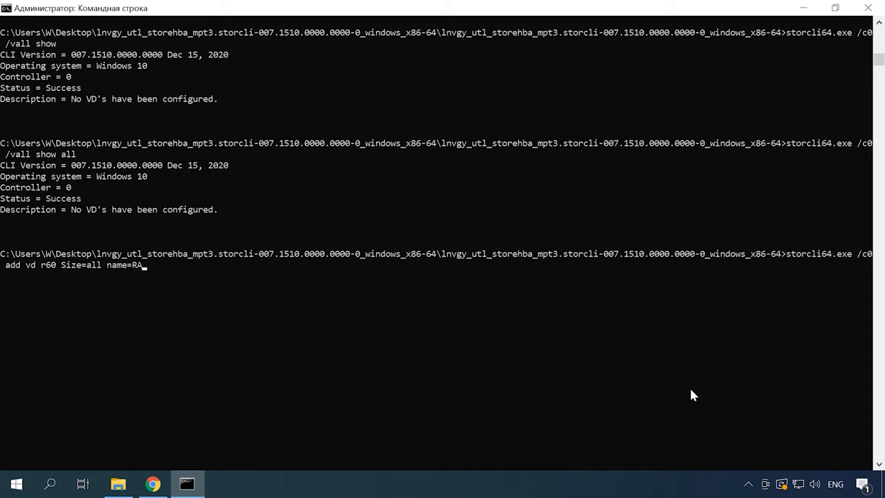
pyautogui.write('ID60')
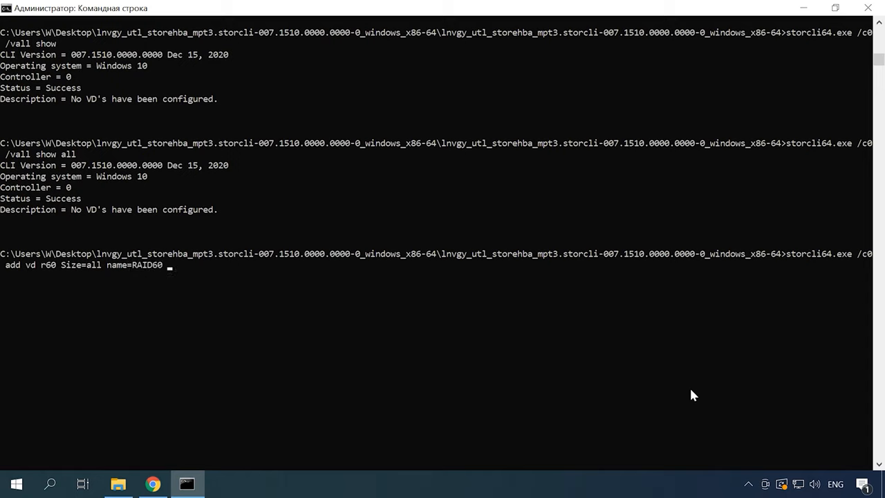
# Step: Complete it with drives=252:0-7, create the virtual drive and verify with /c0 /vall show
pyautogui.write('drive')
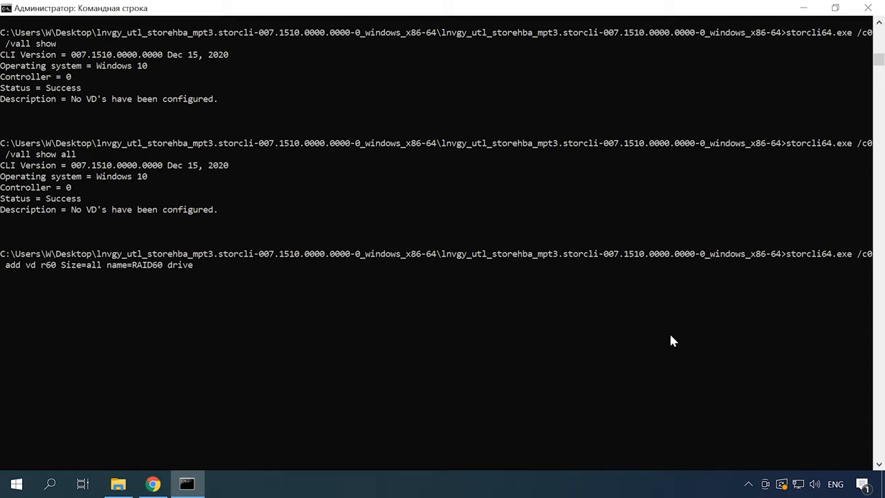
pyautogui.write('s')
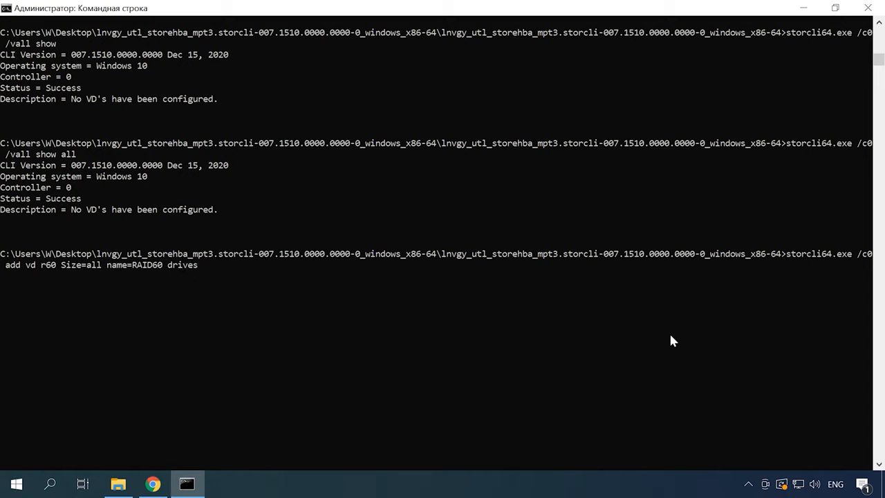
pyautogui.write('=')
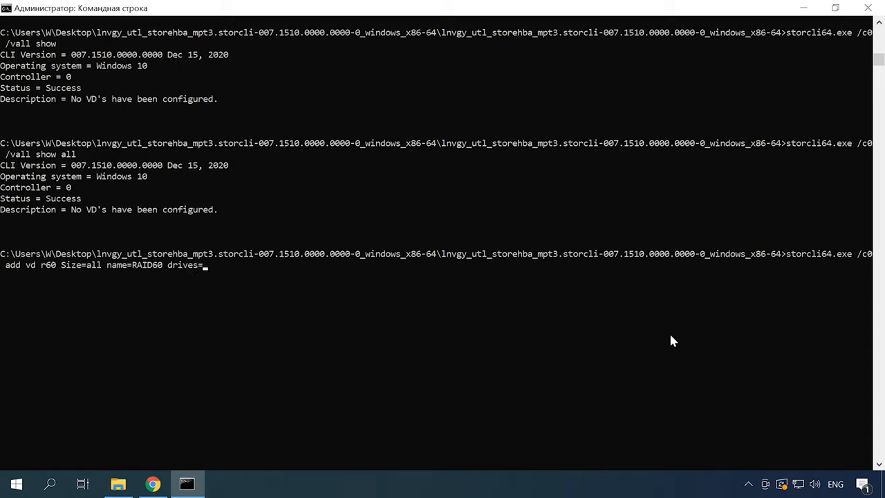
pyautogui.write('252: 0')
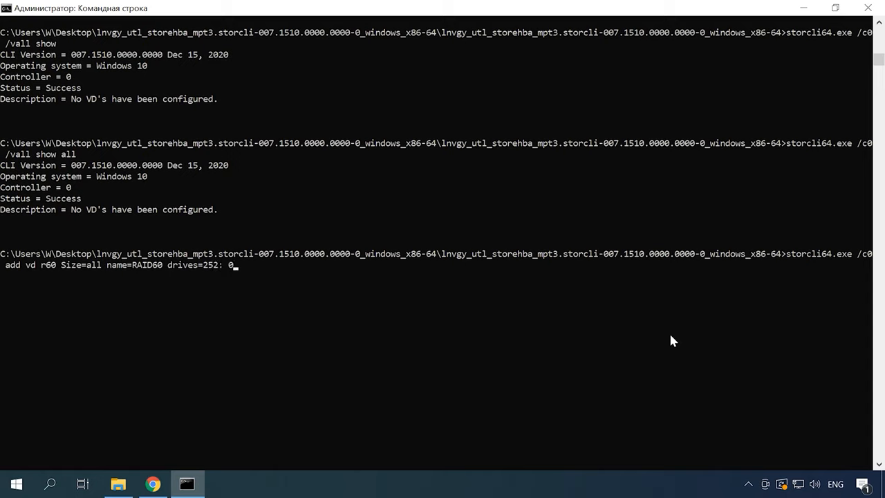
pyautogui.write('-7 pdperarray=4')
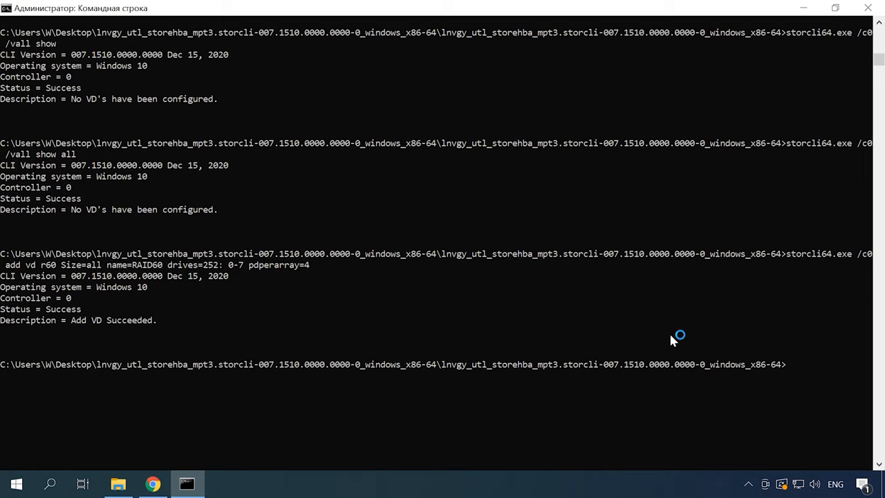
pyautogui.moveTo(673, 340)
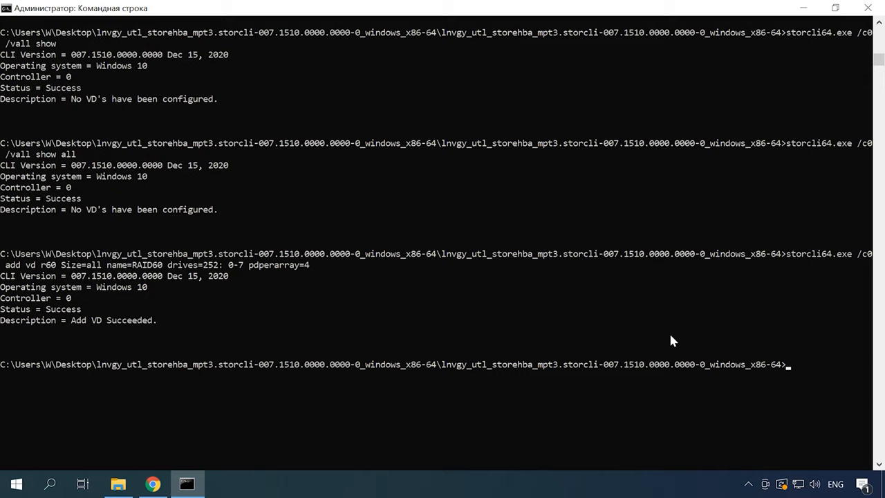
pyautogui.write('storcli64.exe /c0 /vall show')
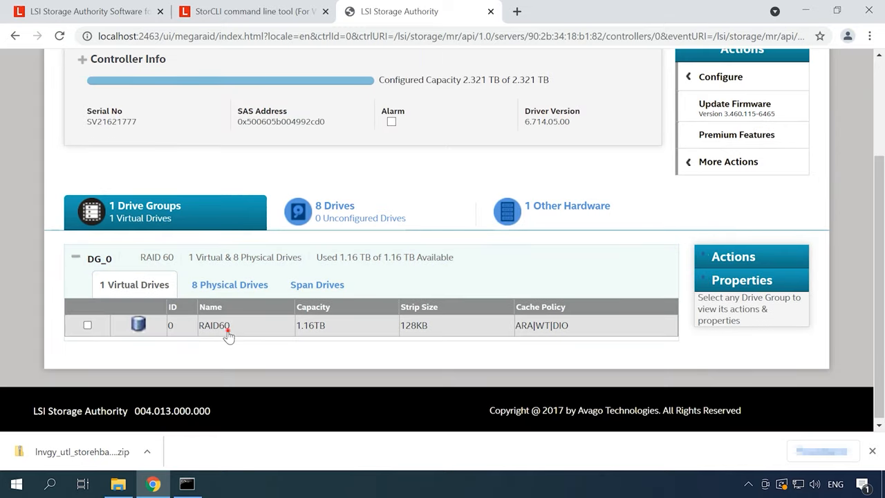
# Step: List the RAID60 virtual drive under DG_0, reported as Optimal
pyautogui.click(87, 325)
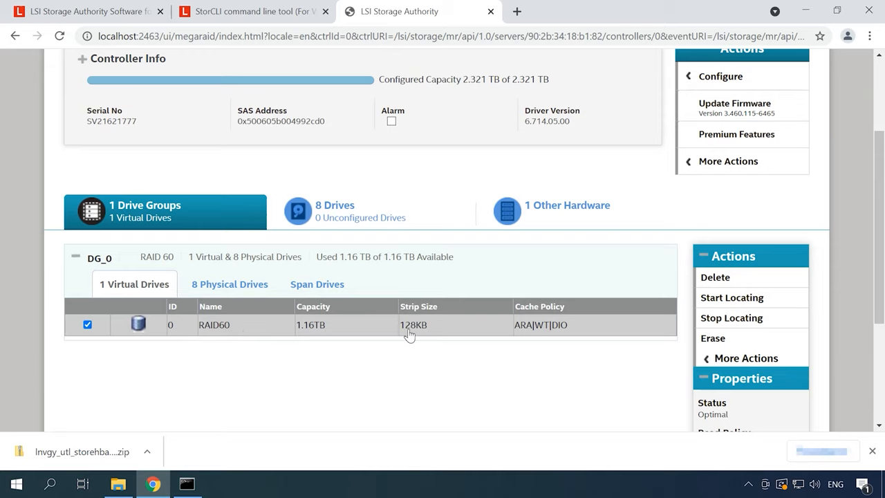
pyautogui.moveTo(559, 336)
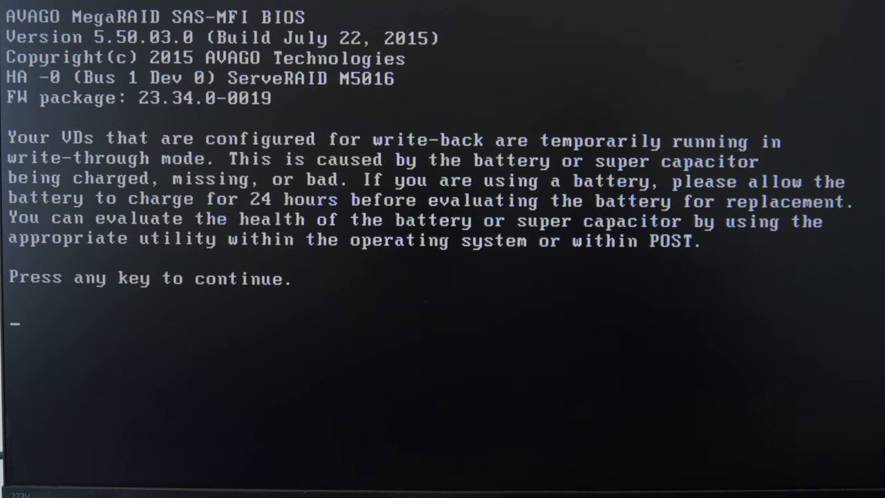
# Step: Continue past the MegaRAID battery notice, disable SATA Port 0 under System, then save and reset
pyautogui.press('enter')
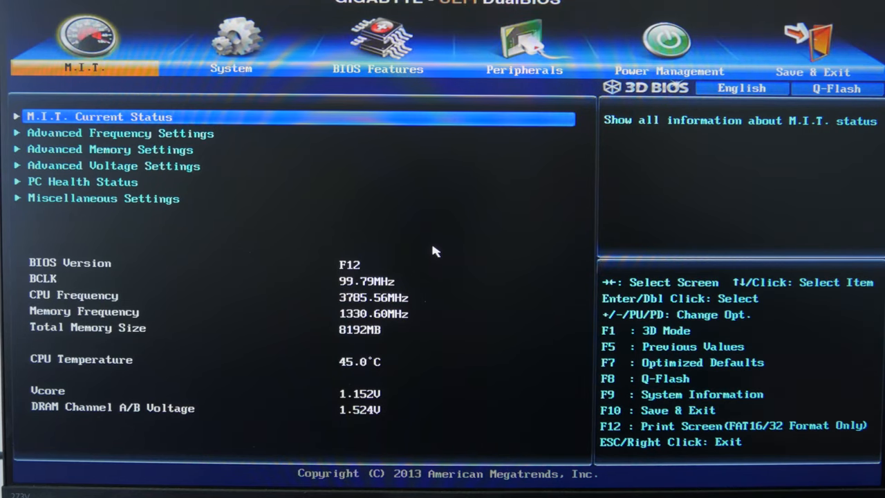
pyautogui.click(231, 42)
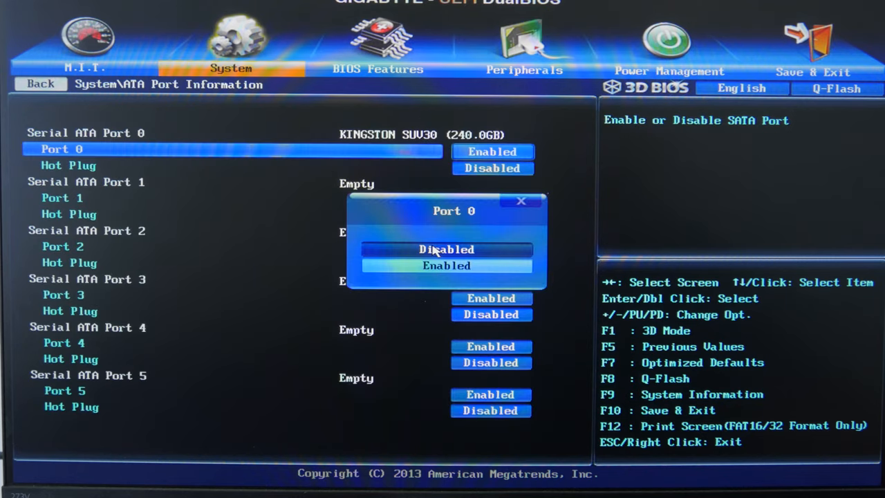
pyautogui.click(446, 249)
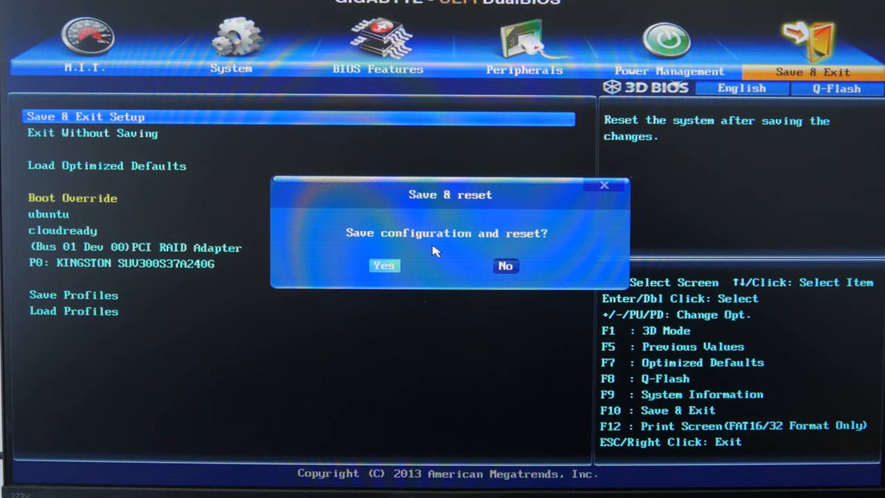
pyautogui.click(385, 266)
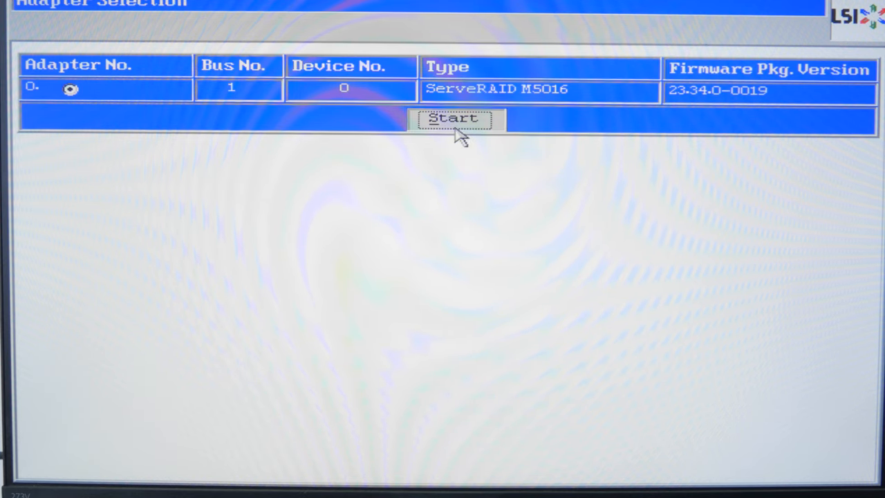
# Step: Start managing the ServeRAID M5016 adapter and launch its Configuration Wizard
pyautogui.click(453, 119)
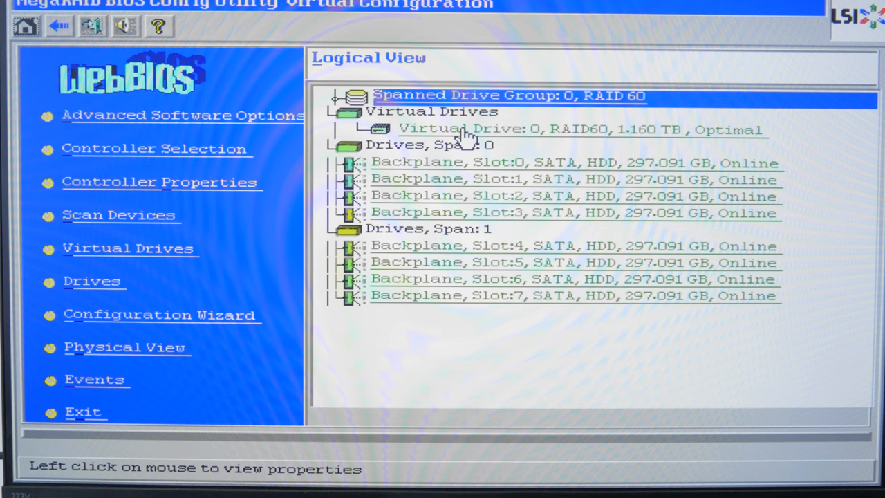
pyautogui.moveTo(390, 261)
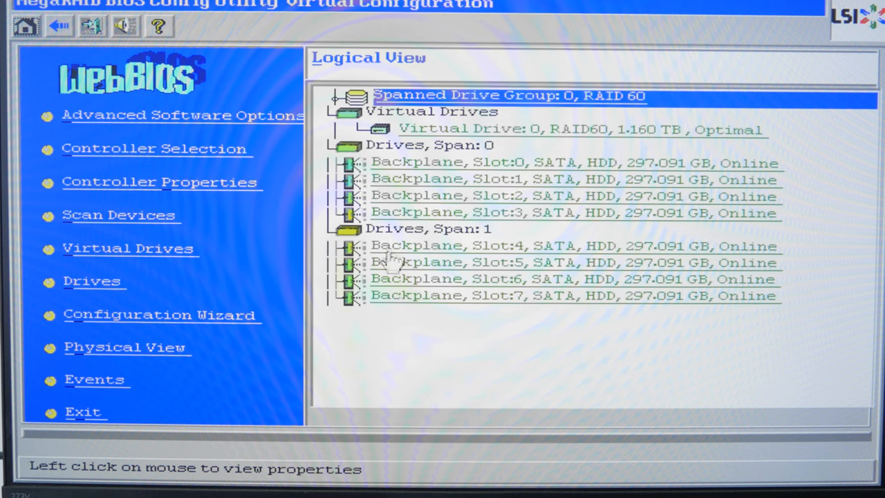
pyautogui.moveTo(537, 338)
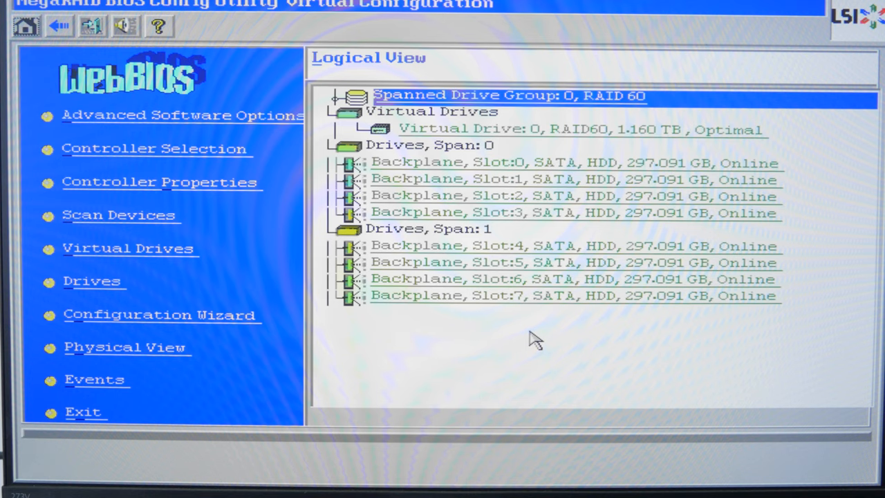
pyautogui.moveTo(163, 315)
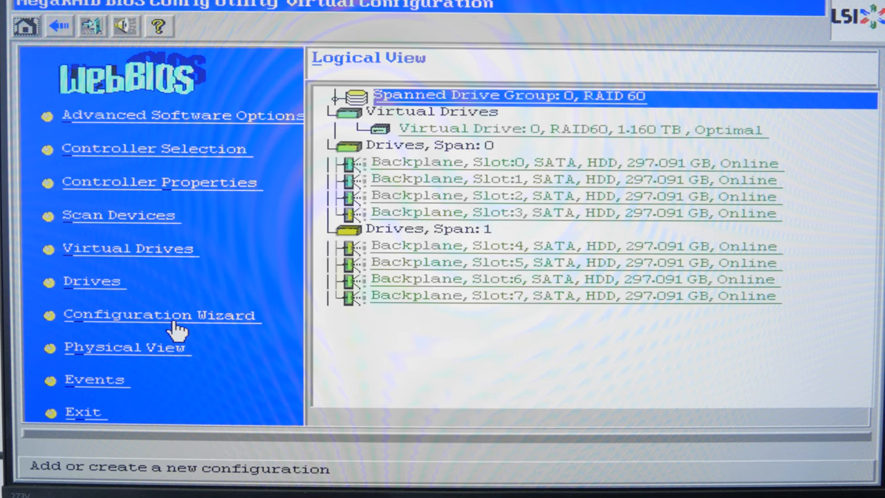
pyautogui.click(159, 315)
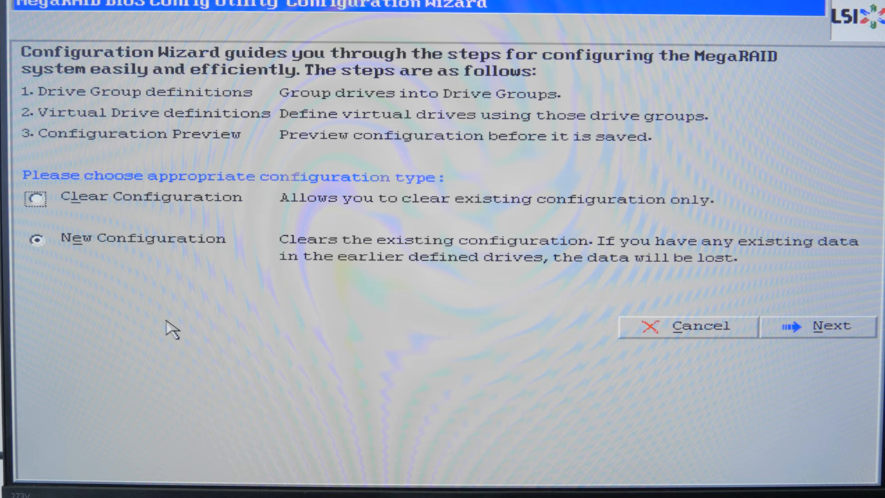
pyautogui.moveTo(754, 348)
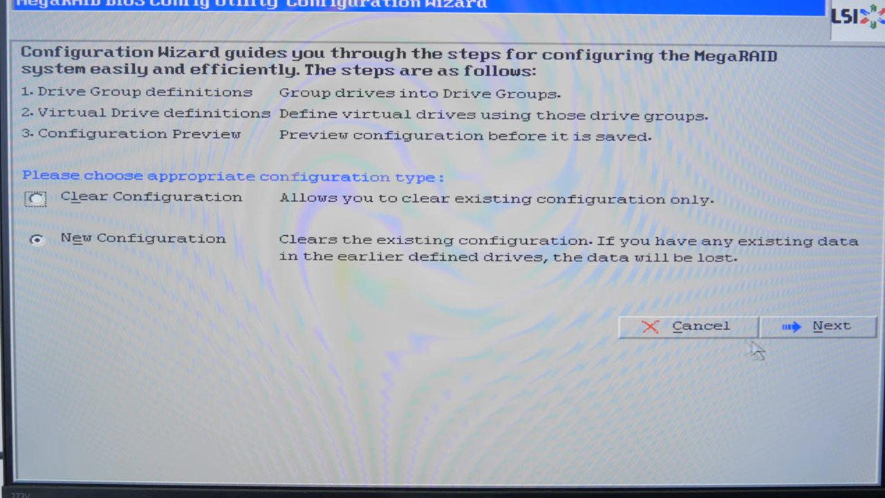
pyautogui.moveTo(836, 327)
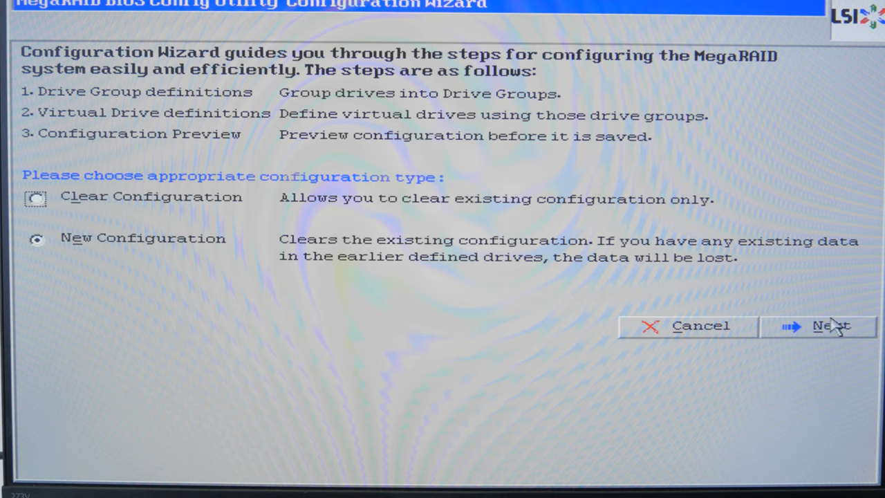
pyautogui.moveTo(827, 306)
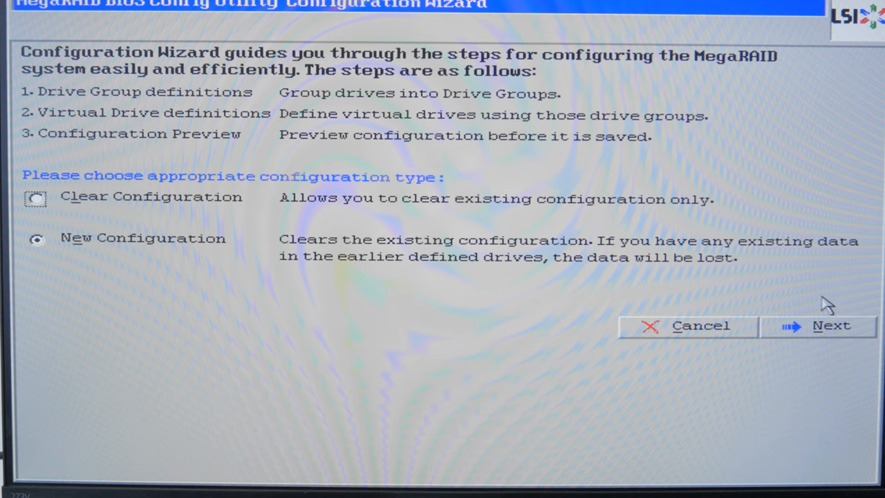
pyautogui.moveTo(829, 326)
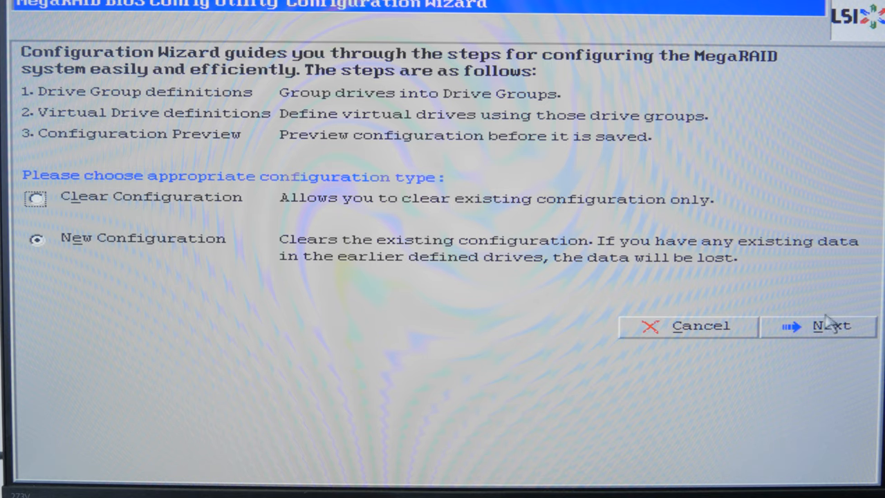
# Step: Choose New Configuration, confirm clearing the old one, and continue with Manual Configuration
pyautogui.click(829, 327)
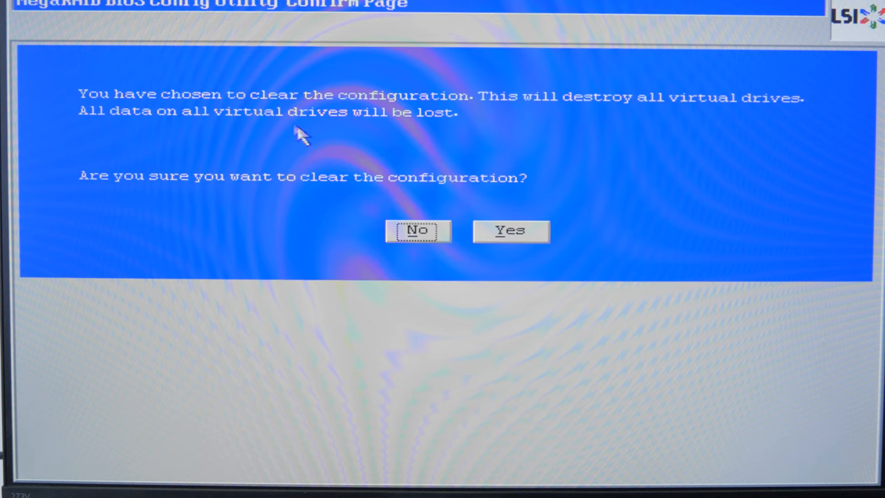
pyautogui.moveTo(512, 213)
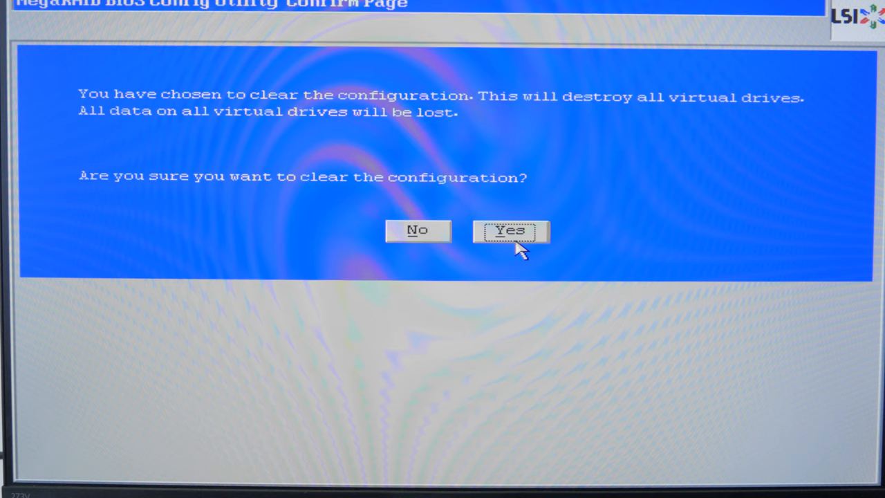
pyautogui.click(510, 229)
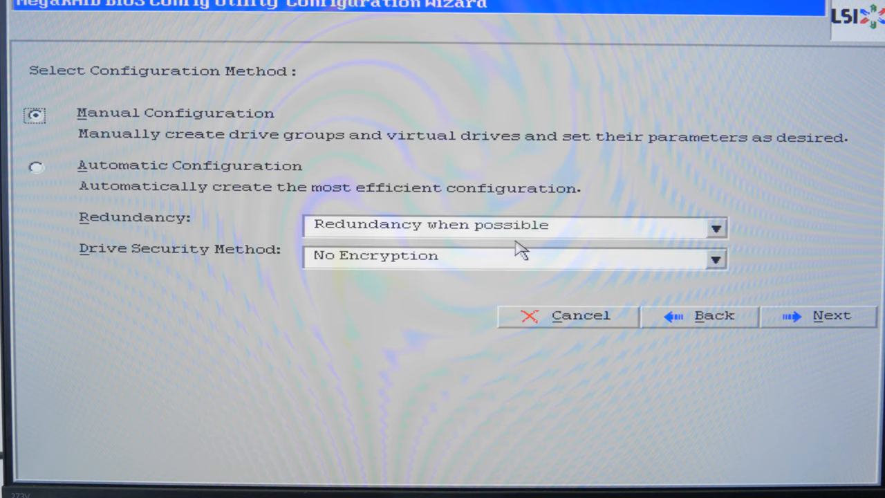
pyautogui.moveTo(520, 248)
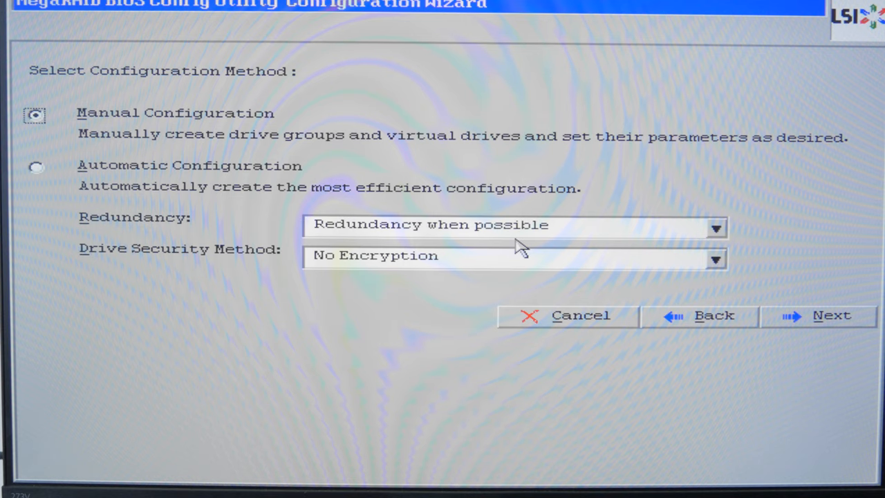
pyautogui.moveTo(520, 235)
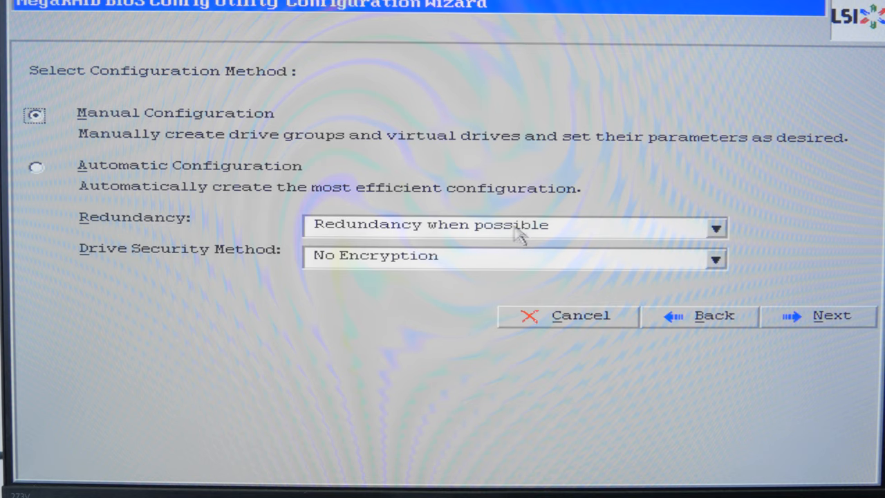
pyautogui.moveTo(252, 136)
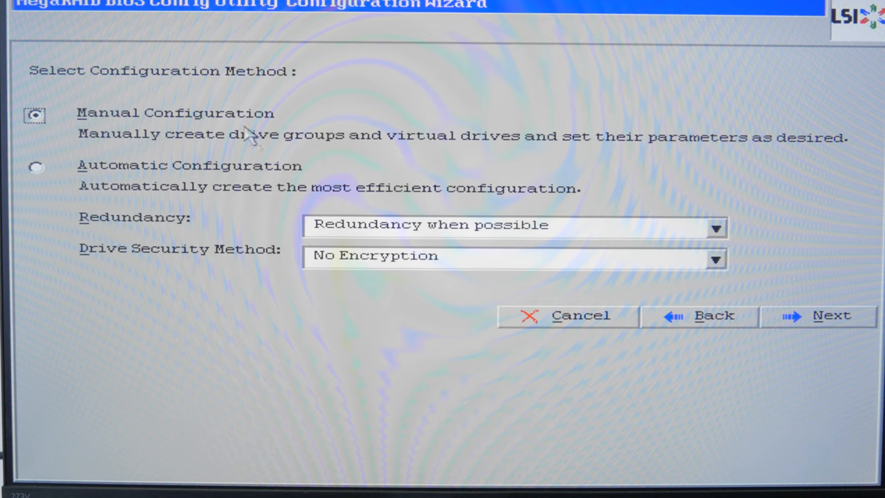
pyautogui.moveTo(832, 332)
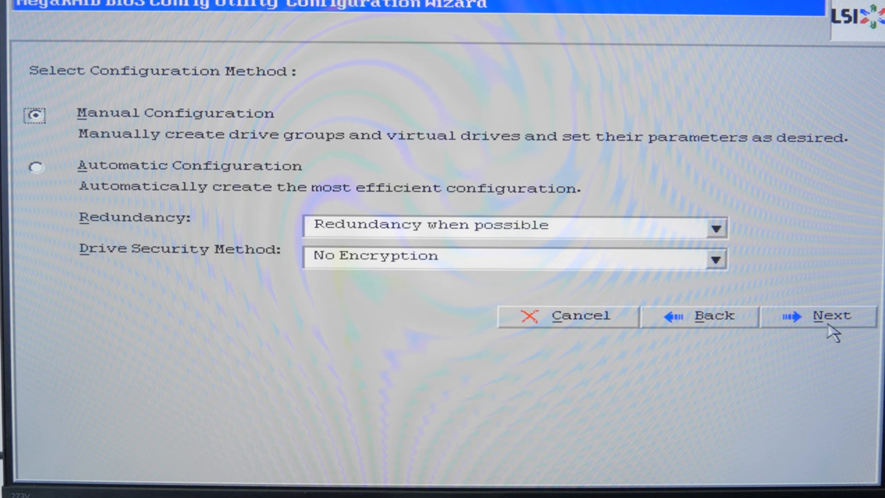
pyautogui.click(819, 316)
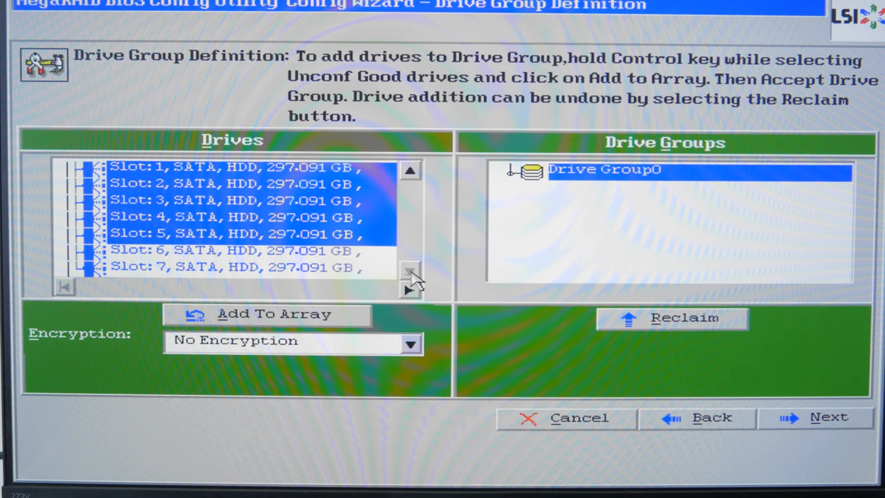
# Step: Add the selected drives to Drive Group0, accept it, and add its free space to the span
pyautogui.click(274, 313)
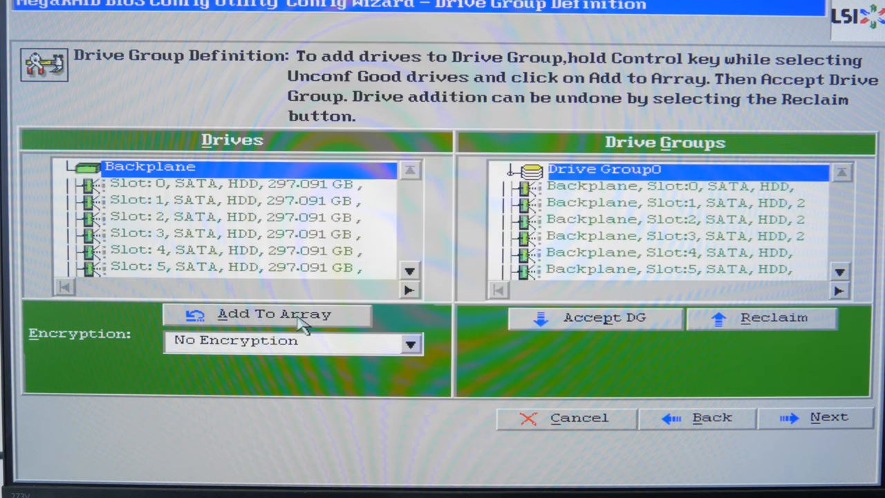
pyautogui.click(828, 417)
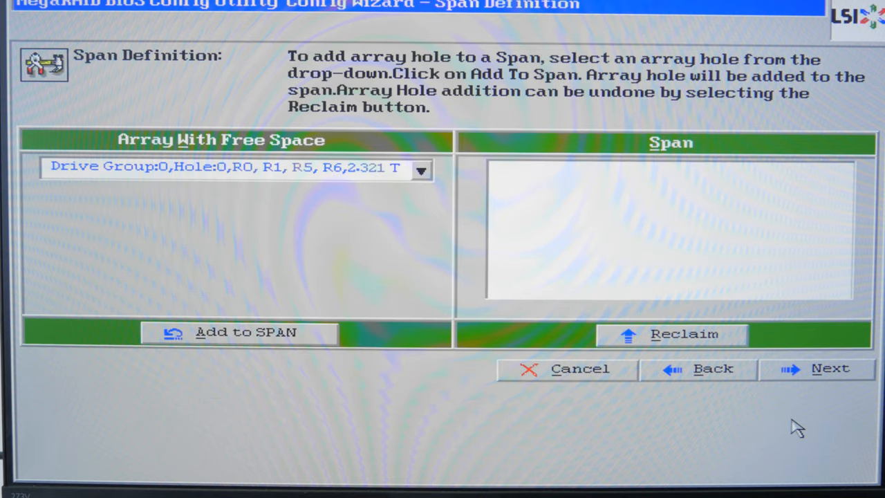
pyautogui.moveTo(422, 177)
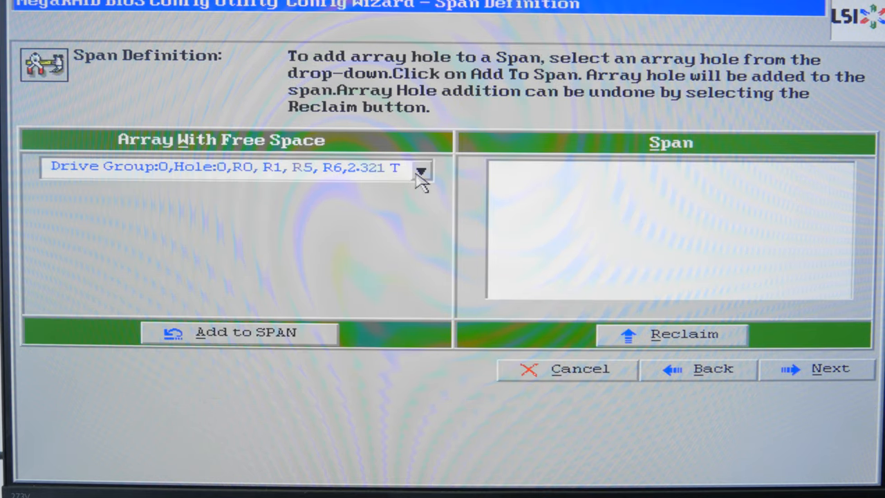
pyautogui.click(420, 171)
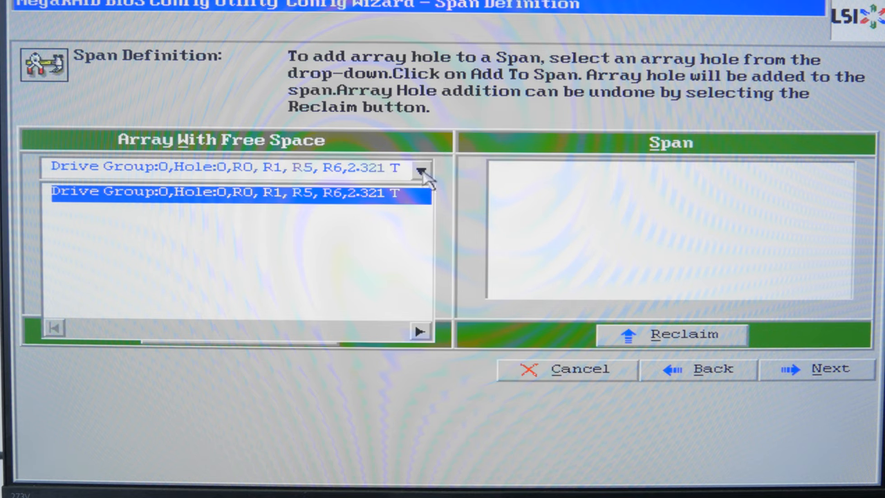
pyautogui.click(246, 332)
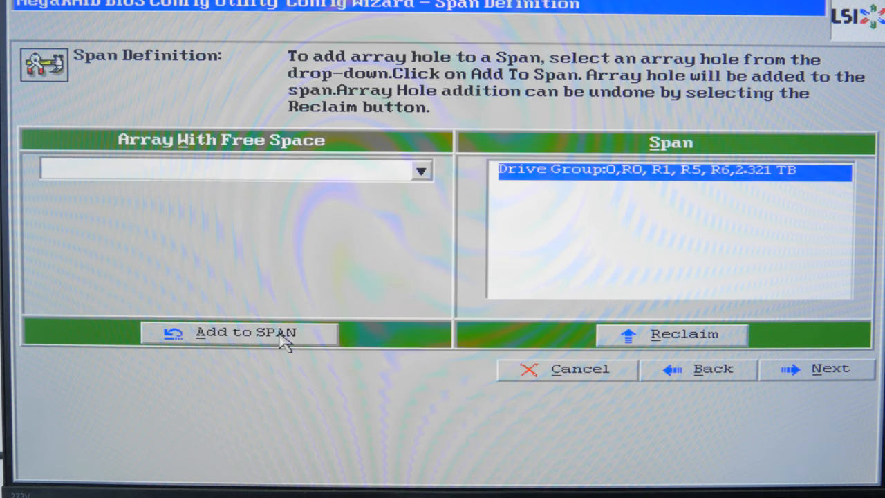
pyautogui.moveTo(829, 368)
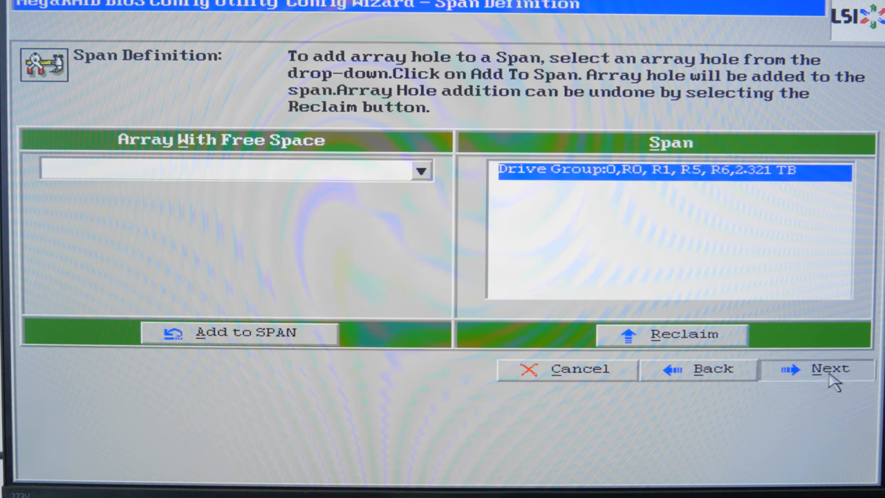
pyautogui.click(829, 368)
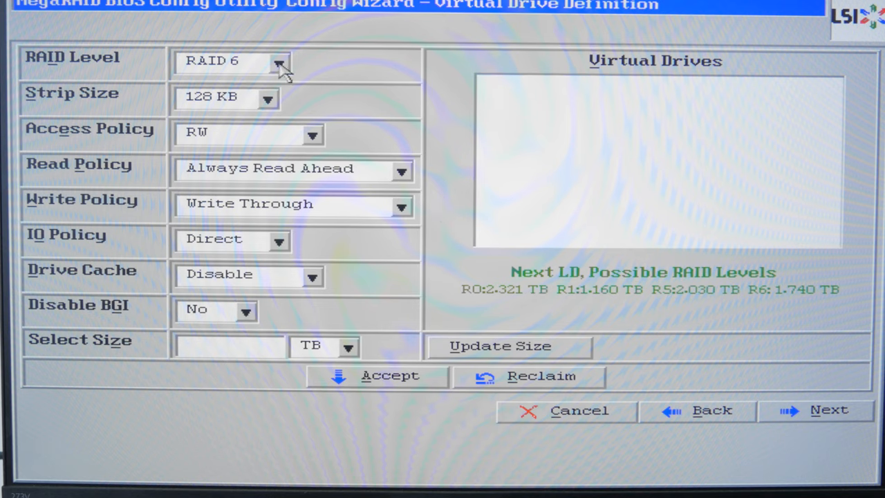
# Step: Check the available RAID levels for the single group, then go back to redefine the drive groups
pyautogui.click(280, 61)
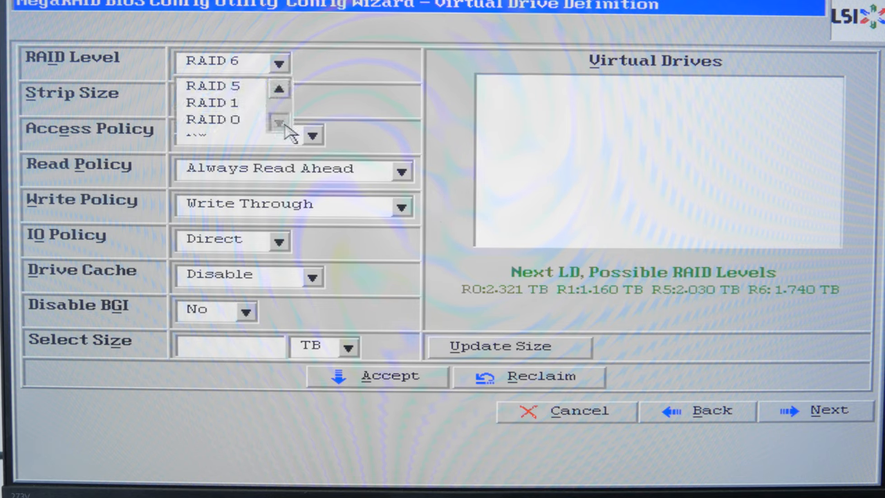
pyautogui.click(279, 88)
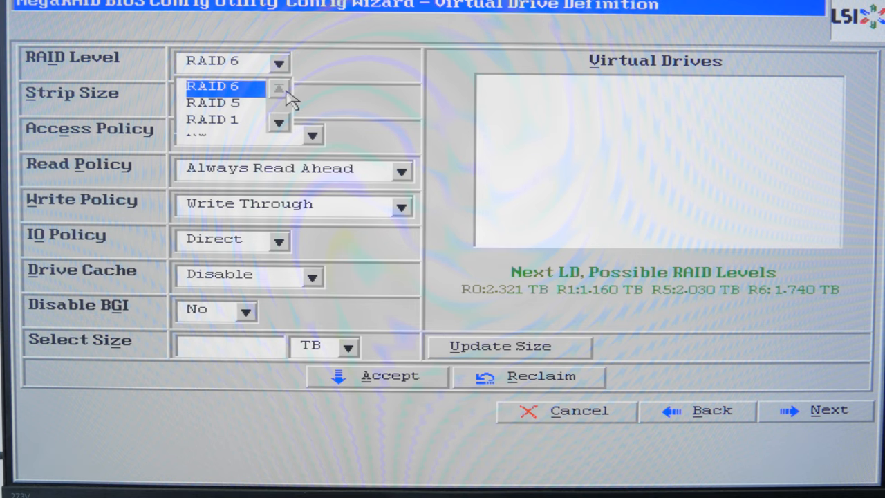
pyautogui.click(697, 409)
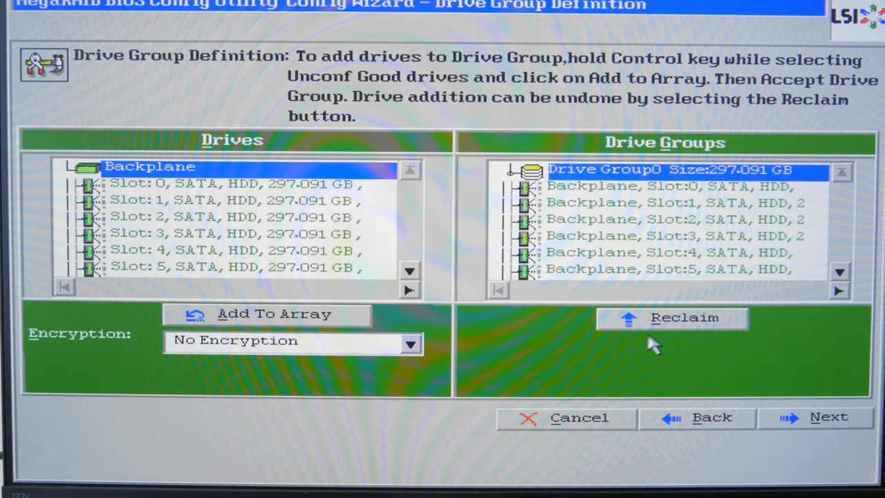
# Step: Reclaim the old drive group and accept Drive Group0 with the drives in slots 0–3
pyautogui.click(672, 317)
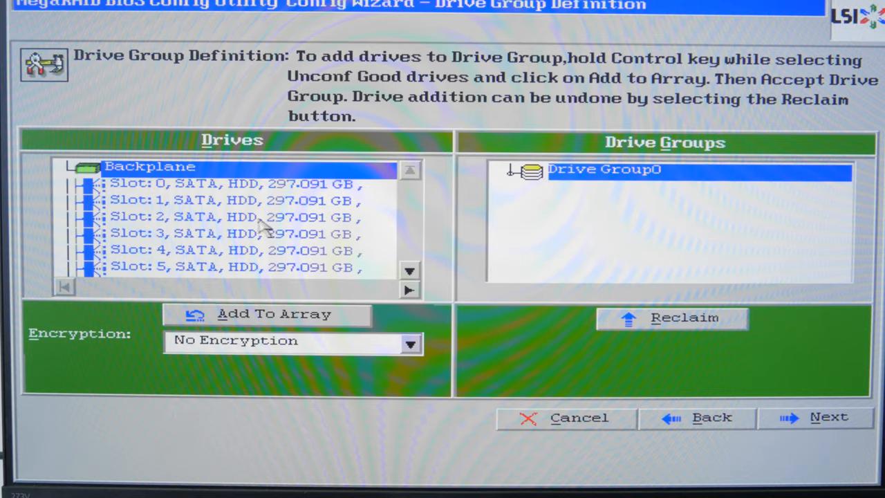
pyautogui.click(235, 183)
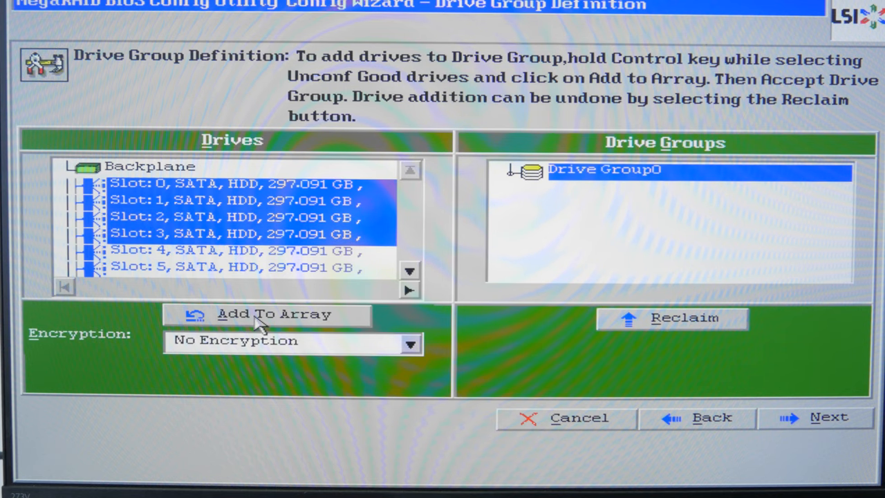
pyautogui.click(274, 314)
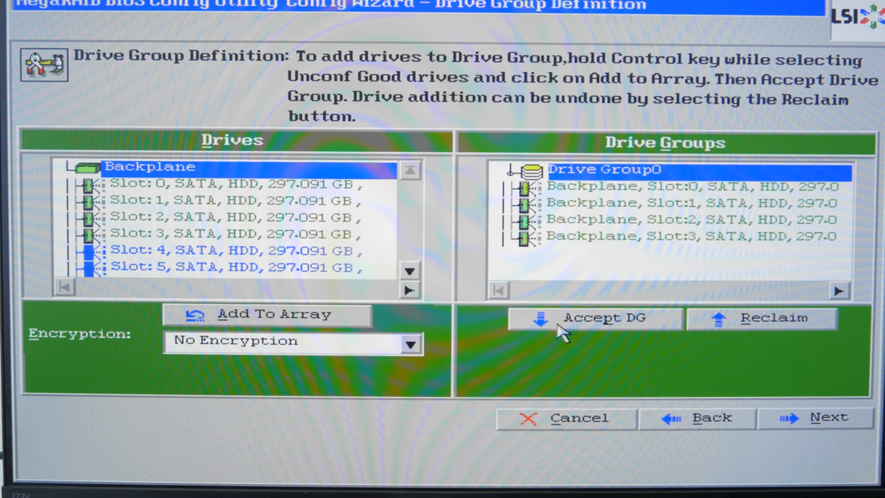
pyautogui.click(602, 316)
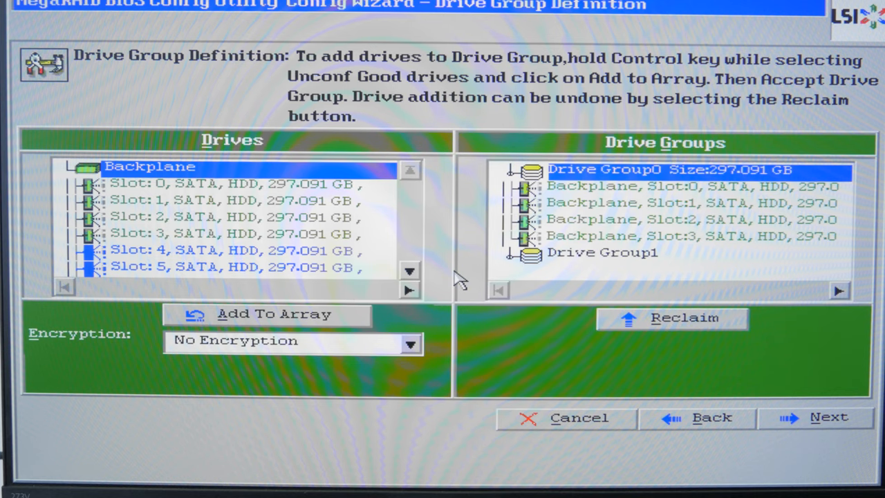
# Step: Accept Drive Group1 with the drives in slots 4–7 and continue to Span Definition
pyautogui.click(235, 249)
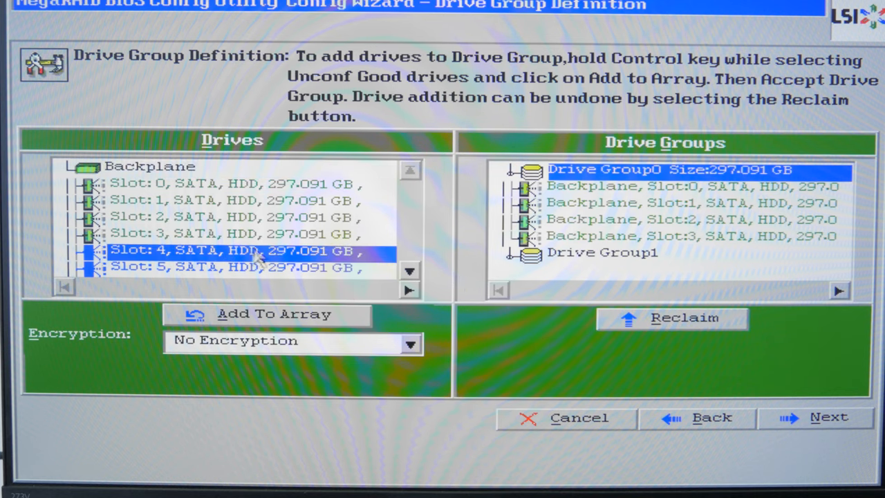
pyautogui.click(409, 270)
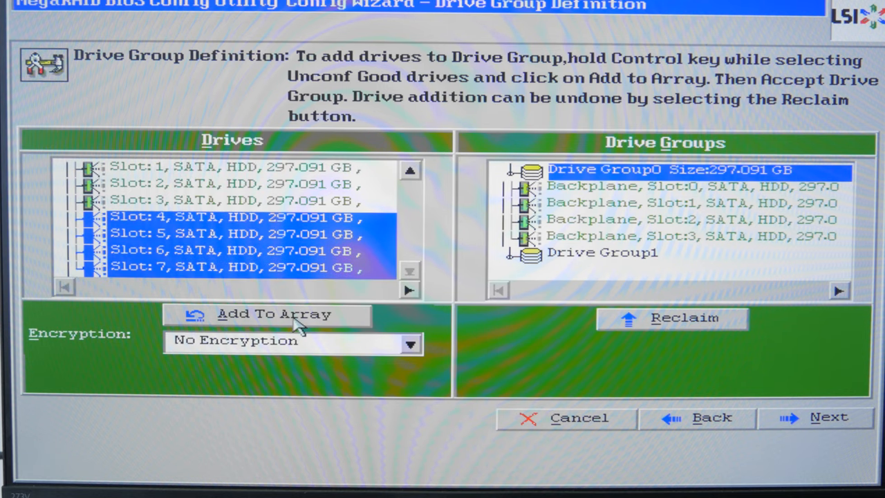
pyautogui.click(273, 312)
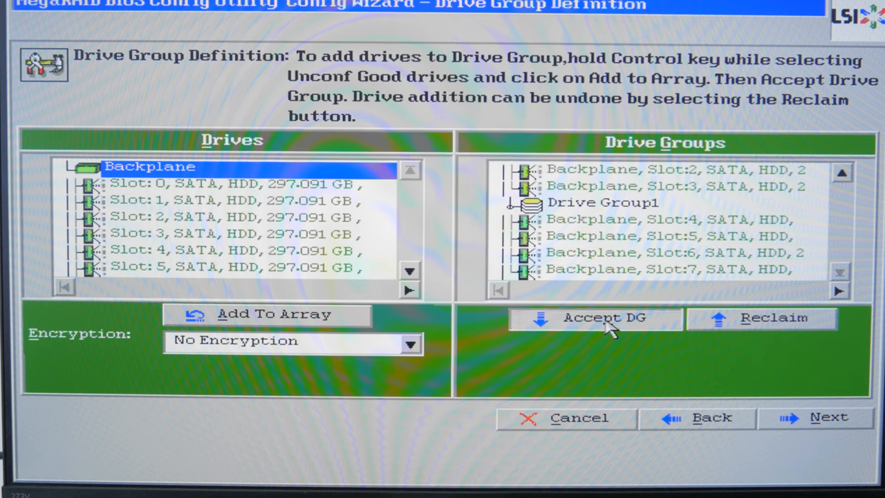
pyautogui.click(594, 316)
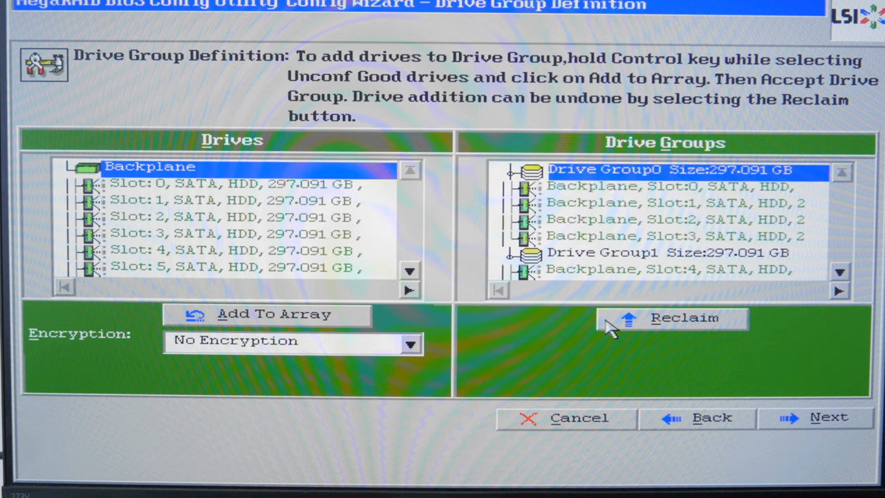
pyautogui.moveTo(816, 426)
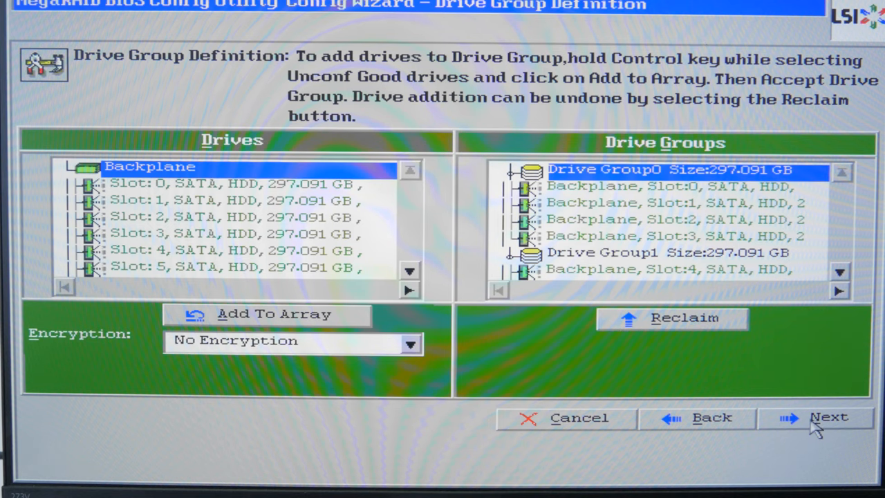
pyautogui.click(830, 418)
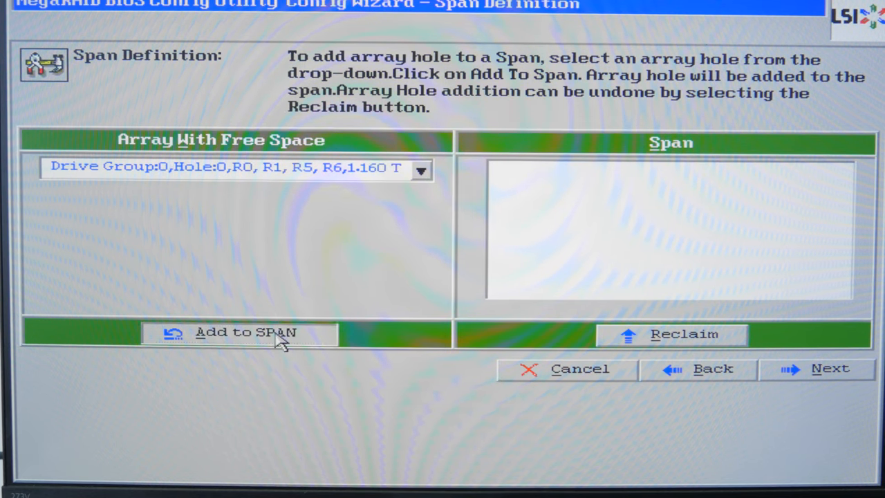
# Step: Add both drive groups to the span and continue to Virtual Drive Definition
pyautogui.click(246, 332)
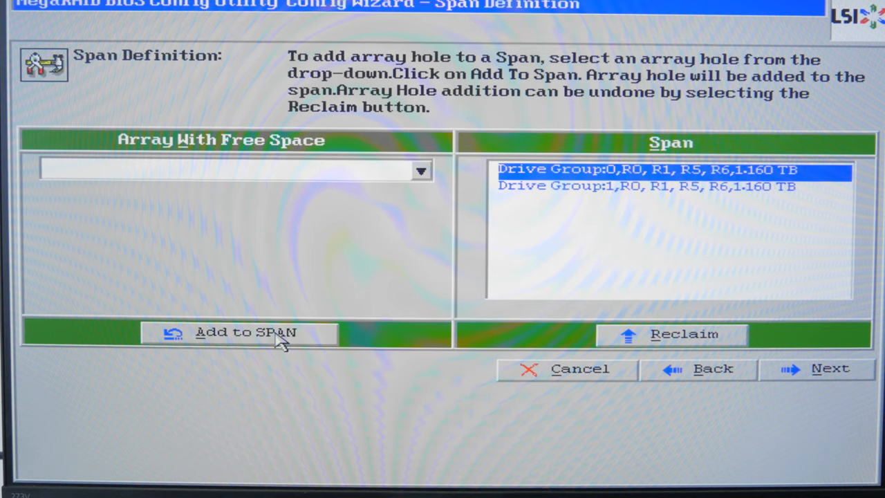
pyautogui.moveTo(284, 342)
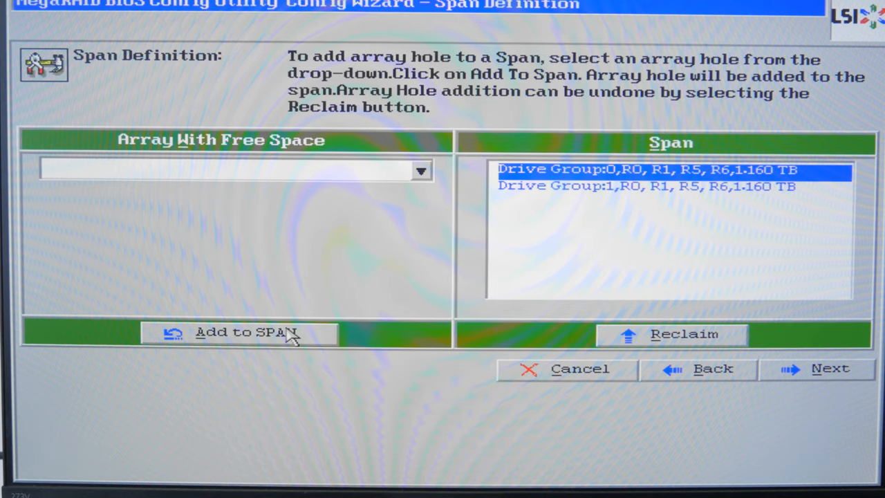
pyautogui.moveTo(445, 376)
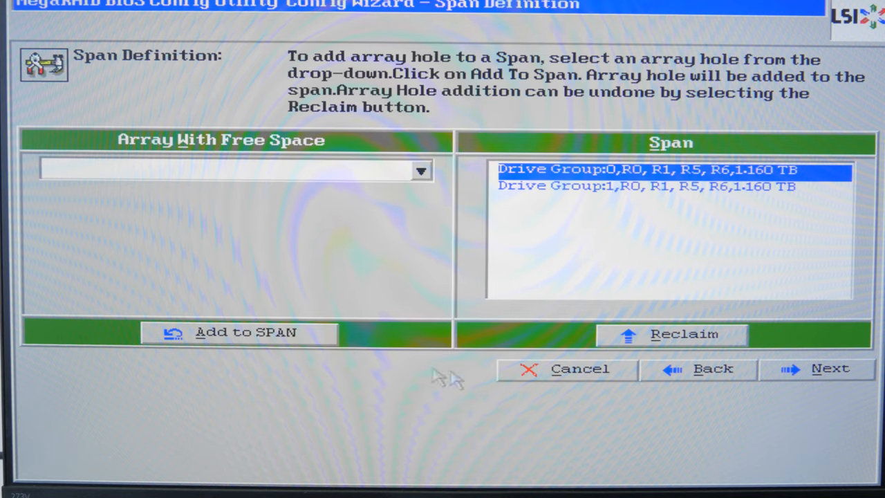
pyautogui.click(828, 368)
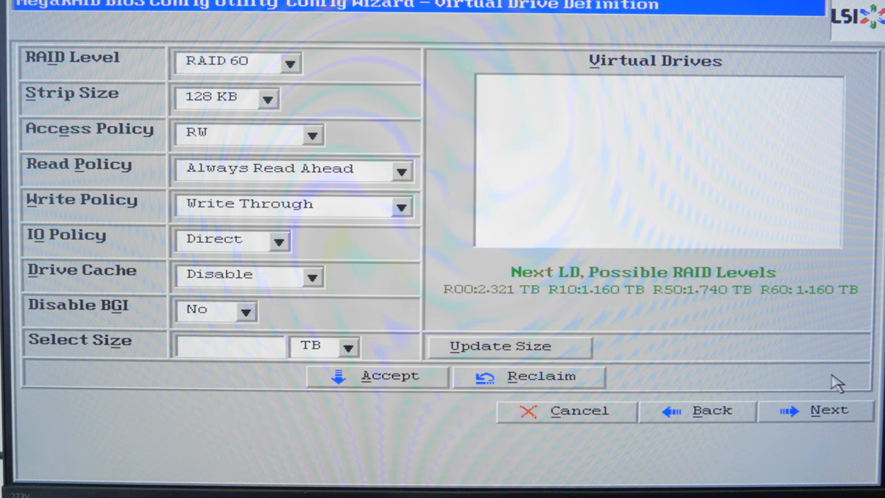
pyautogui.moveTo(276, 83)
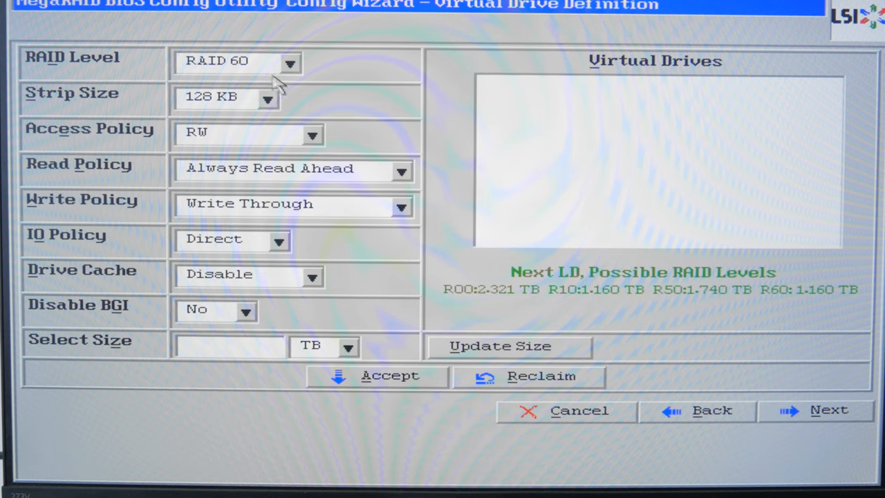
# Step: Define a 1.160 TB RAID 60 virtual drive with 128 KB strip size, accepting Write Through mode
pyautogui.click(289, 63)
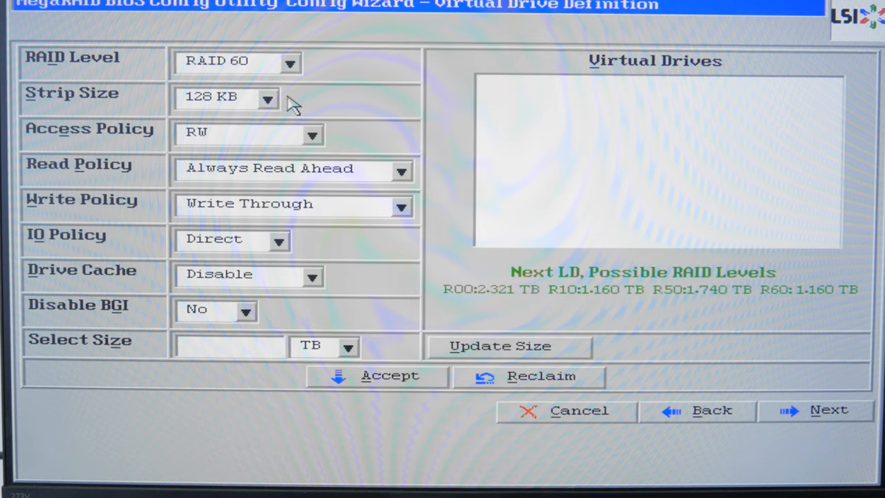
pyautogui.moveTo(244, 150)
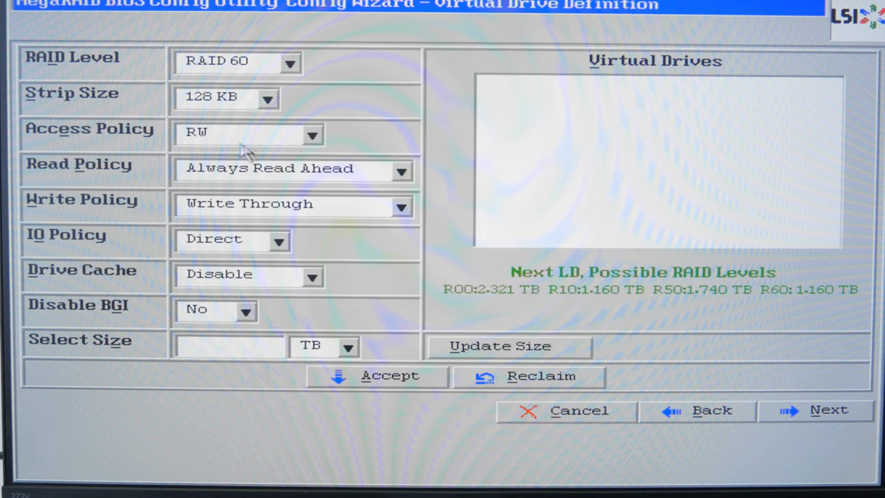
pyautogui.moveTo(246, 277)
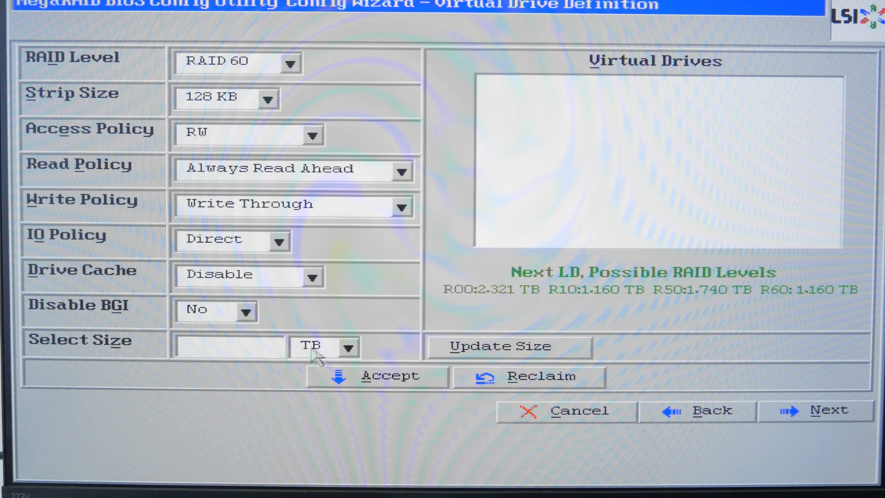
pyautogui.write('1.160')
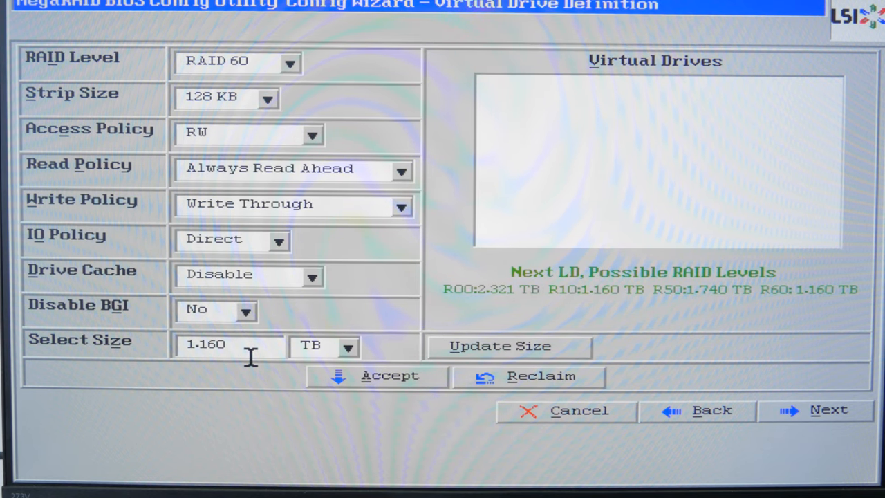
pyautogui.moveTo(249, 357)
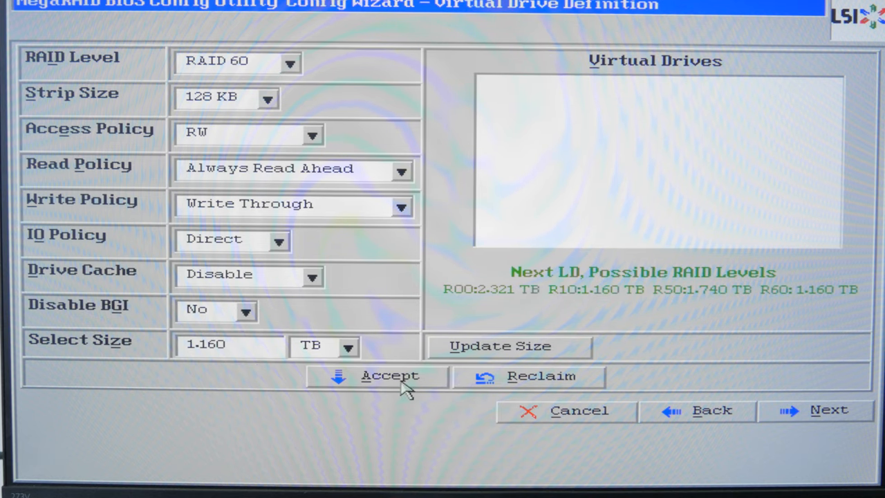
pyautogui.click(376, 376)
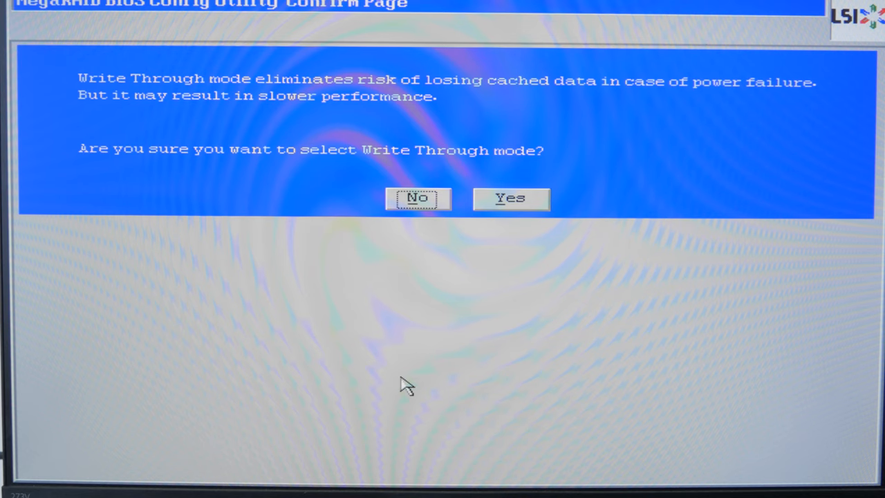
pyautogui.click(510, 199)
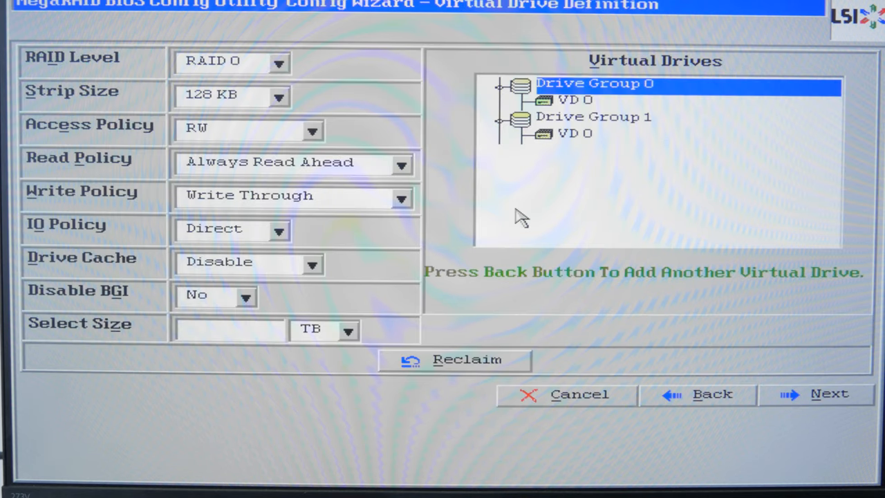
pyautogui.moveTo(816, 404)
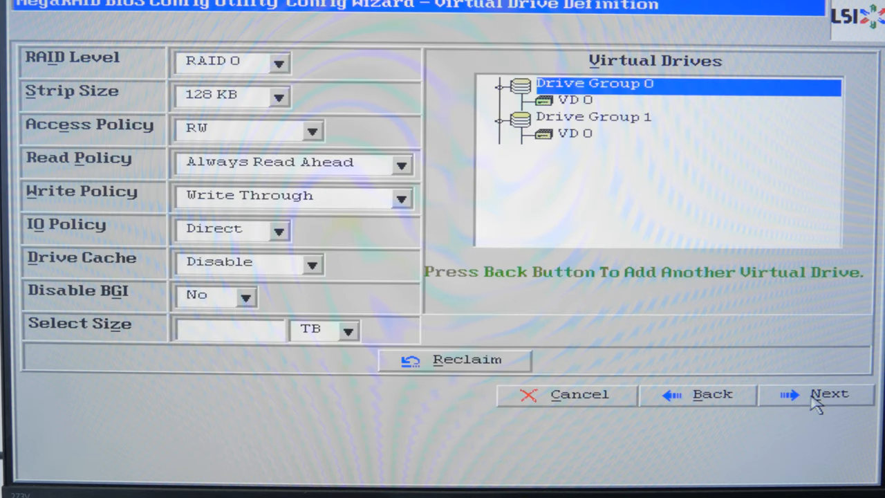
pyautogui.moveTo(774, 408)
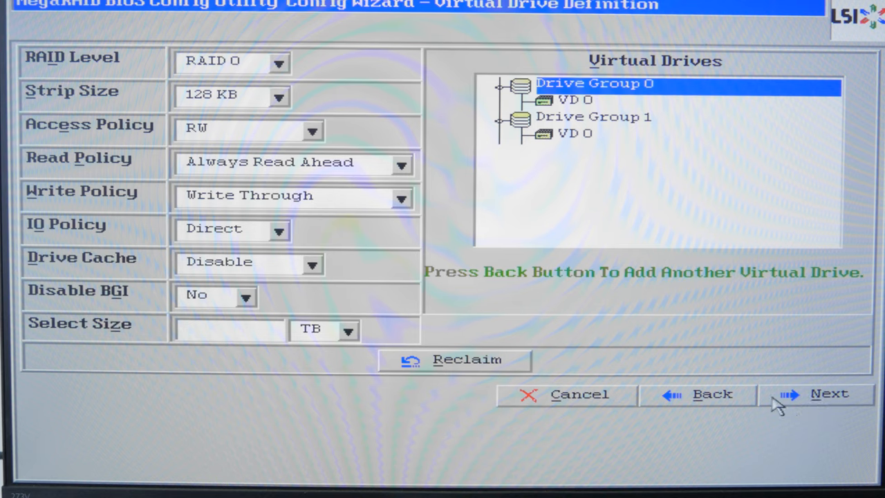
pyautogui.moveTo(772, 404)
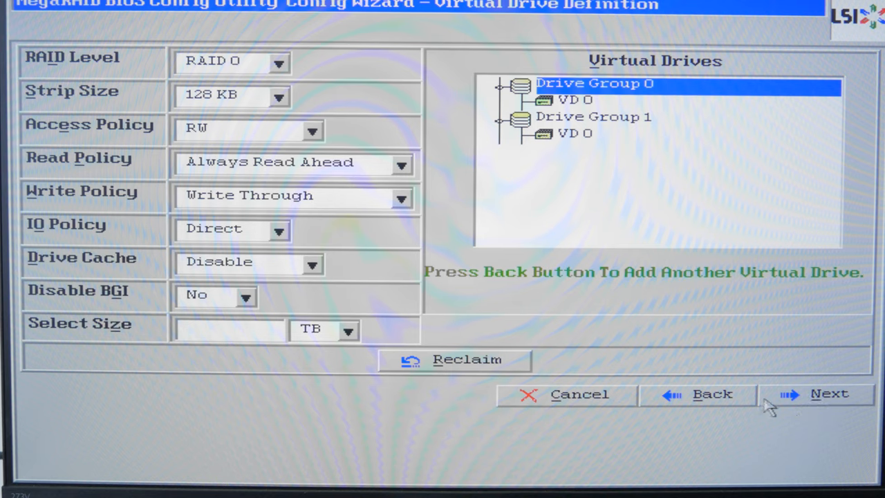
pyautogui.moveTo(799, 408)
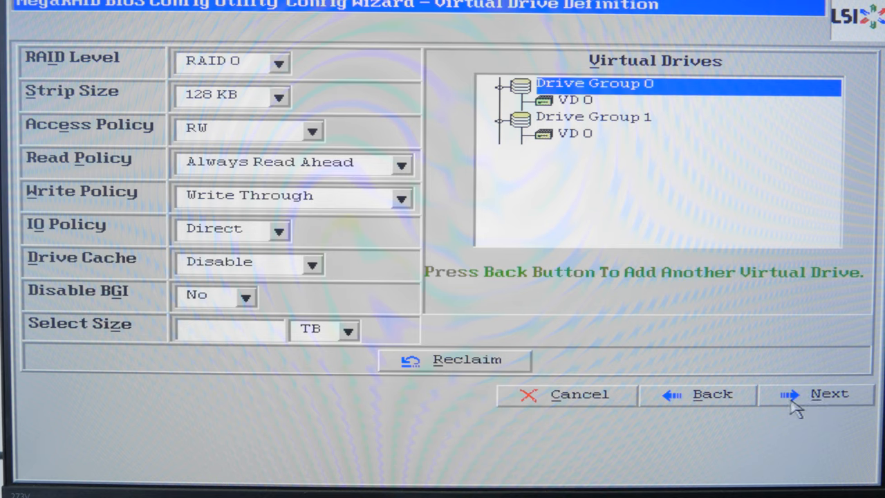
# Step: Accept the previewed configuration, save it, and answer the initialize prompt so VD0 shows Optimal
pyautogui.click(830, 393)
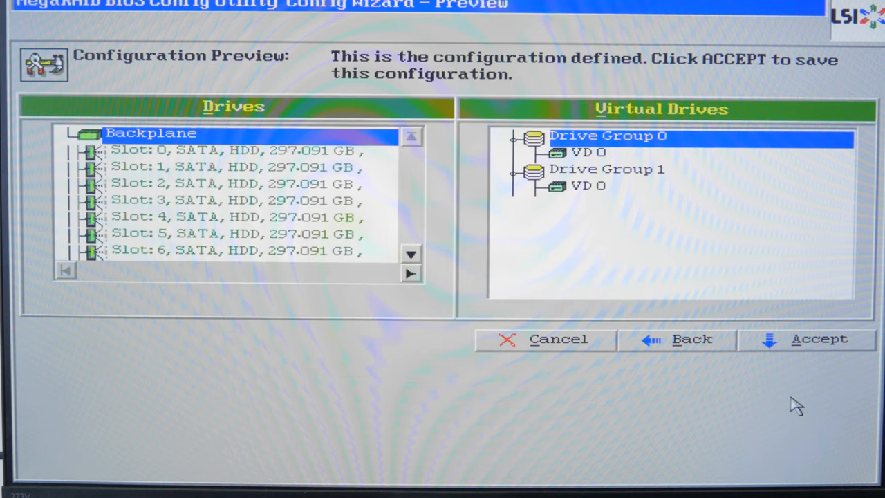
pyautogui.moveTo(790, 343)
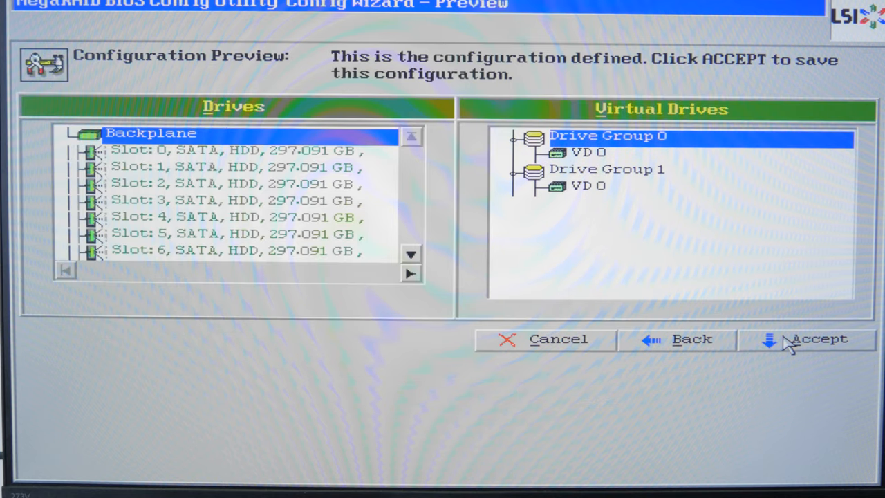
pyautogui.click(820, 340)
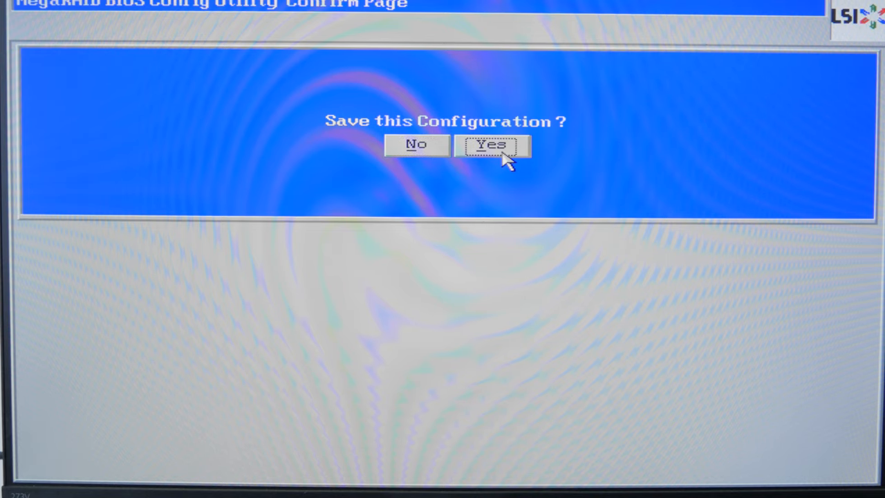
pyautogui.click(493, 145)
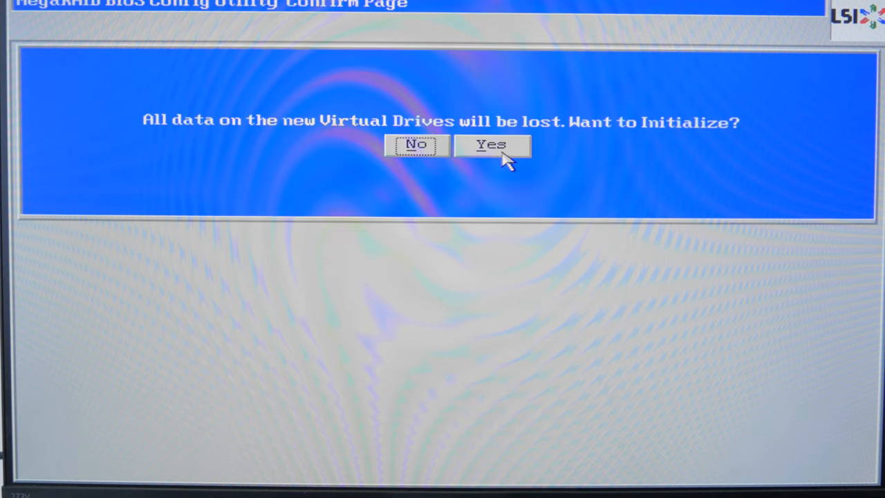
pyautogui.click(492, 145)
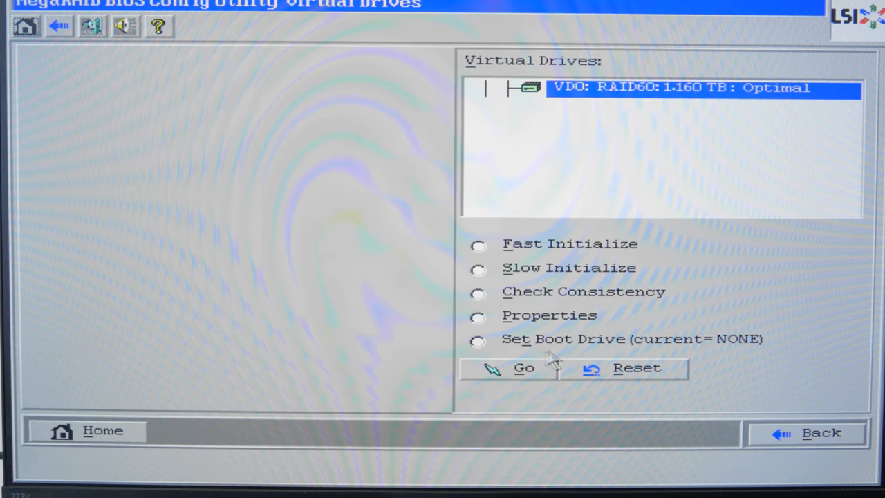
# Step: Choose the Set Boot Drive operation for virtual drive VD0
pyautogui.click(477, 341)
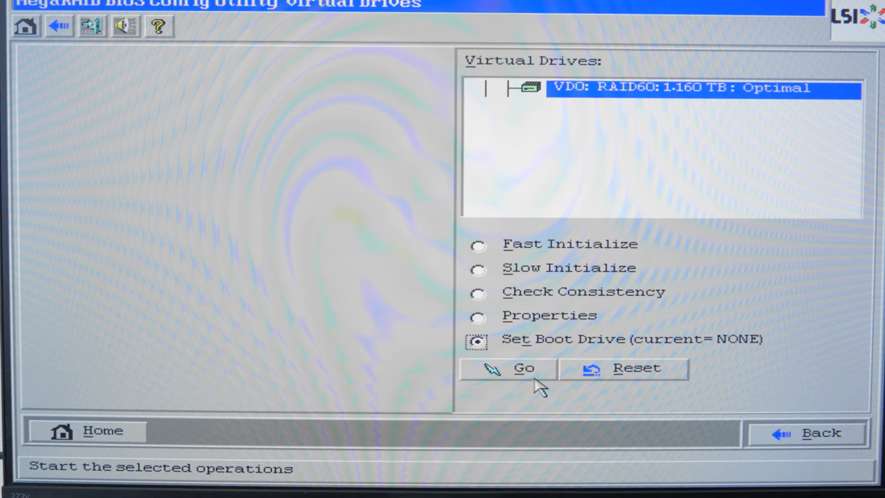
pyautogui.moveTo(26, 26)
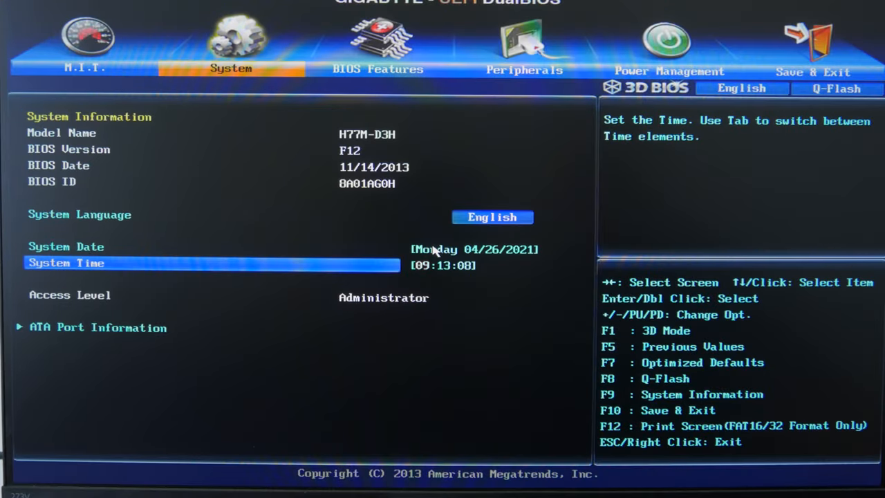
# Step: Review ATA Port Information, then Save & Exit Setup and confirm the reset into Windows
pyautogui.click(97, 327)
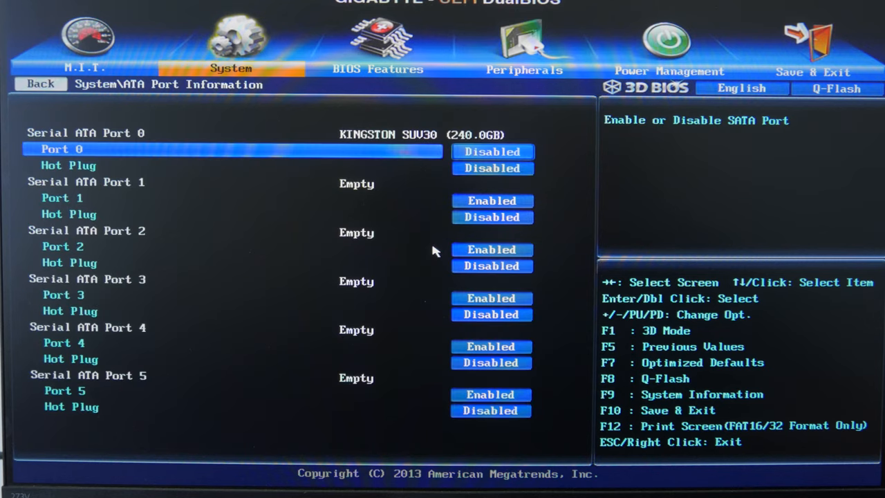
pyautogui.click(492, 151)
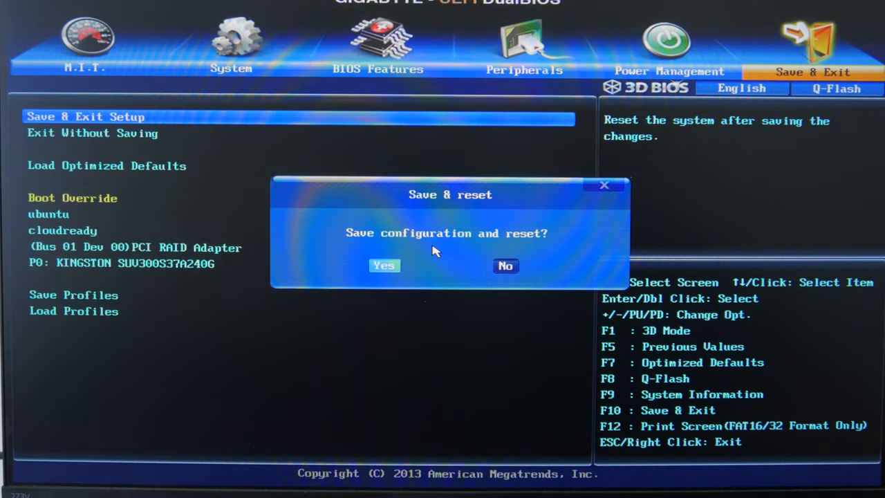
pyautogui.click(384, 266)
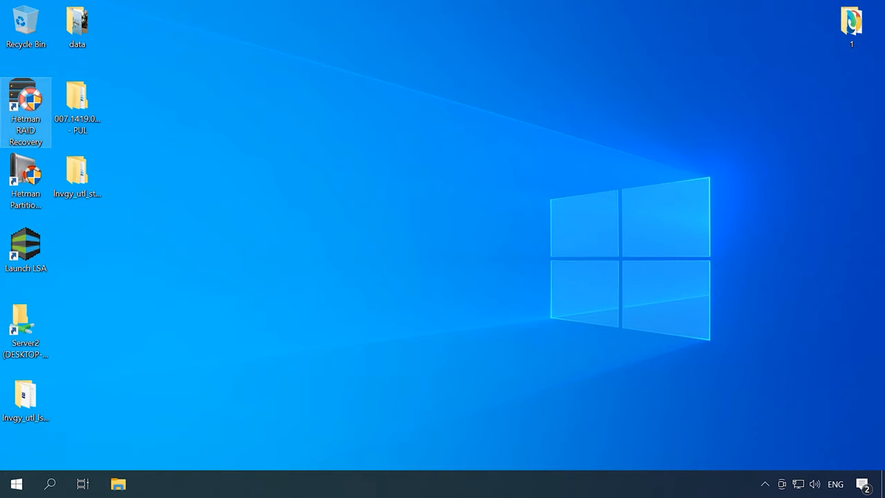
# Step: Launch Hetman RAID Recovery from its desktop shortcut
pyautogui.doubleClick(25, 99)
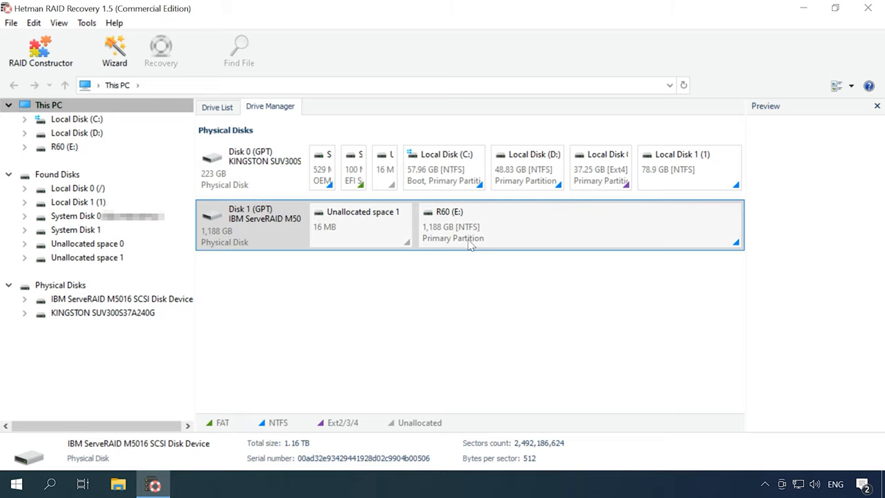
pyautogui.moveTo(499, 235)
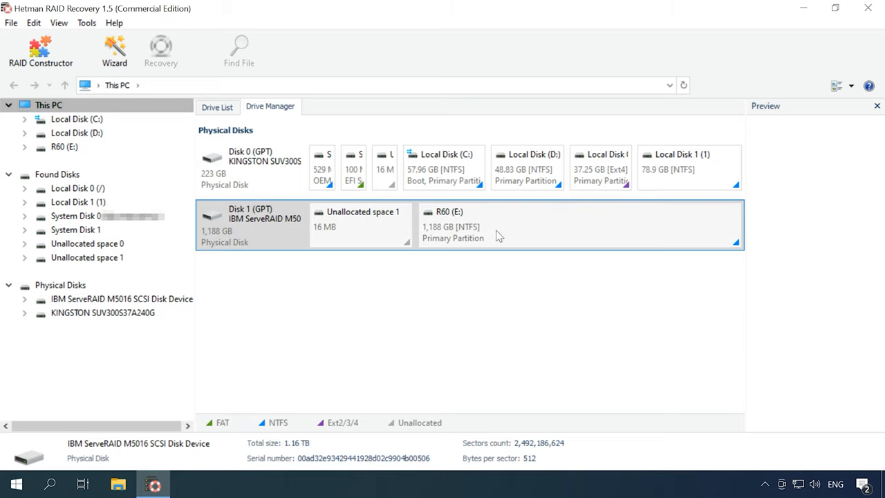
# Step: Run a fast scan of the R60 (E:) partition and browse the 10 folders and 169 files found
pyautogui.rightClick(497, 235)
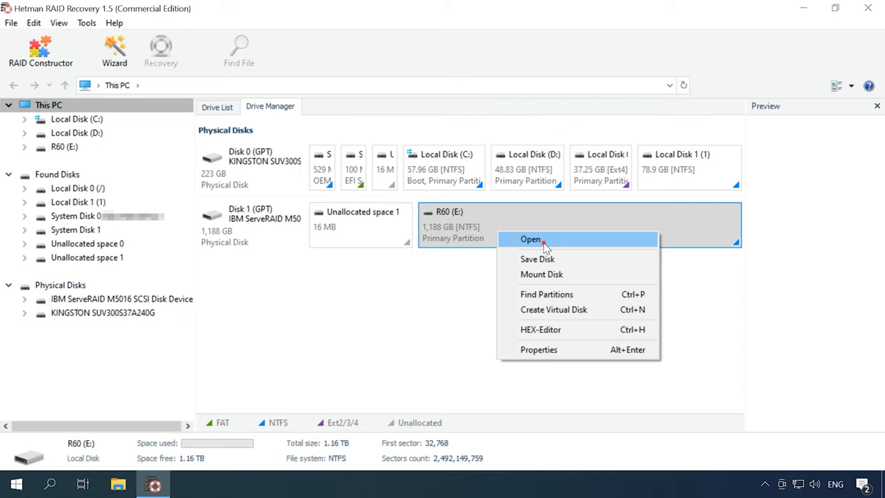
pyautogui.click(531, 238)
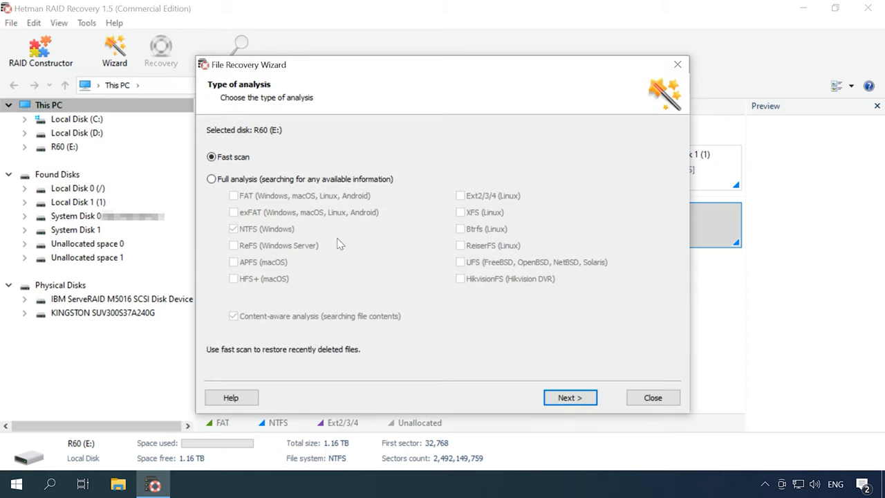
pyautogui.click(570, 397)
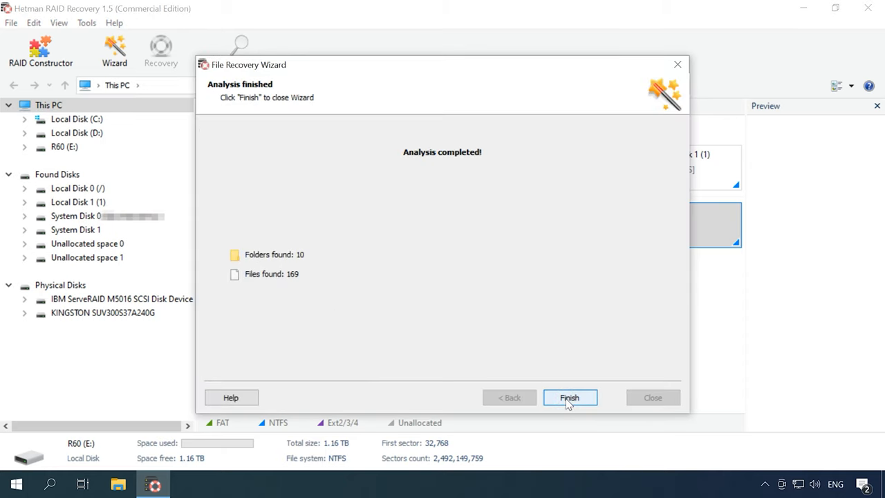
pyautogui.click(569, 399)
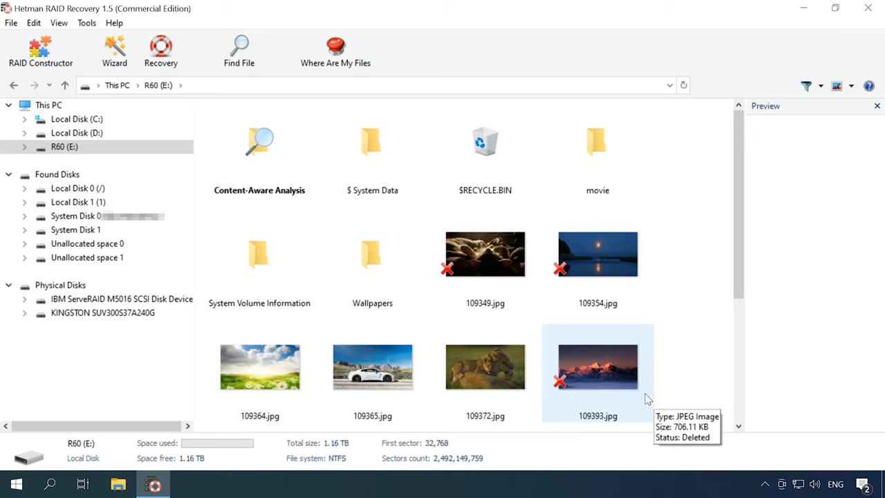
# Step: Recover the deleted photos 109349.jpg and 109354.jpg, saving them to a hard disk
pyautogui.click(597, 255)
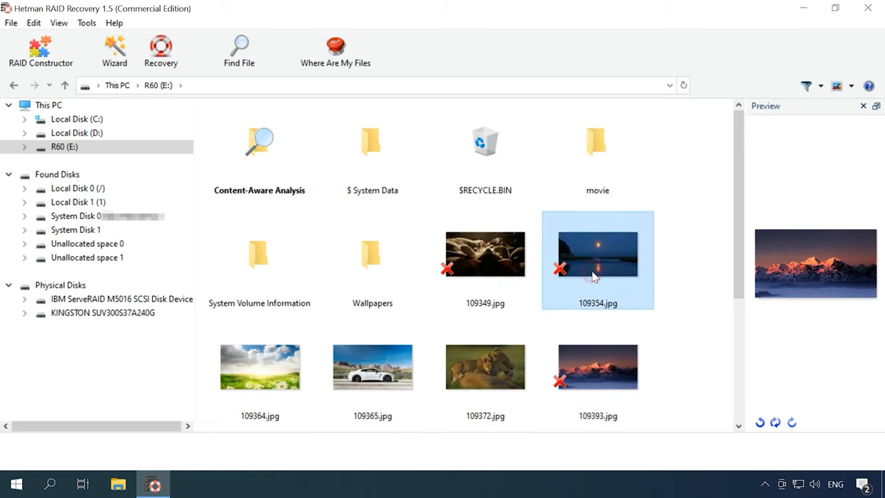
pyautogui.click(484, 254)
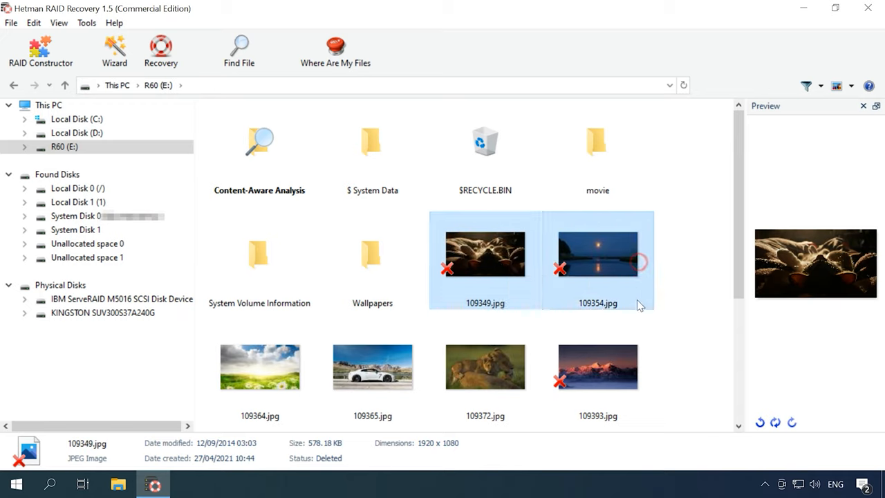
pyautogui.click(597, 367)
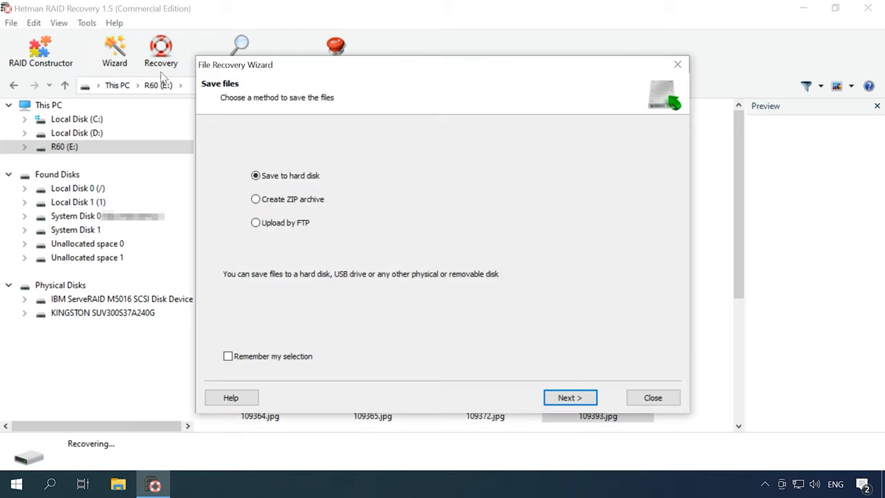
pyautogui.click(652, 397)
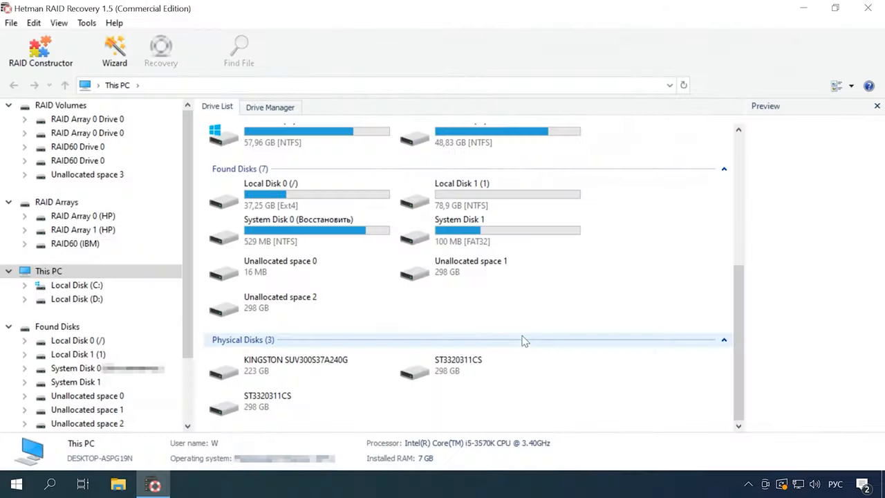
pyautogui.moveTo(463, 370)
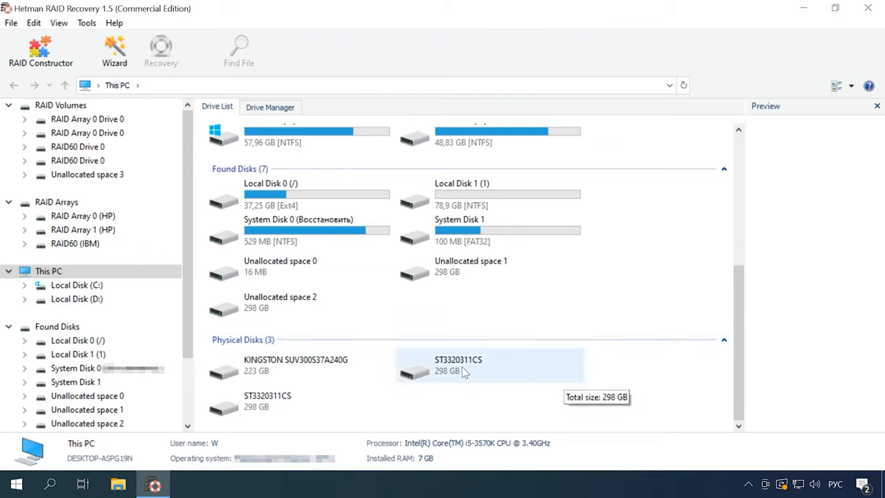
# Step: Start a full disk image of the 298 GB ST3320311CS disk via Tools > Save Disk
pyautogui.click(484, 365)
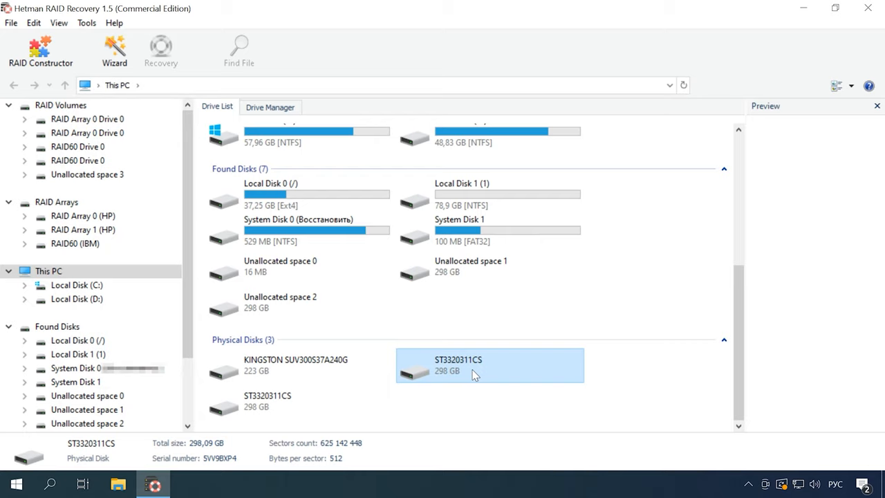
pyautogui.click(86, 22)
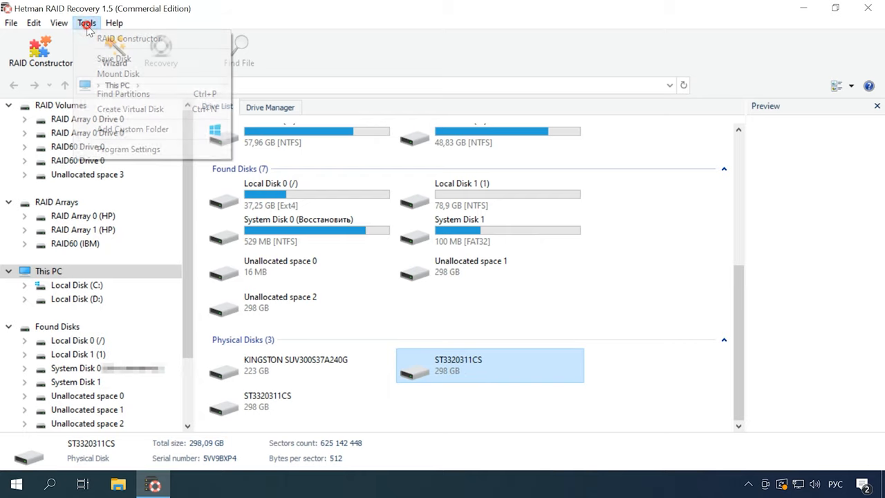
pyautogui.moveTo(114, 58)
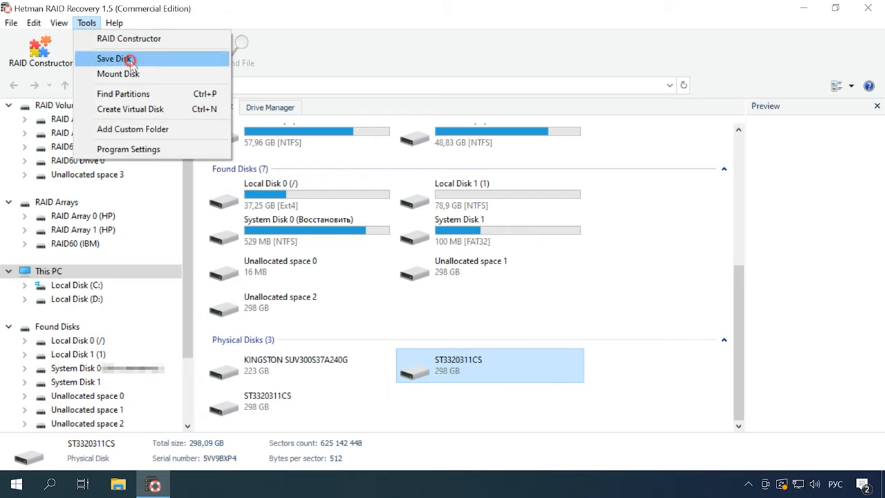
pyautogui.click(113, 58)
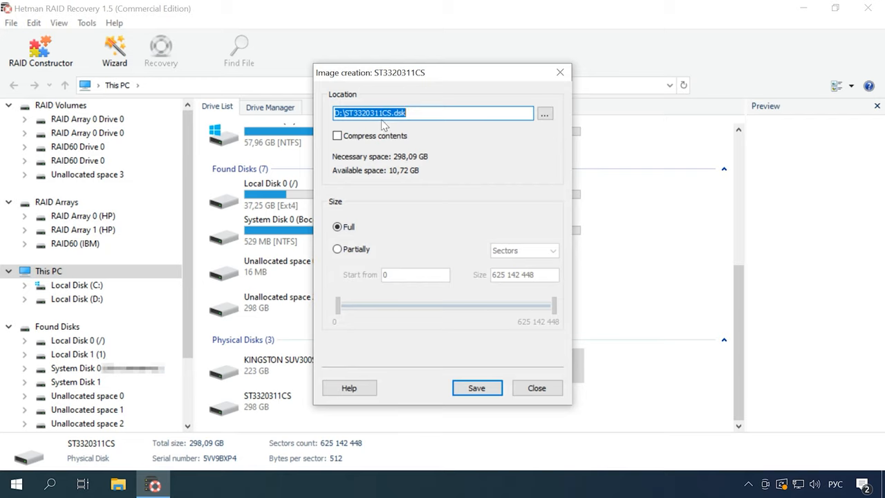
pyautogui.moveTo(393, 129)
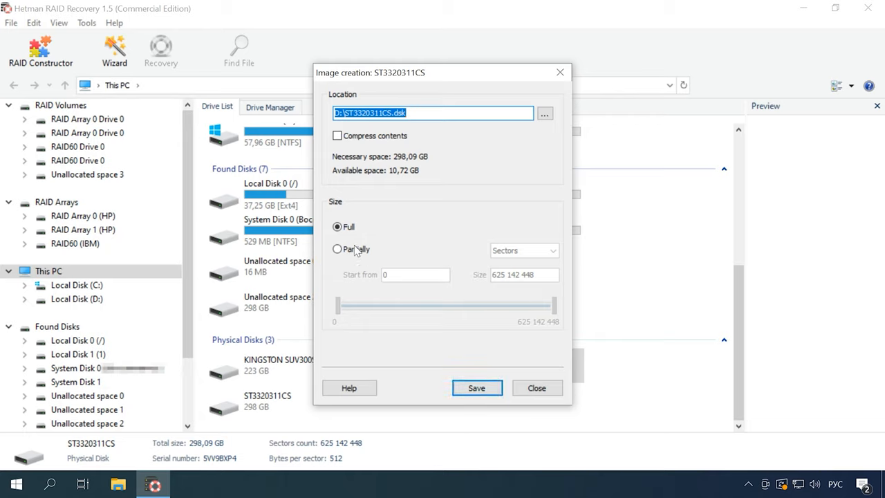
pyautogui.click(338, 227)
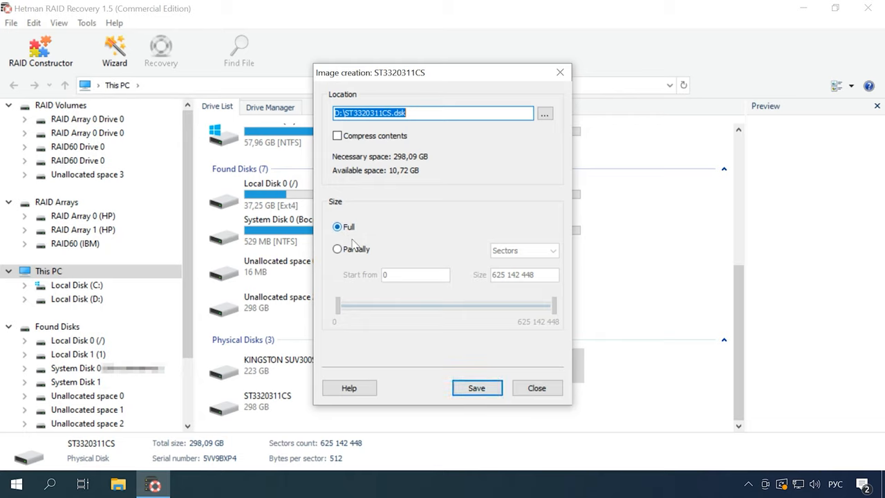
# Step: Save the image as D:\ST3320311CS.dsk and confirm it was created successfully
pyautogui.click(476, 387)
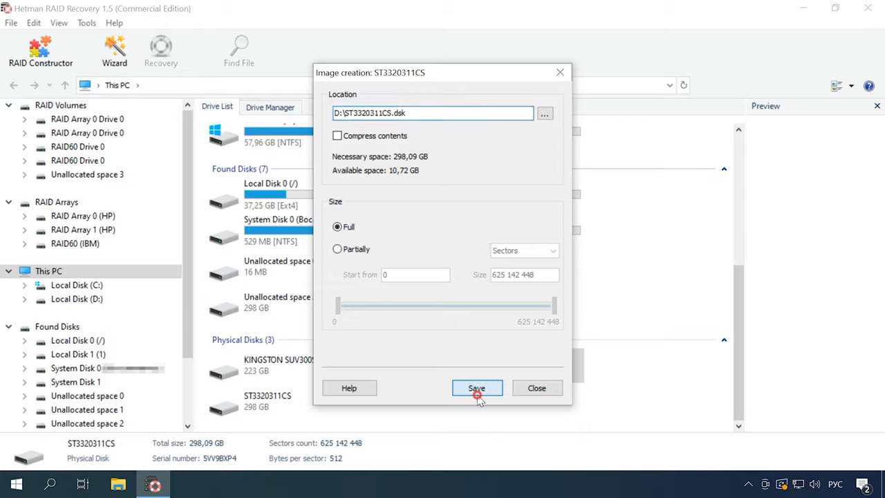
pyautogui.click(475, 388)
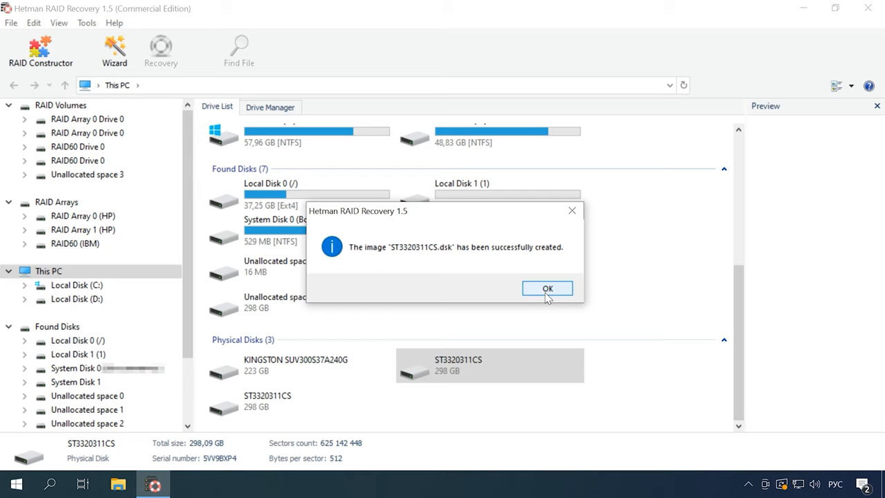
pyautogui.click(547, 289)
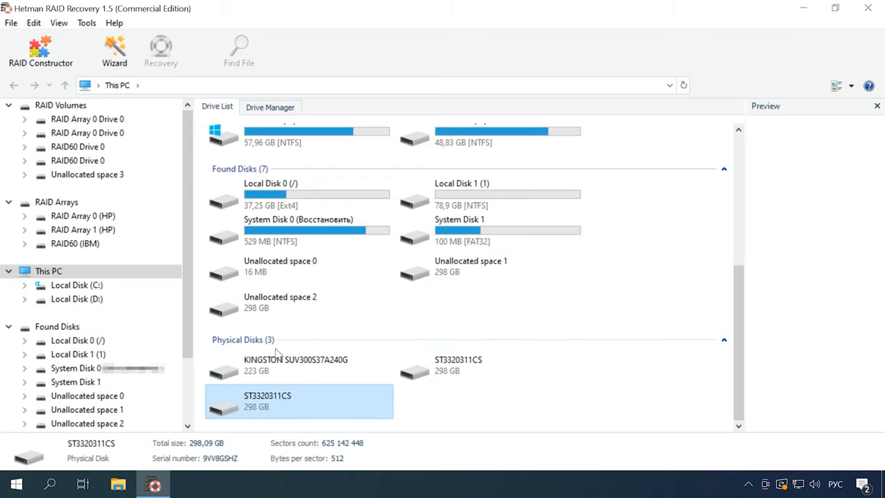
pyautogui.click(85, 22)
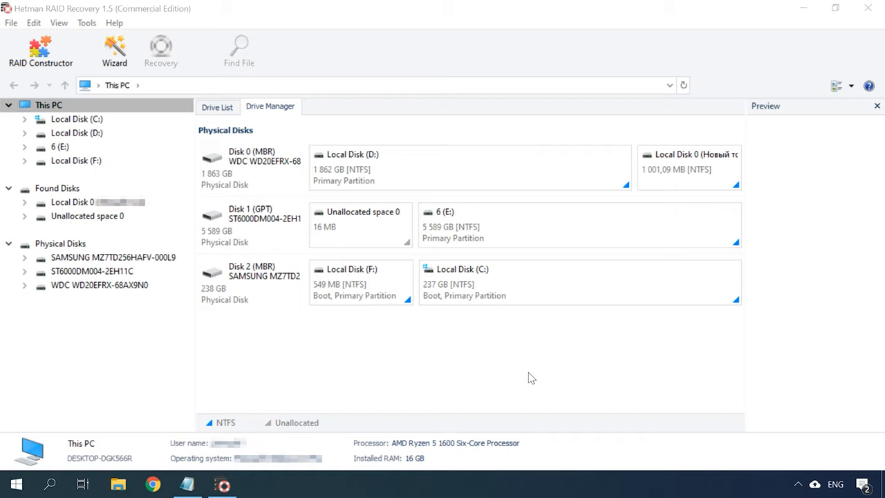
pyautogui.moveTo(517, 370)
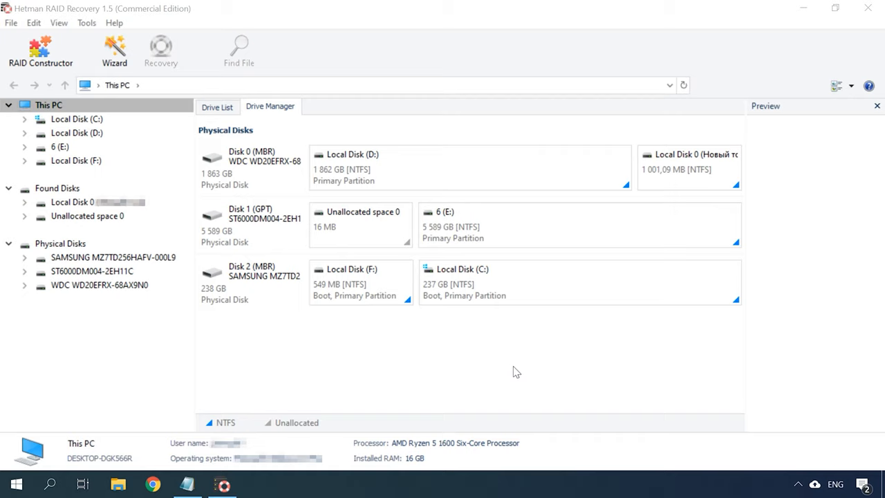
# Step: Mount a first batch of .dsk images from the Disk images folder
pyautogui.click(86, 22)
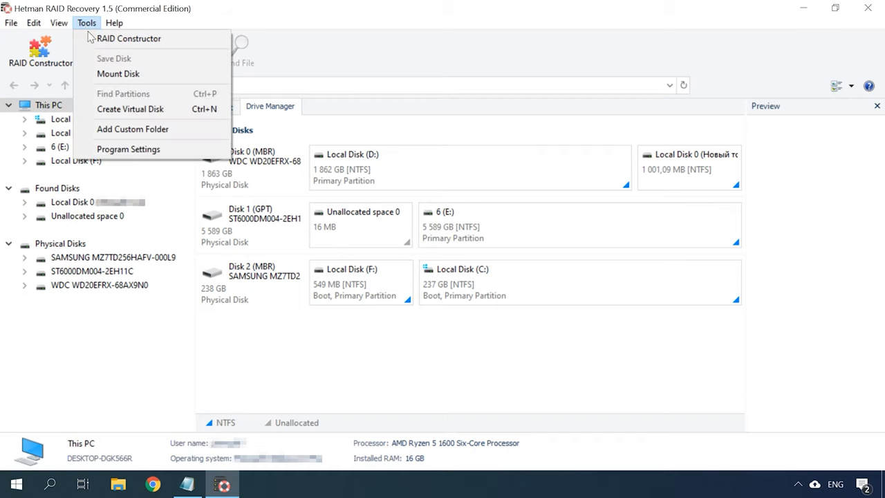
pyautogui.click(119, 74)
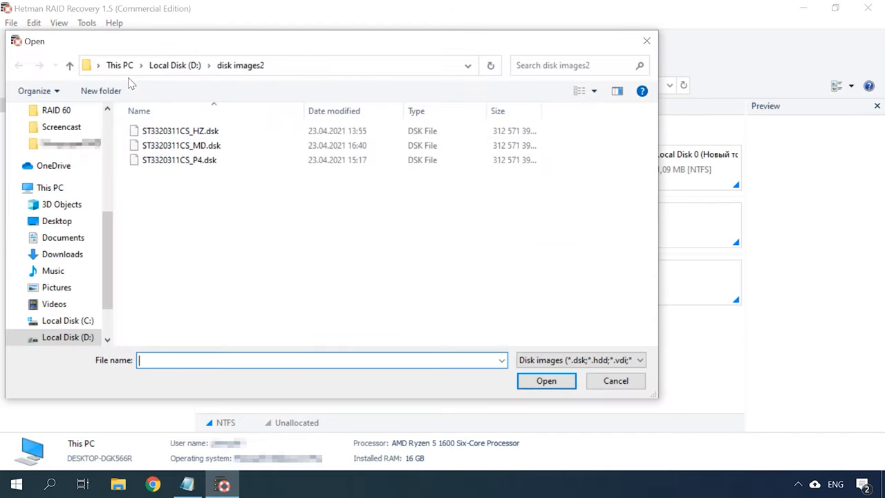
pyautogui.moveTo(105, 235)
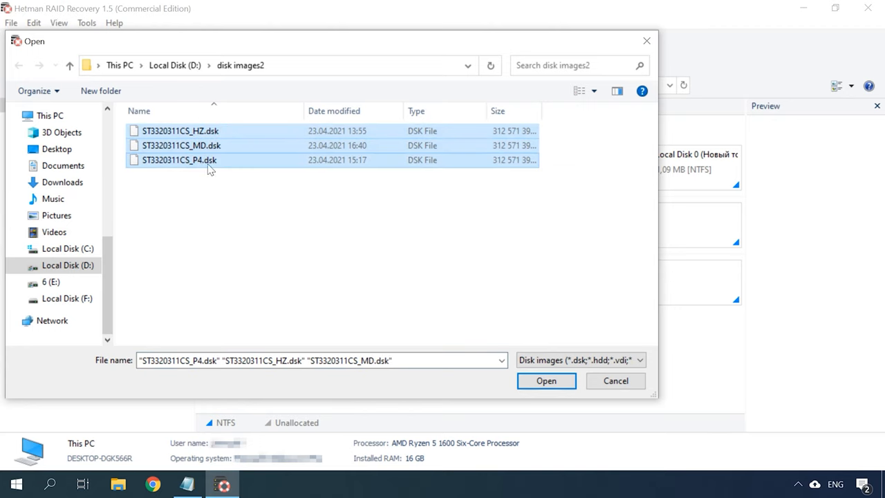
pyautogui.click(544, 380)
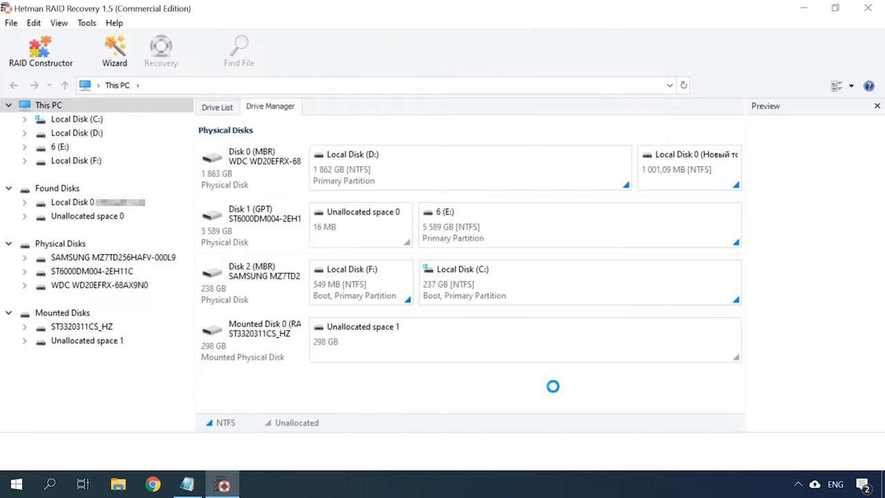
pyautogui.scroll(-3)
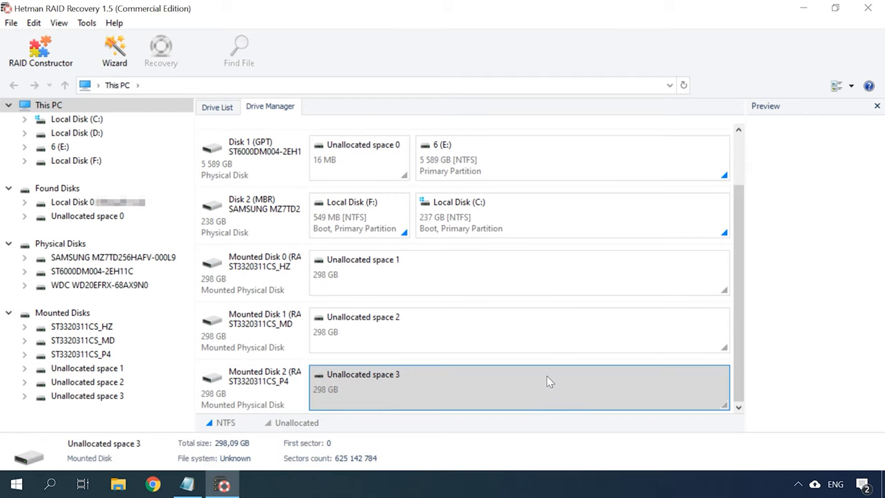
# Step: Mount the remaining .dsk images so HZ, MD, P4, F8, J5, KP and L0 appear under Mounted Disks
pyautogui.click(86, 22)
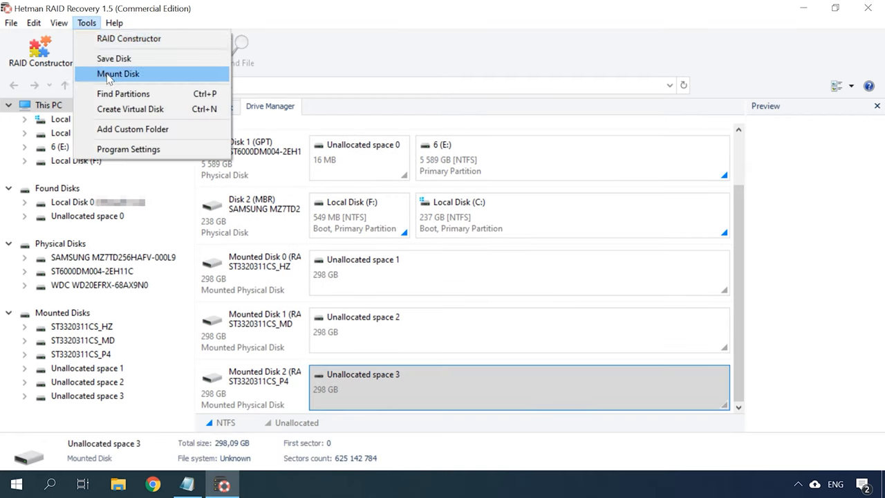
pyautogui.click(117, 75)
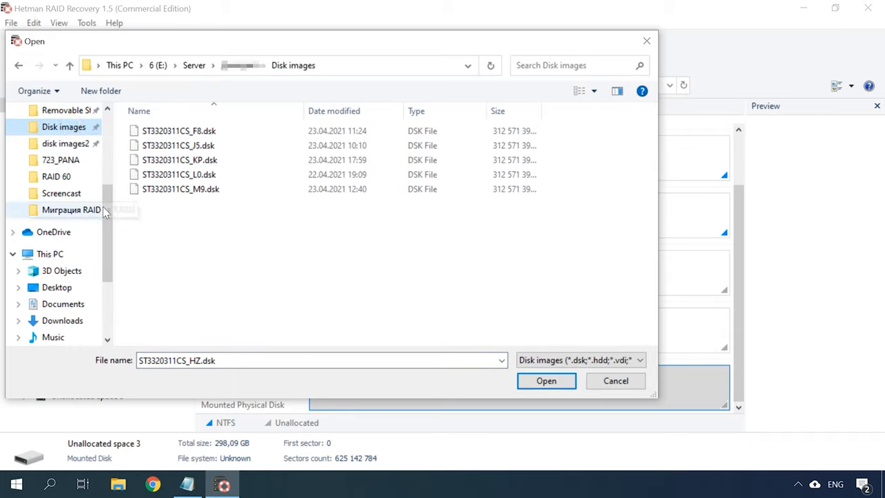
pyautogui.click(180, 160)
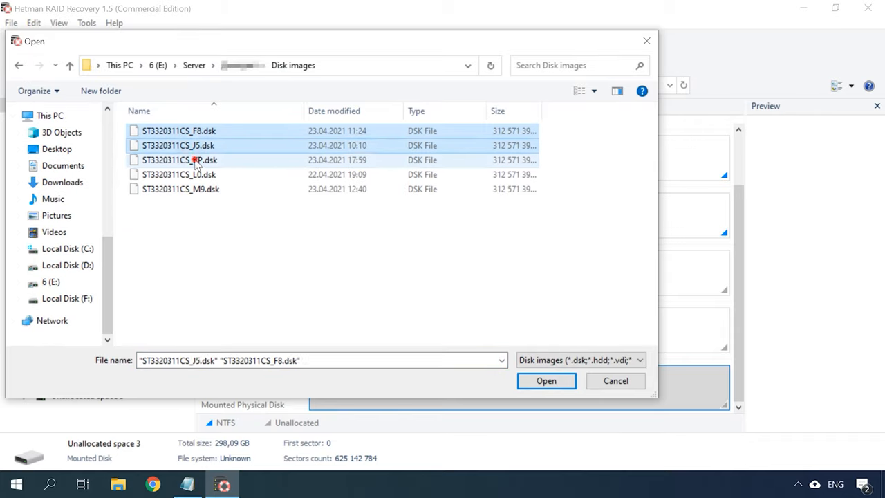
pyautogui.click(545, 380)
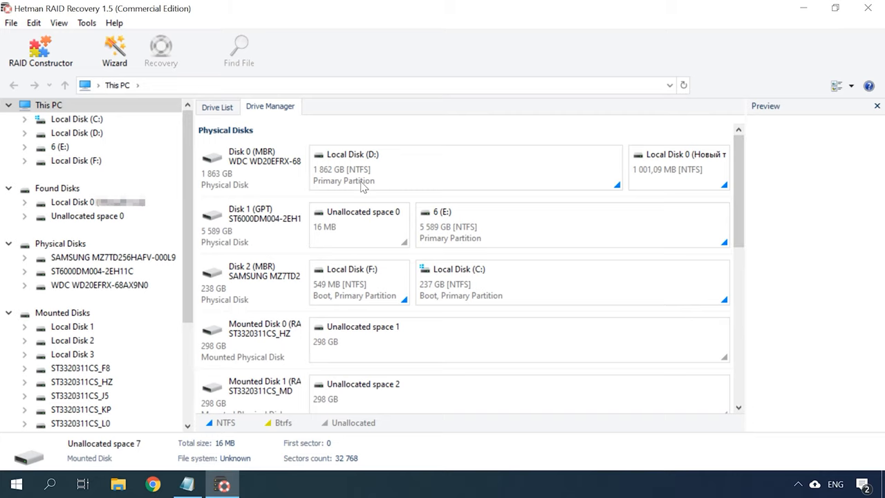
pyautogui.moveTo(41, 50)
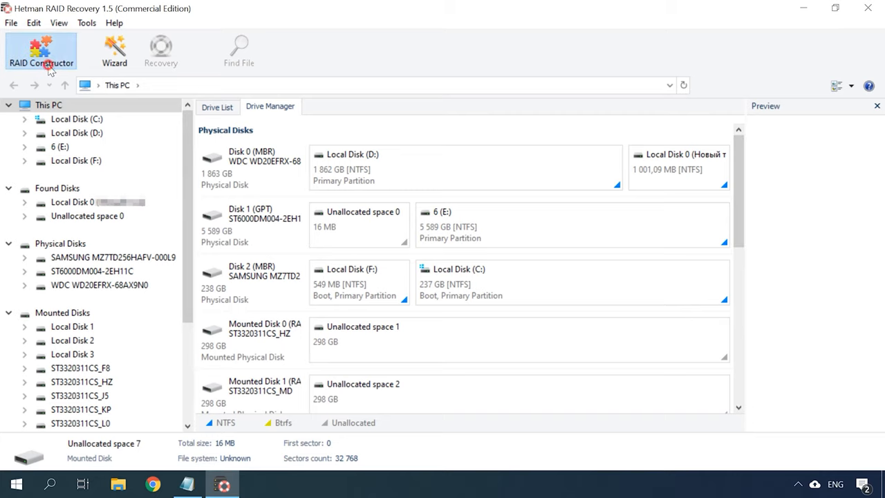
# Step: Start the RAID Constructor in manual parameter mode
pyautogui.click(40, 49)
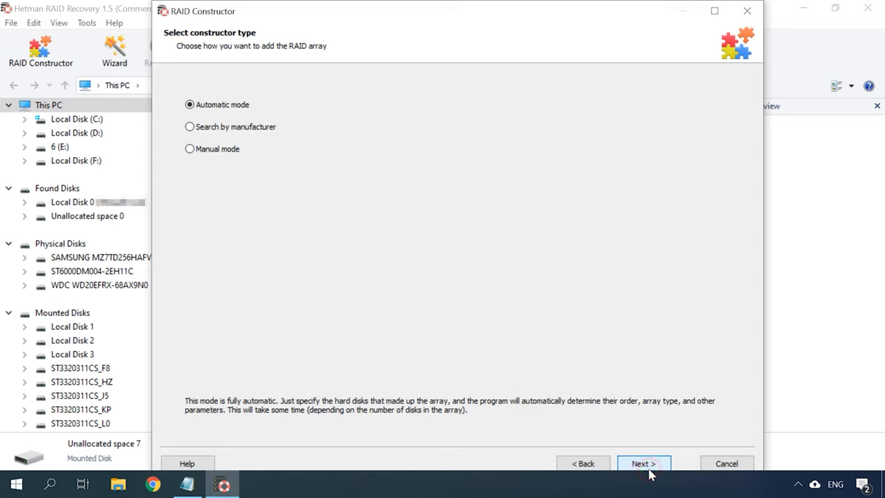
pyautogui.click(189, 150)
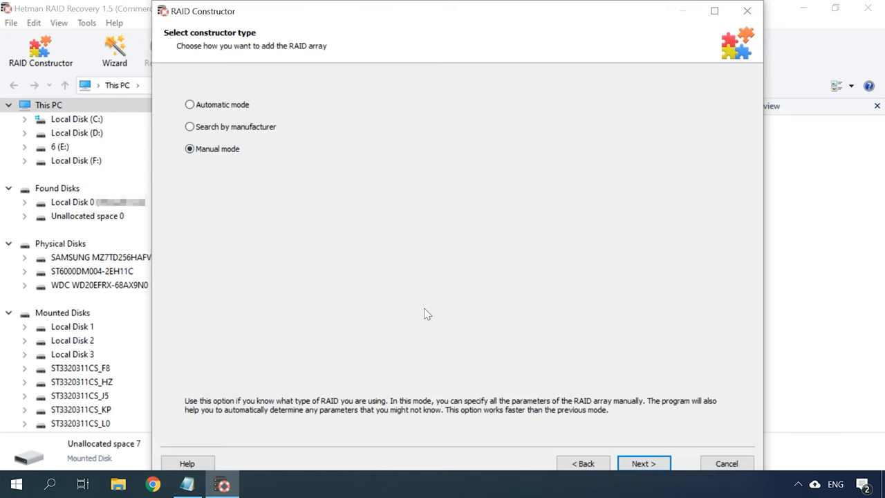
pyautogui.click(641, 464)
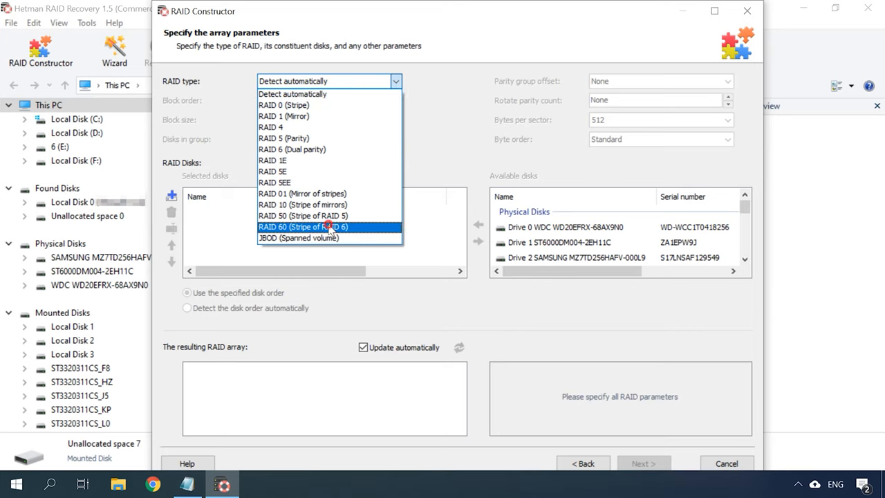
# Step: Set RAID 60, Left Synchronous order, 128 KB blocks, 4 disks per group, parity group offset Yes
pyautogui.click(305, 227)
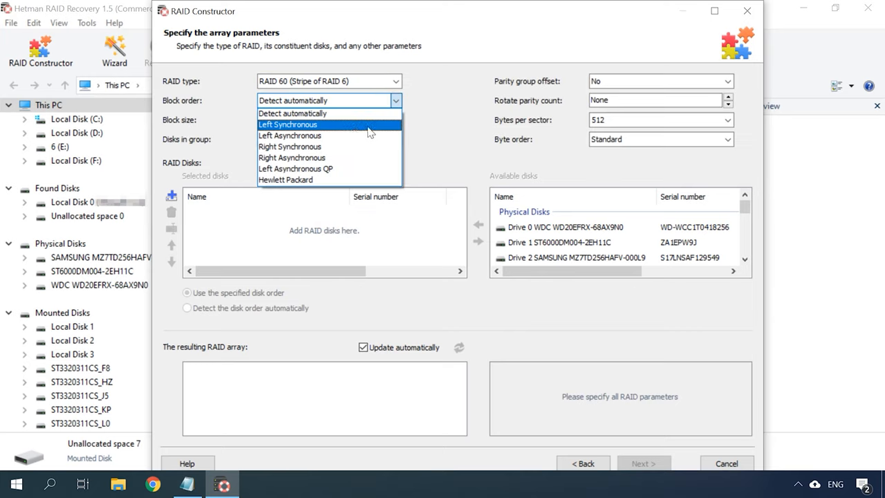
pyautogui.click(287, 125)
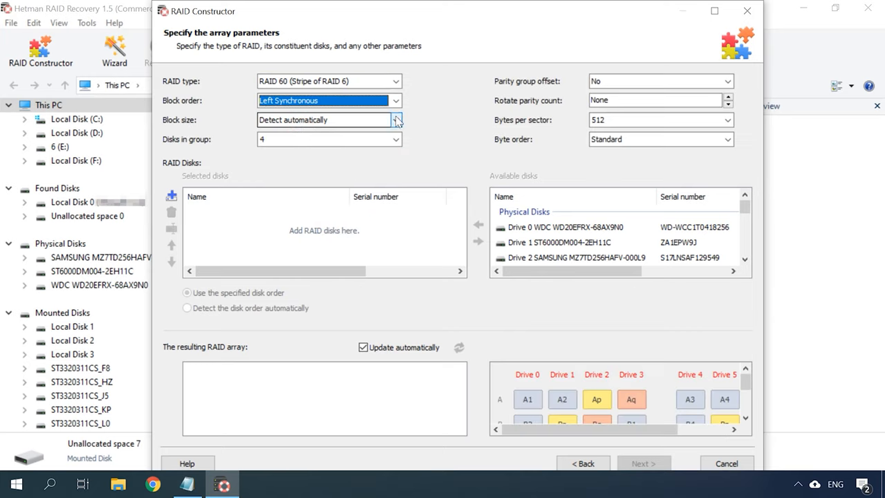
pyautogui.click(329, 119)
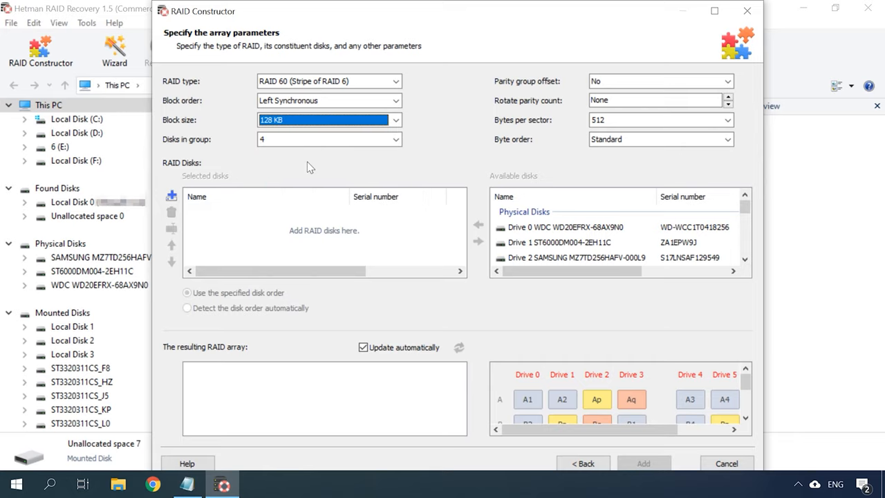
pyautogui.click(325, 138)
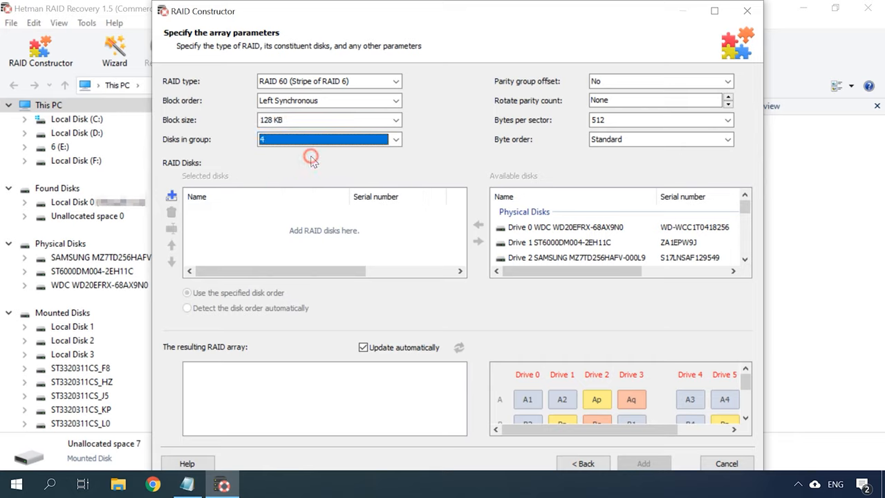
pyautogui.click(727, 80)
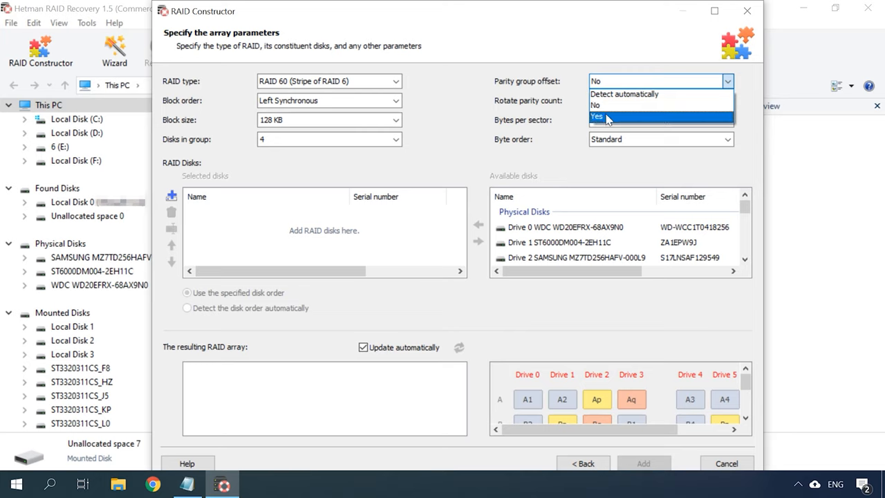
pyautogui.click(596, 116)
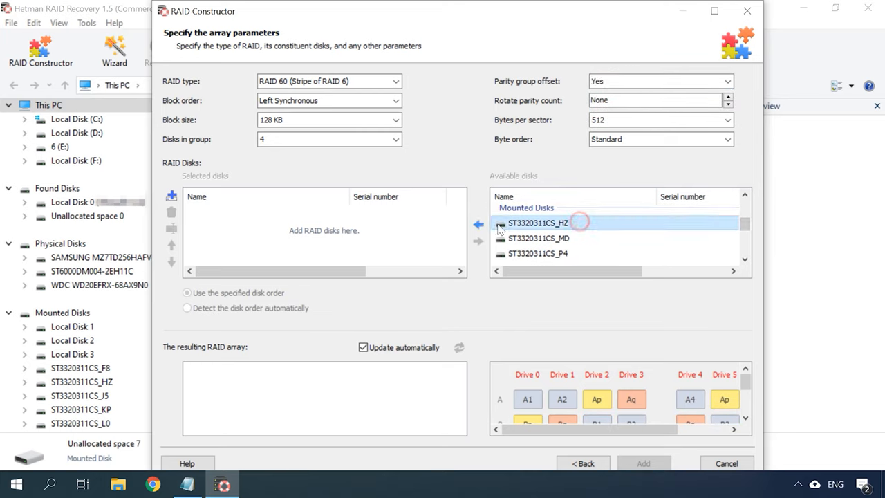
# Step: Add the mounted images, fix the disk order and create the 1.16 TB RAID 60 array
pyautogui.click(477, 222)
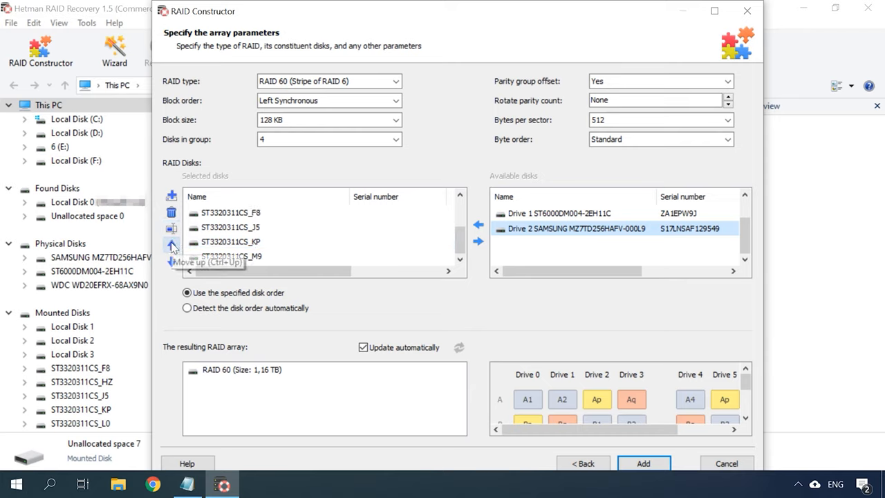
pyautogui.click(172, 245)
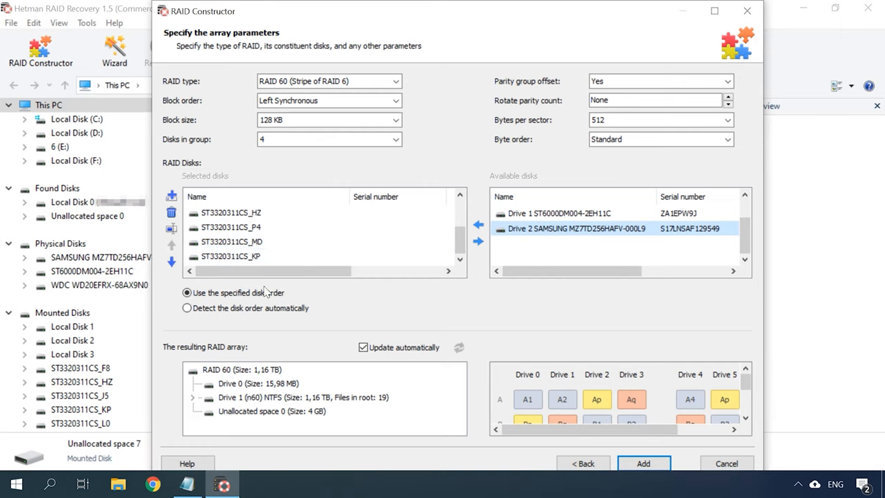
pyautogui.click(642, 463)
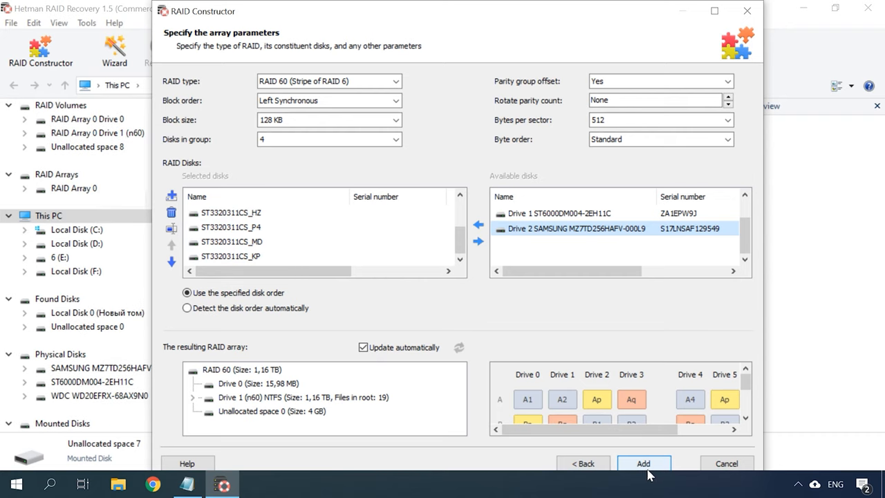
pyautogui.click(643, 463)
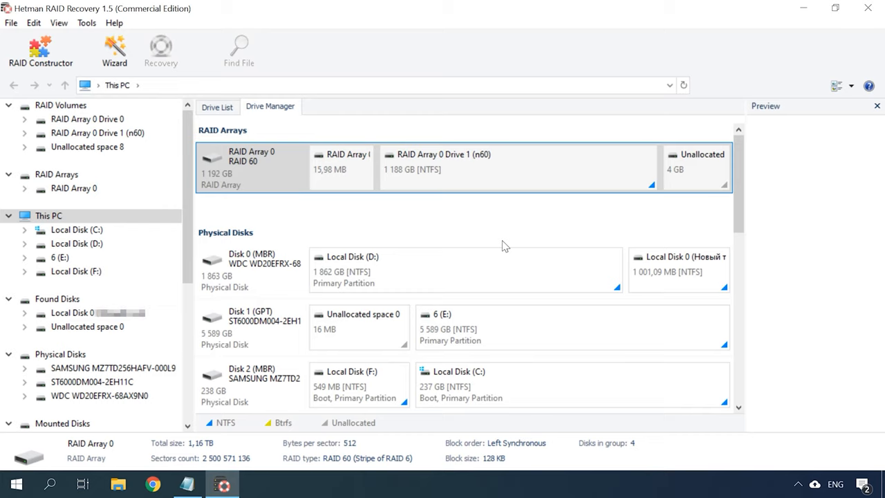
pyautogui.moveTo(495, 220)
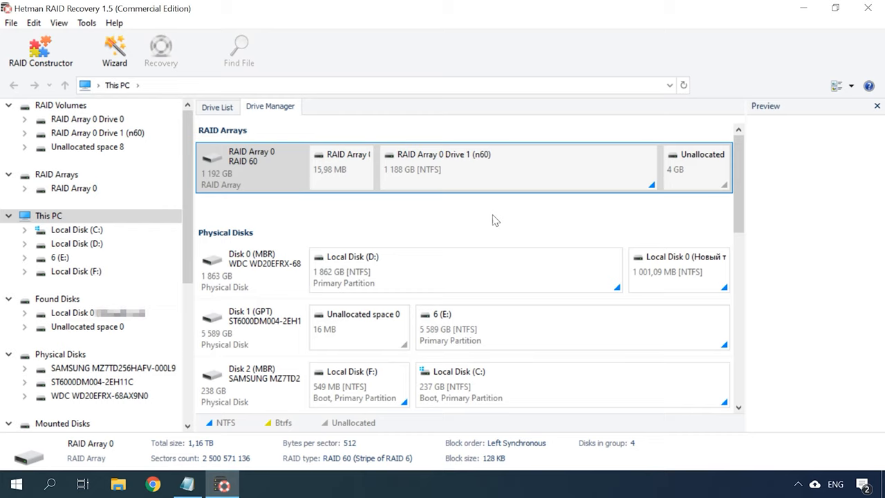
# Step: Fast-scan the RAID 60 n60 NTFS volume and browse its folders, photos and videos
pyautogui.click(464, 166)
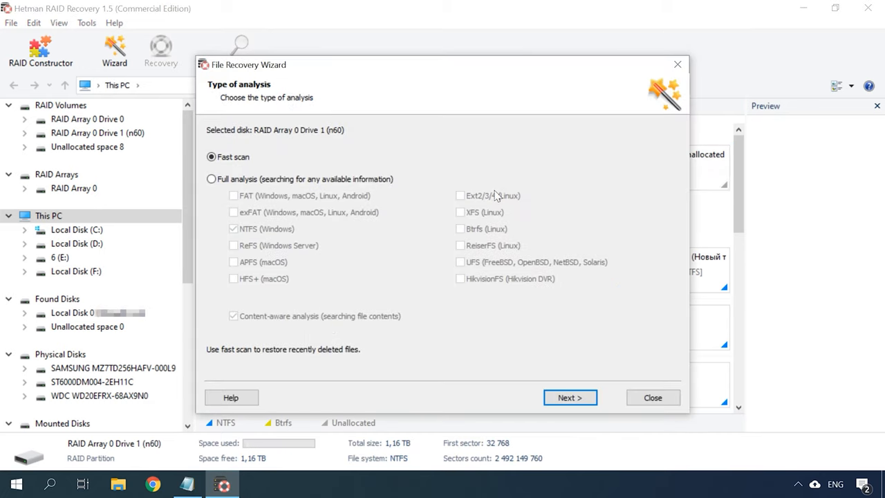
pyautogui.click(570, 397)
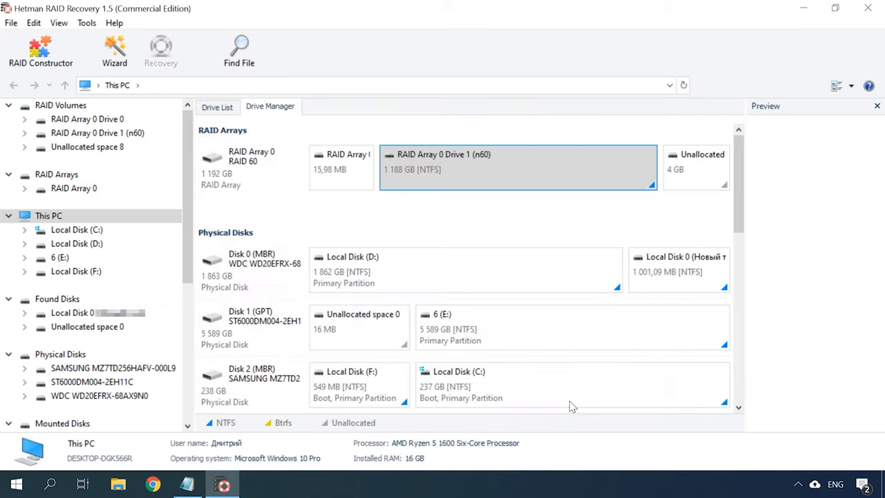
pyautogui.doubleClick(517, 163)
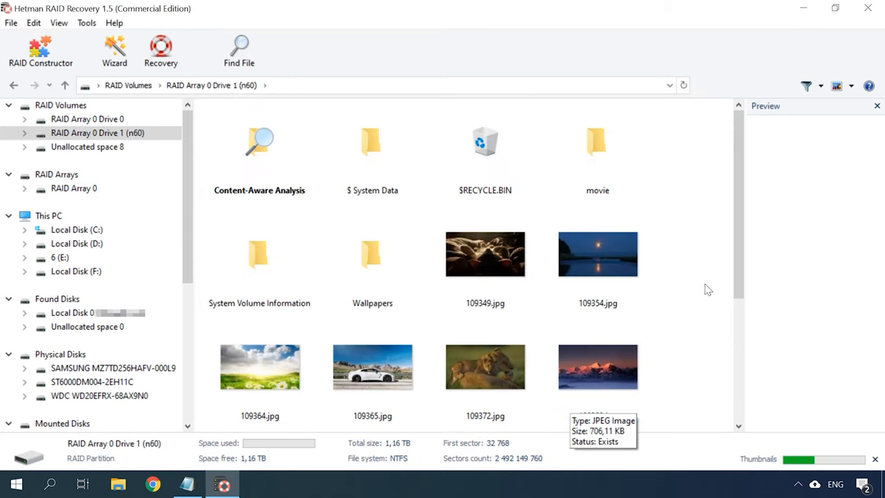
pyautogui.scroll(-3)
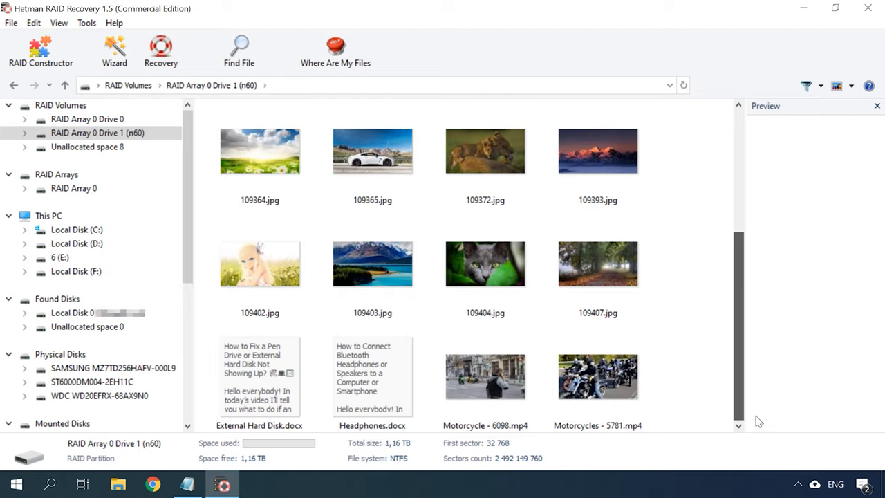
pyautogui.scroll(3)
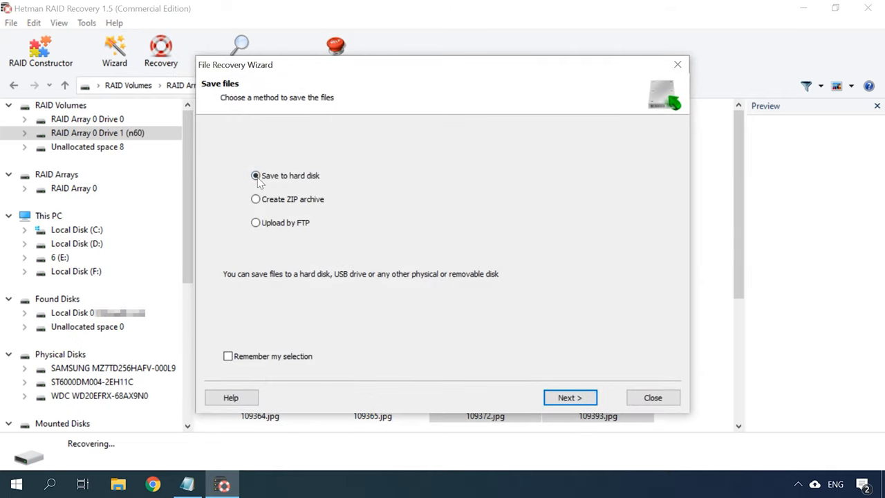
# Step: Recover the four selected photos to C:\5 and view them in File Explorer
pyautogui.click(570, 397)
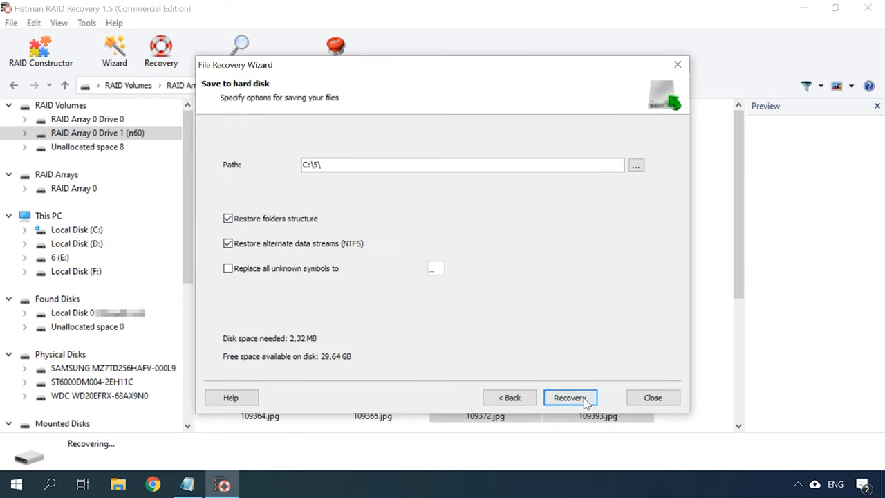
pyautogui.click(570, 398)
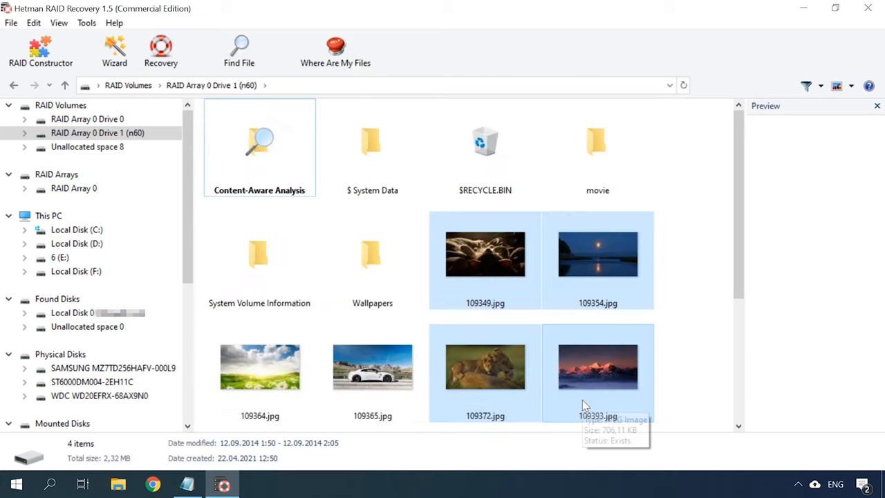
pyautogui.click(119, 484)
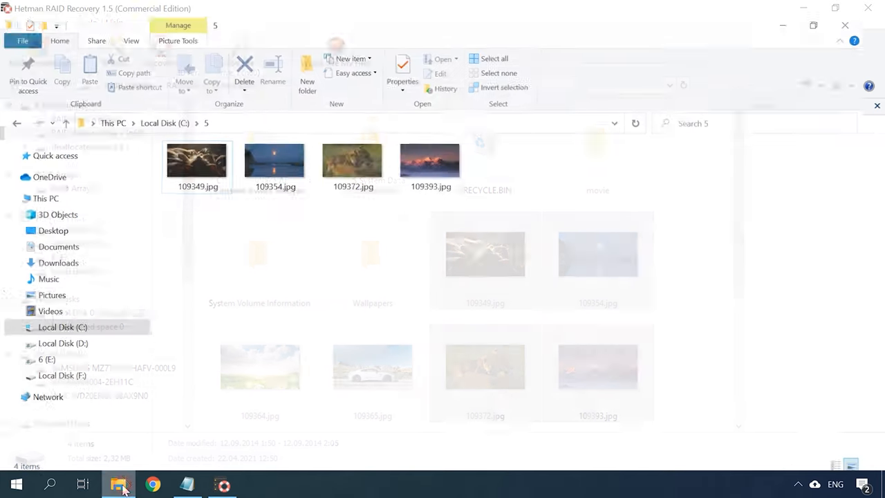